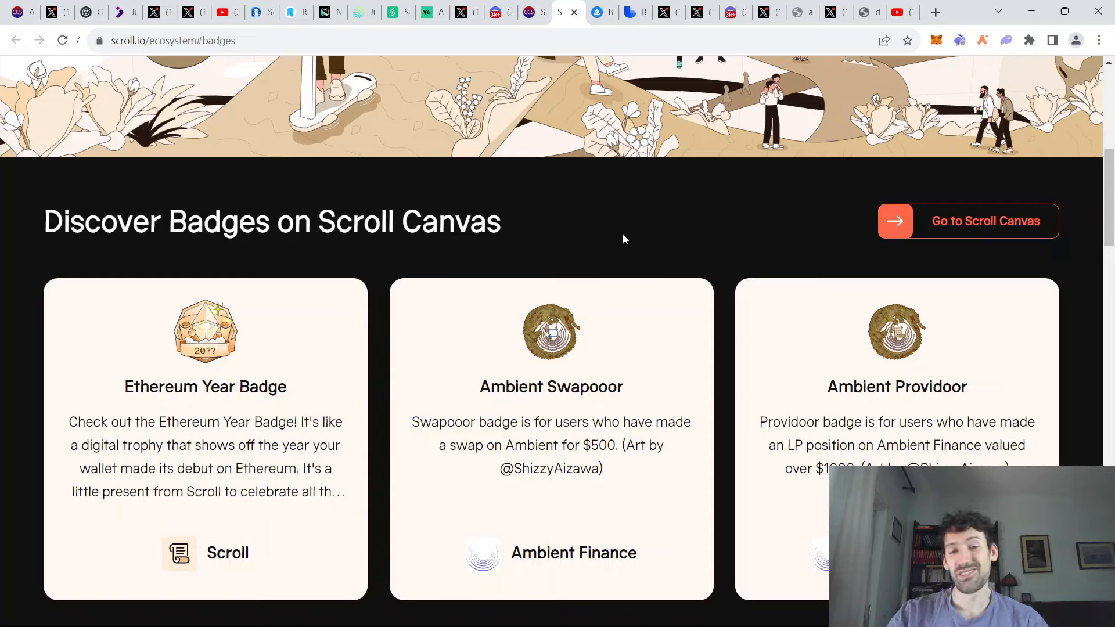
pyautogui.moveTo(619, 234)
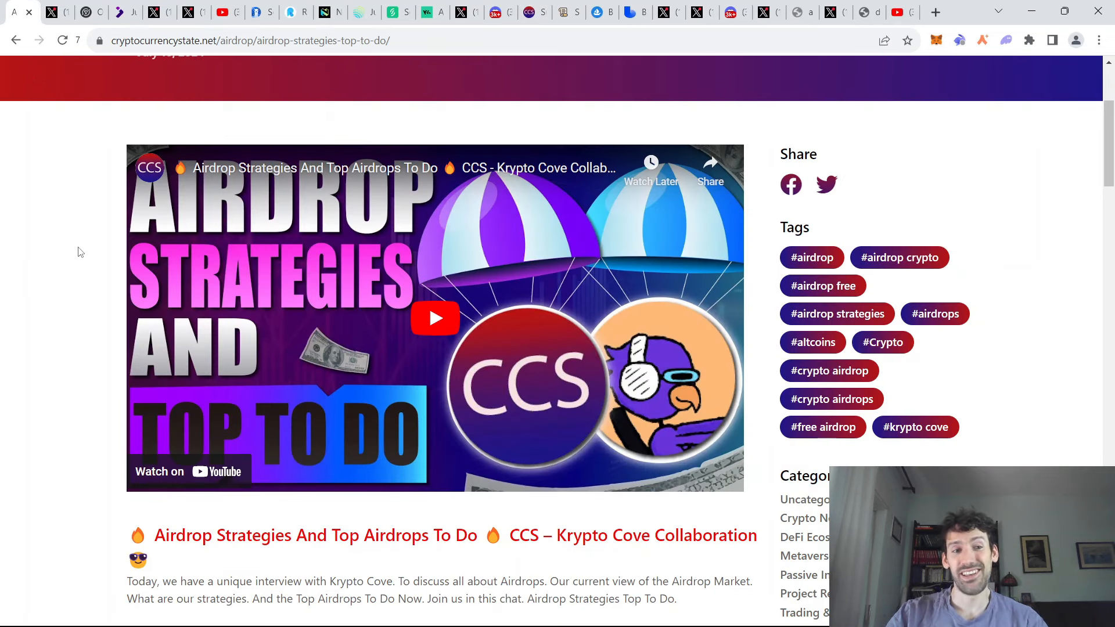
pyautogui.moveTo(60, 286)
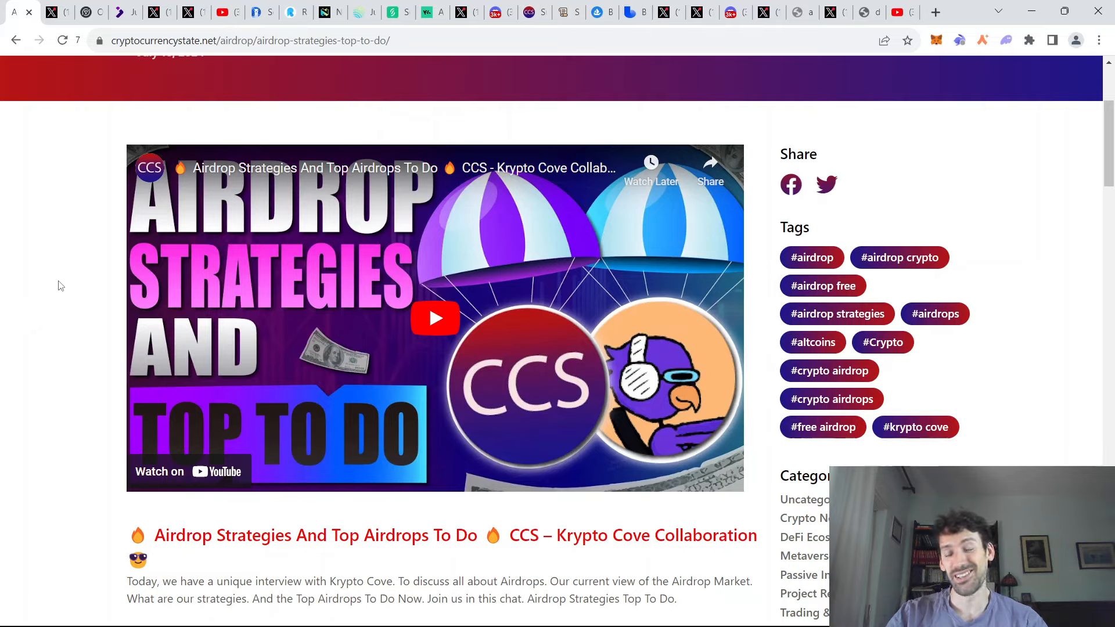
pyautogui.moveTo(57, 277)
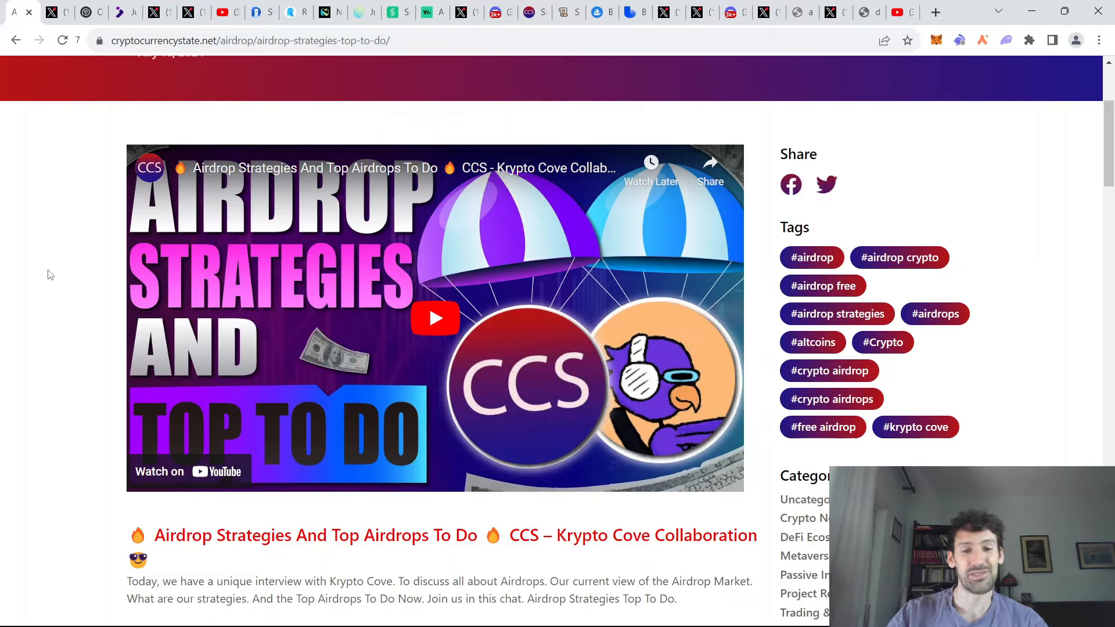
# - Scroll down the airdrop strategies article to its embedded video and tags
pyautogui.scroll(-3)
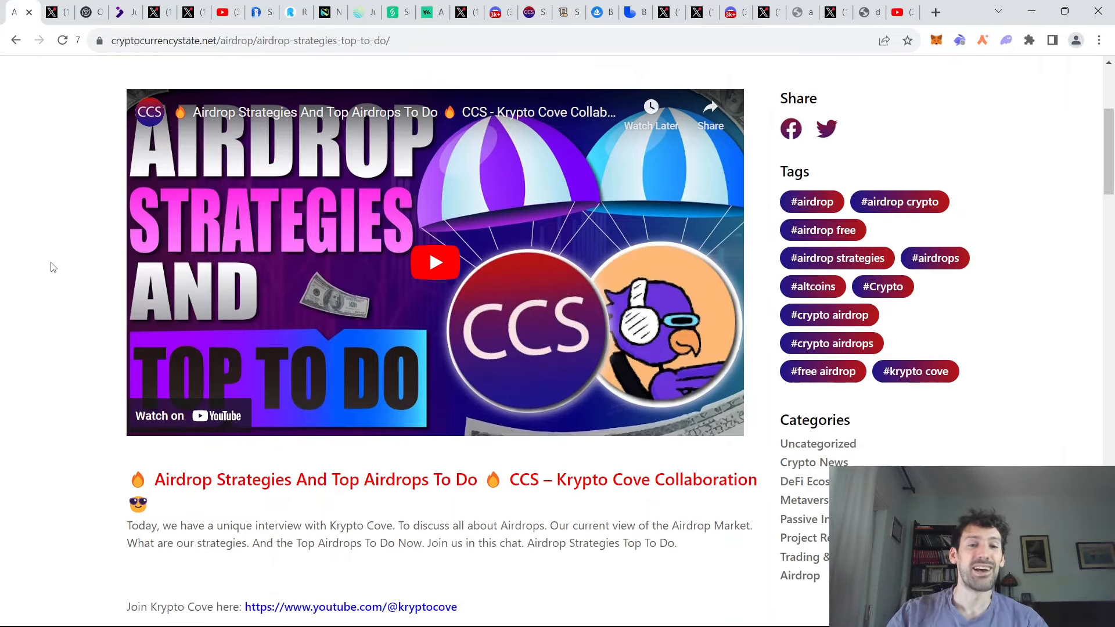
pyautogui.scroll(-3)
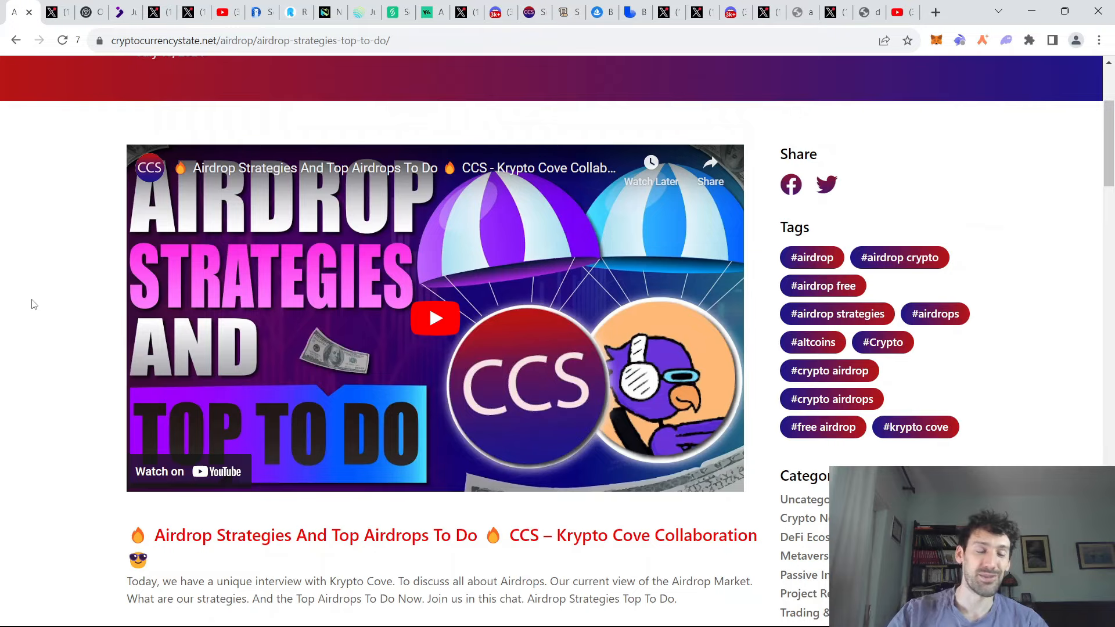
pyautogui.moveTo(63, 276)
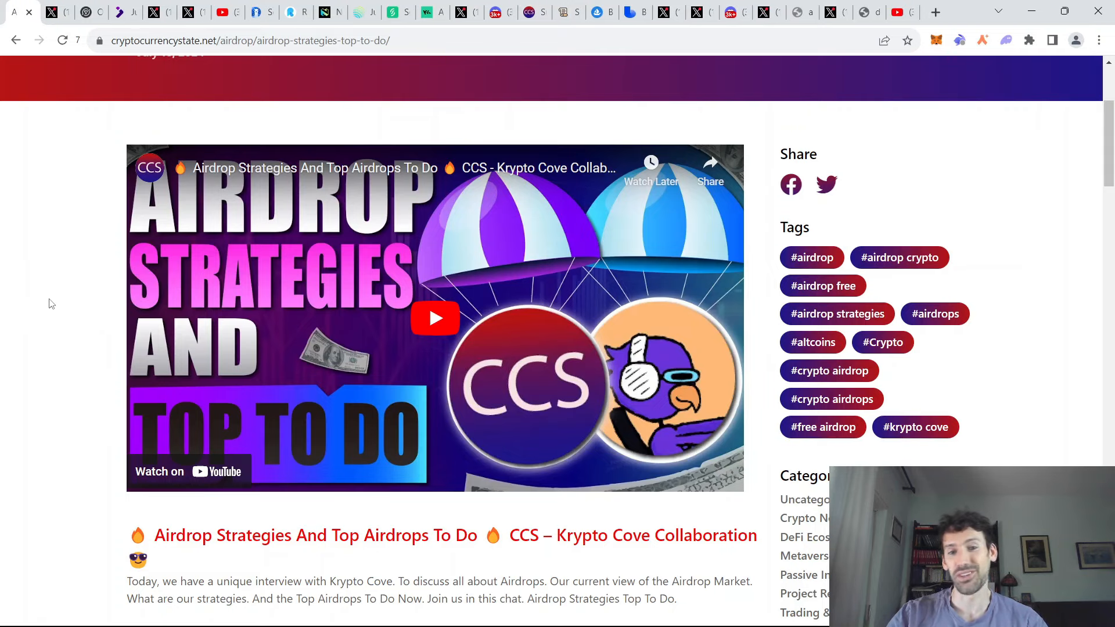
# - Bring up Jumper Exchange's X profile and its pinned post declaring Jumper safe after the incident
pyautogui.click(57, 12)
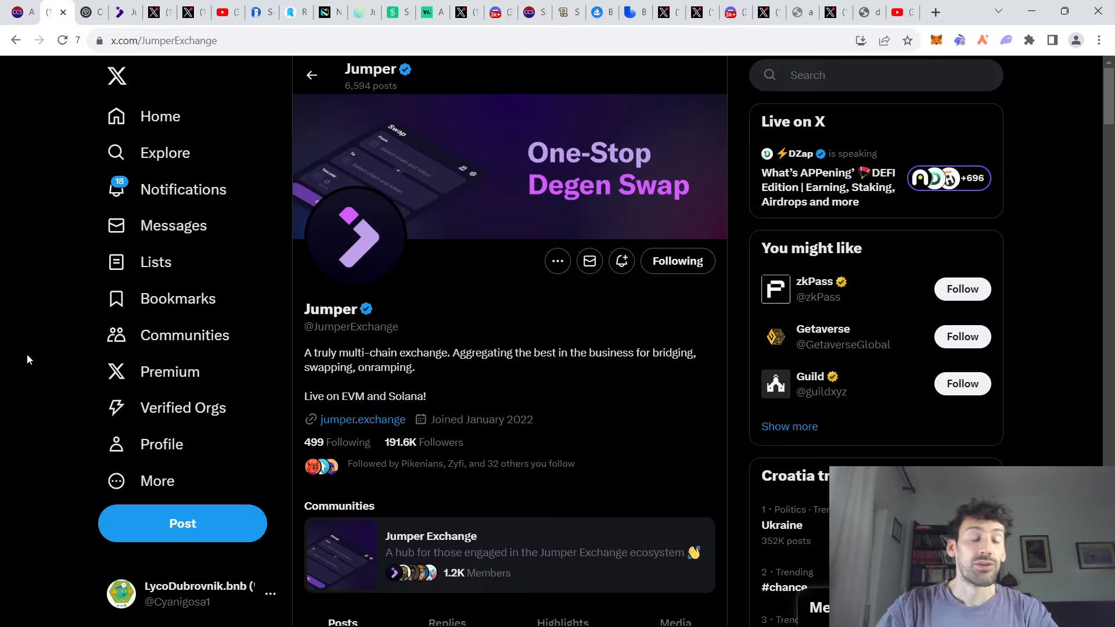
pyautogui.scroll(-3)
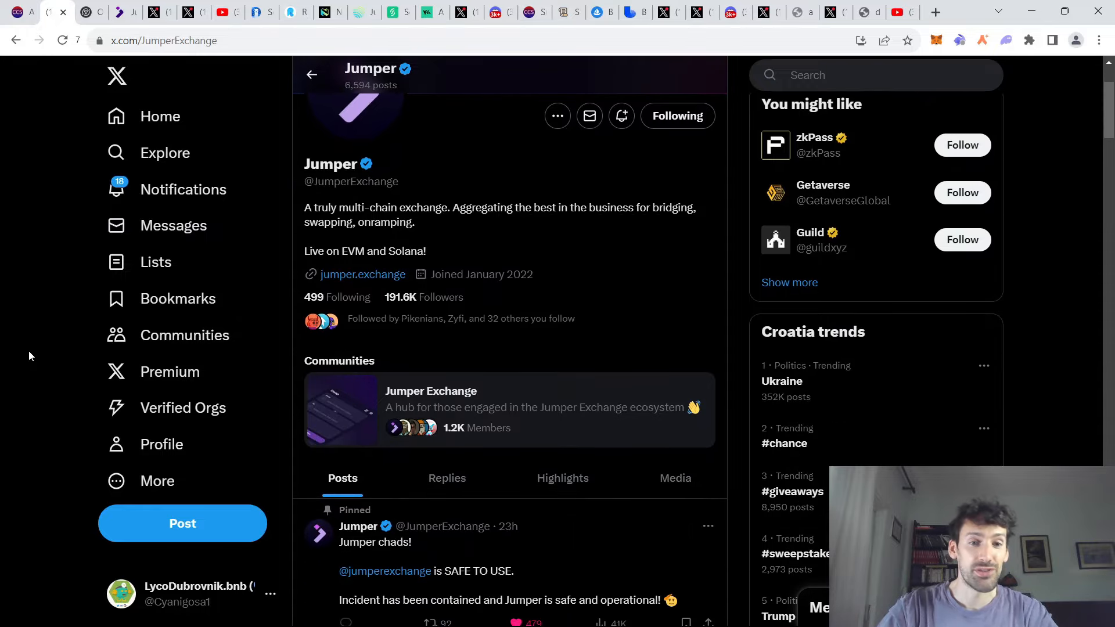
pyautogui.scroll(-3)
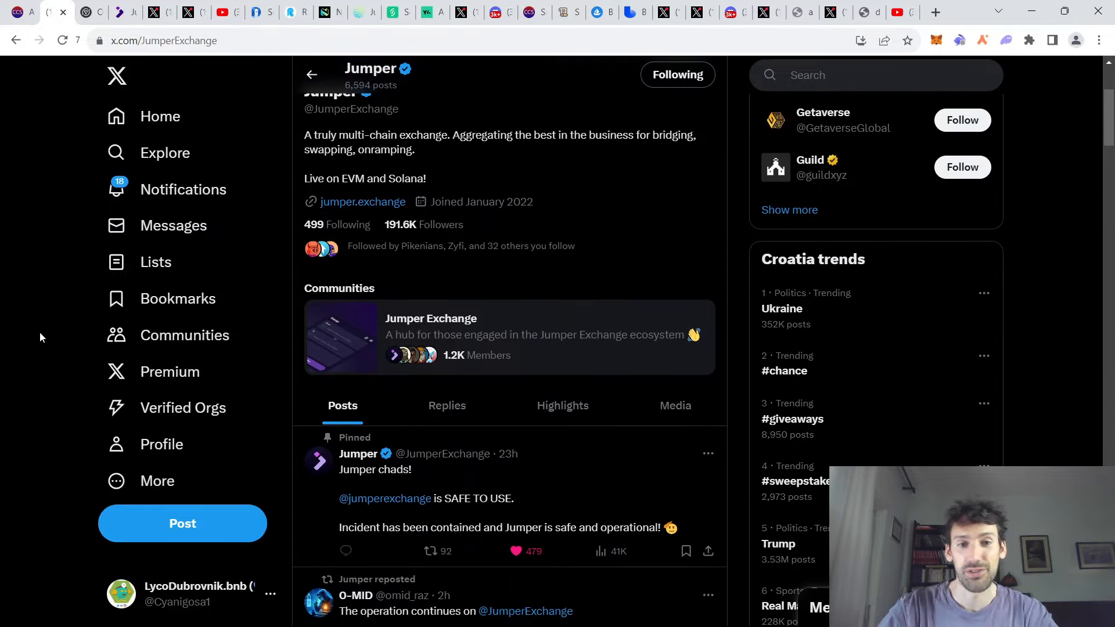
pyautogui.scroll(-3)
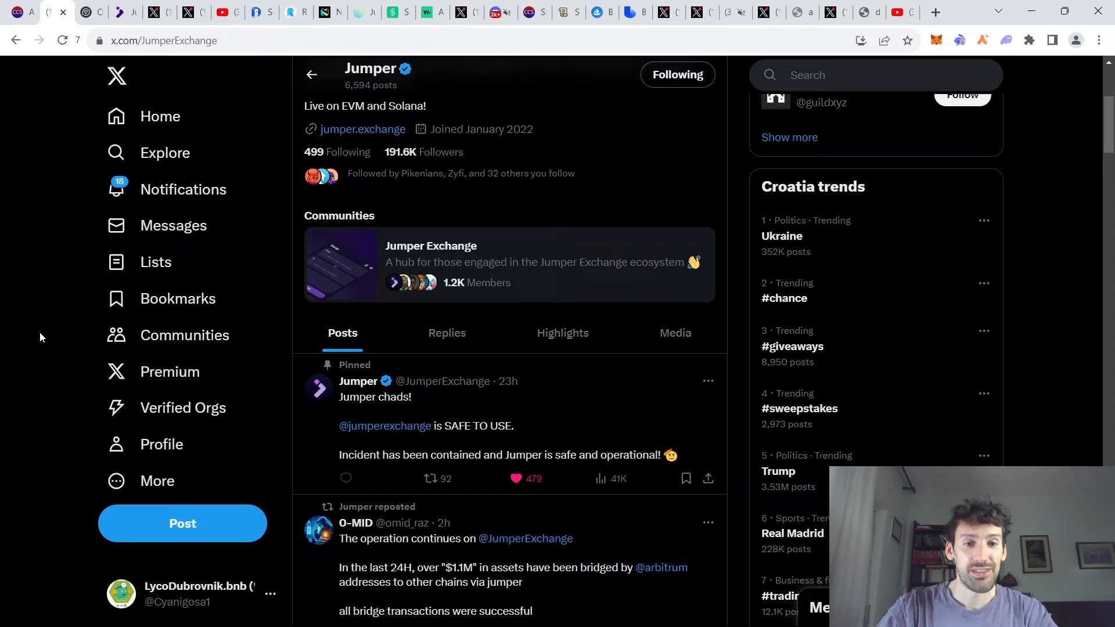
pyautogui.moveTo(590, 417)
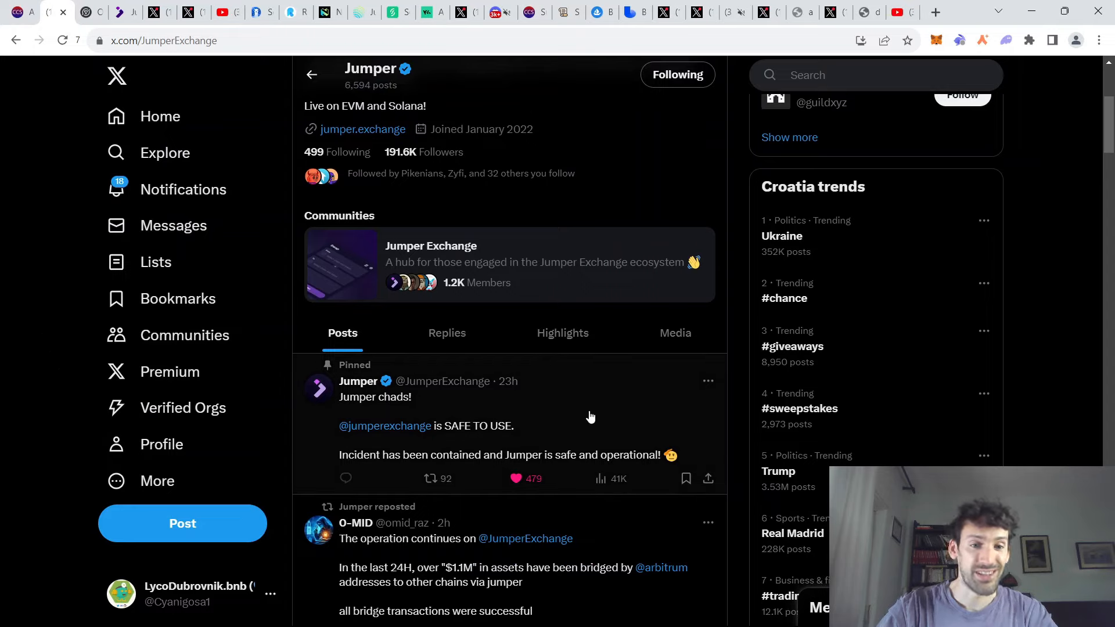
pyautogui.moveTo(159, 372)
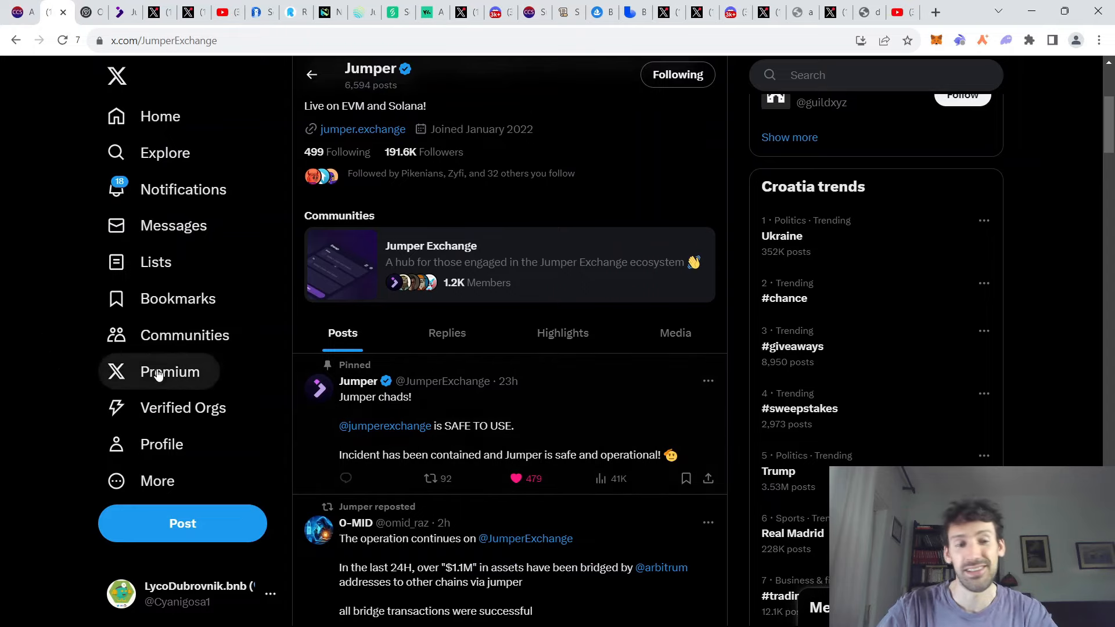
pyautogui.scroll(-3)
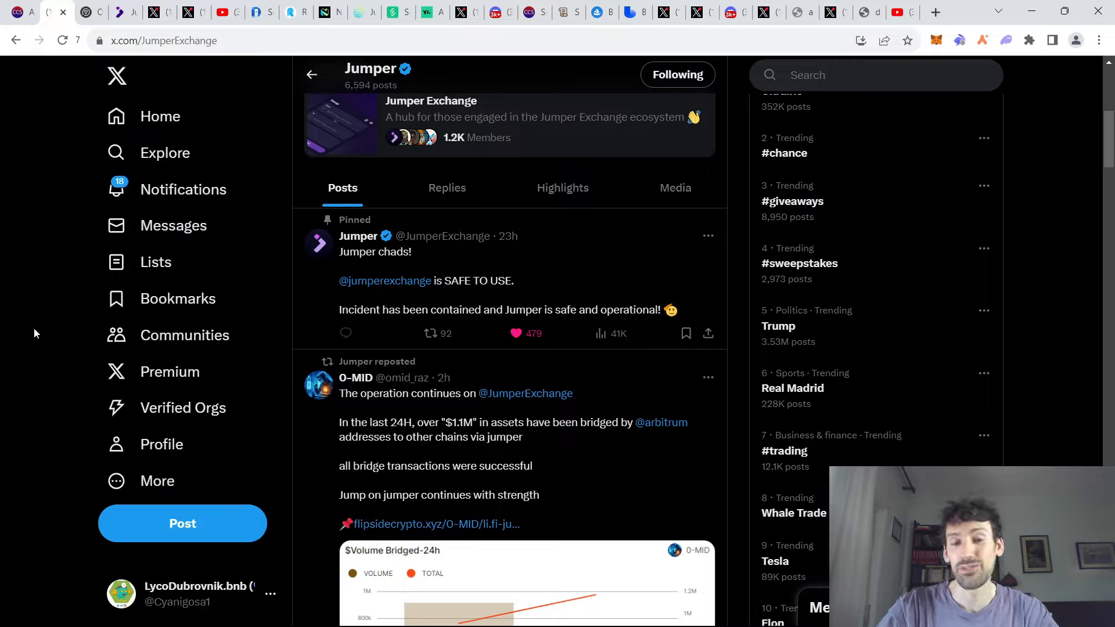
pyautogui.moveTo(37, 334)
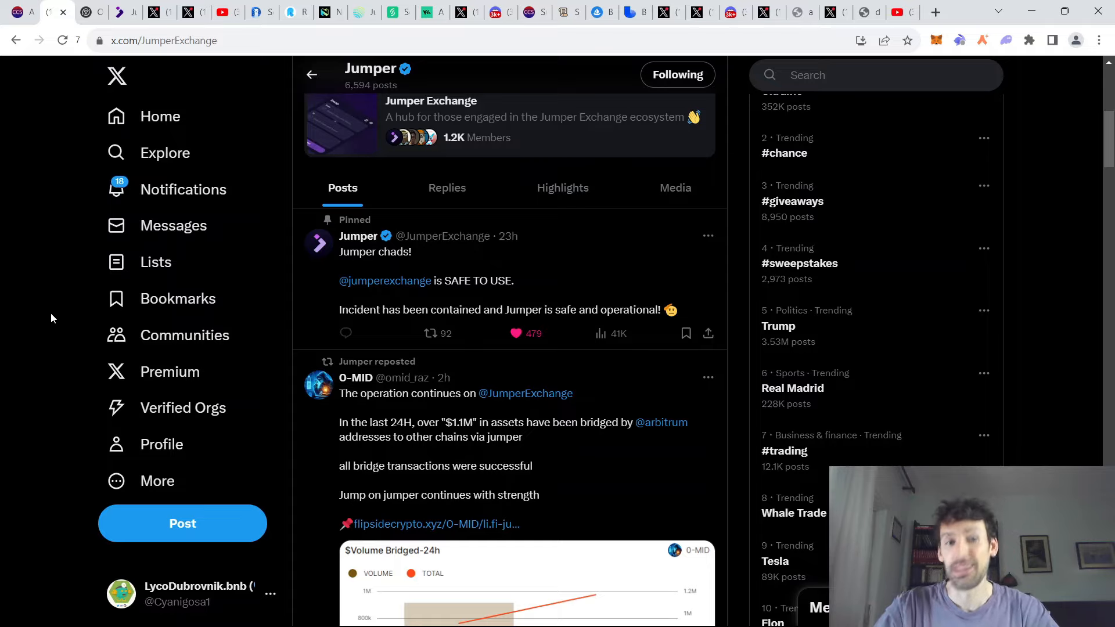
# - On Odos, approve RDNT and sign the wallet approval for the 5.923 RDNT to BNB swap
pyautogui.click(87, 13)
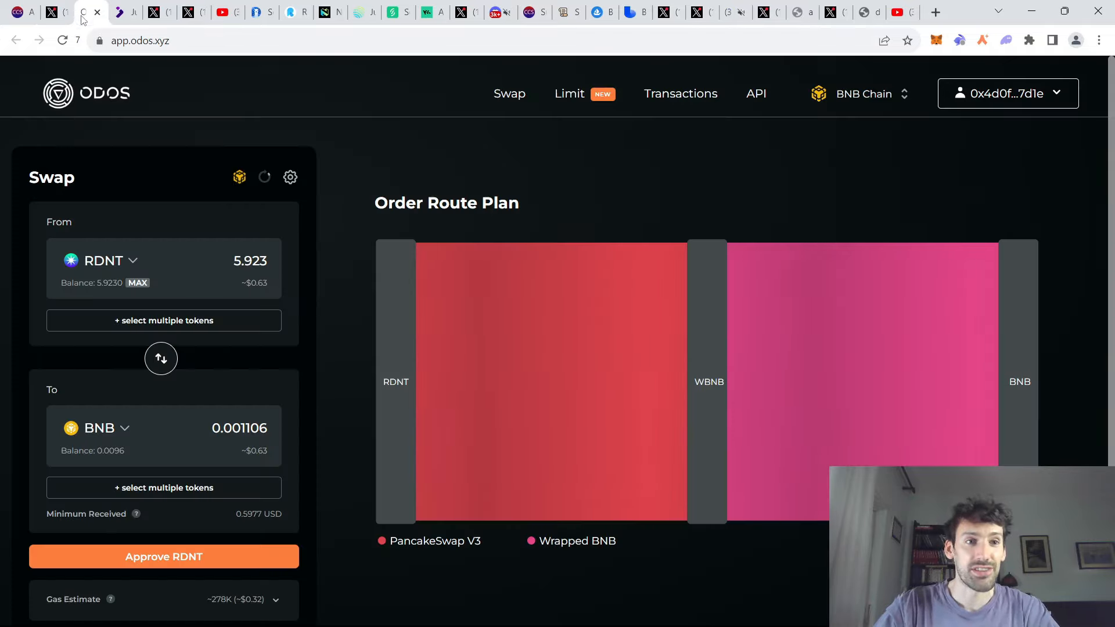
pyautogui.scroll(-3)
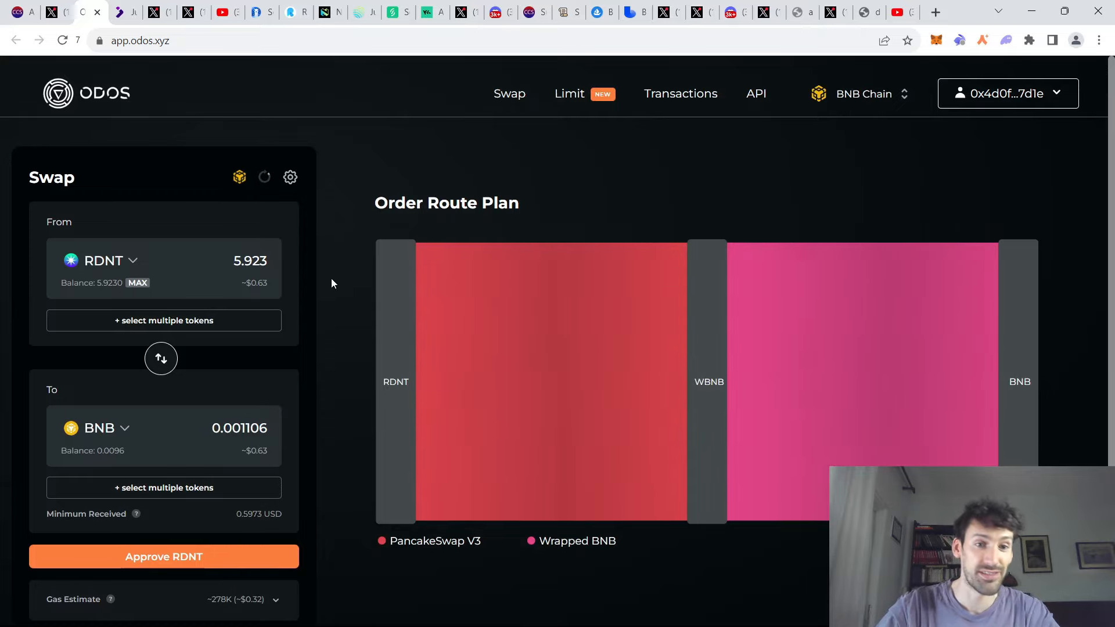
pyautogui.click(162, 557)
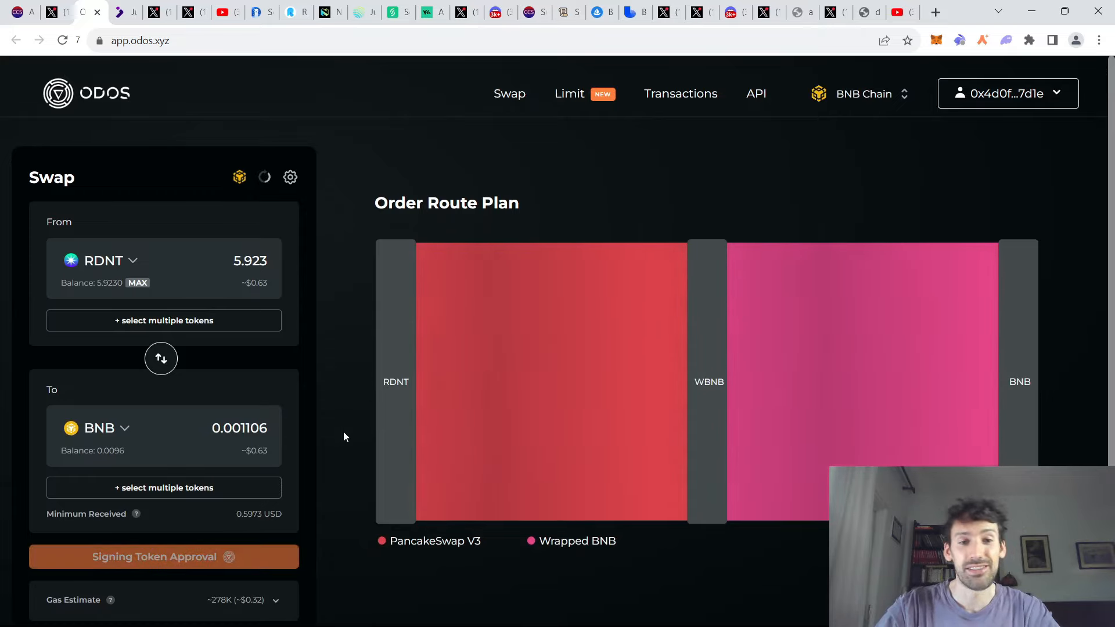
pyautogui.click(162, 556)
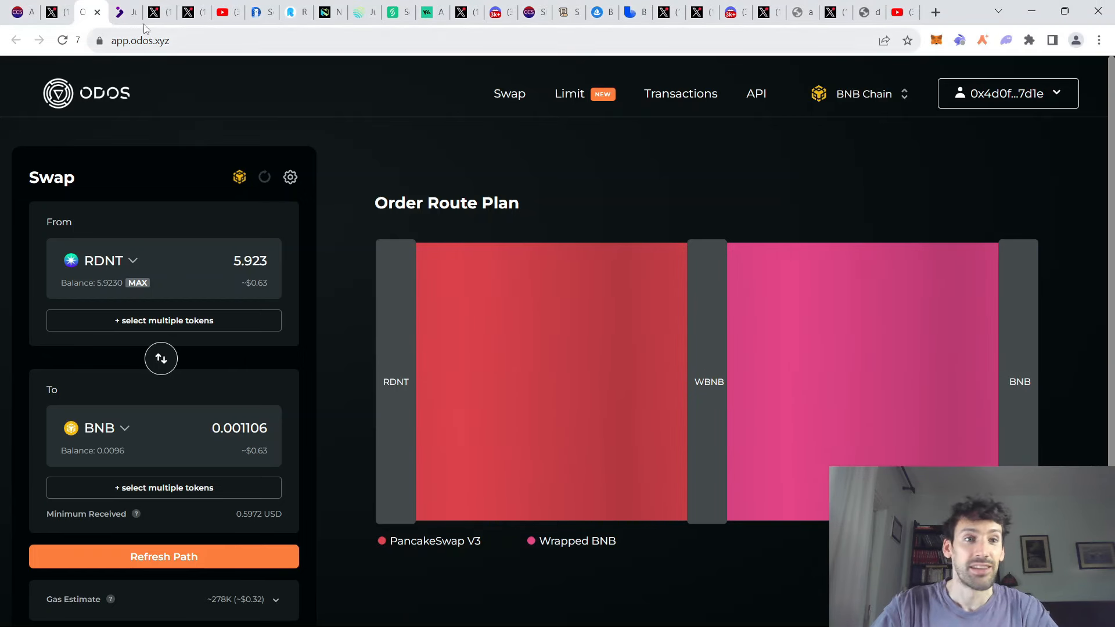
# - Show the Jumper bridge of 5.923 RDNT on BSC to about 0.9799 MATIC on Polygon awaiting signature
pyautogui.click(124, 12)
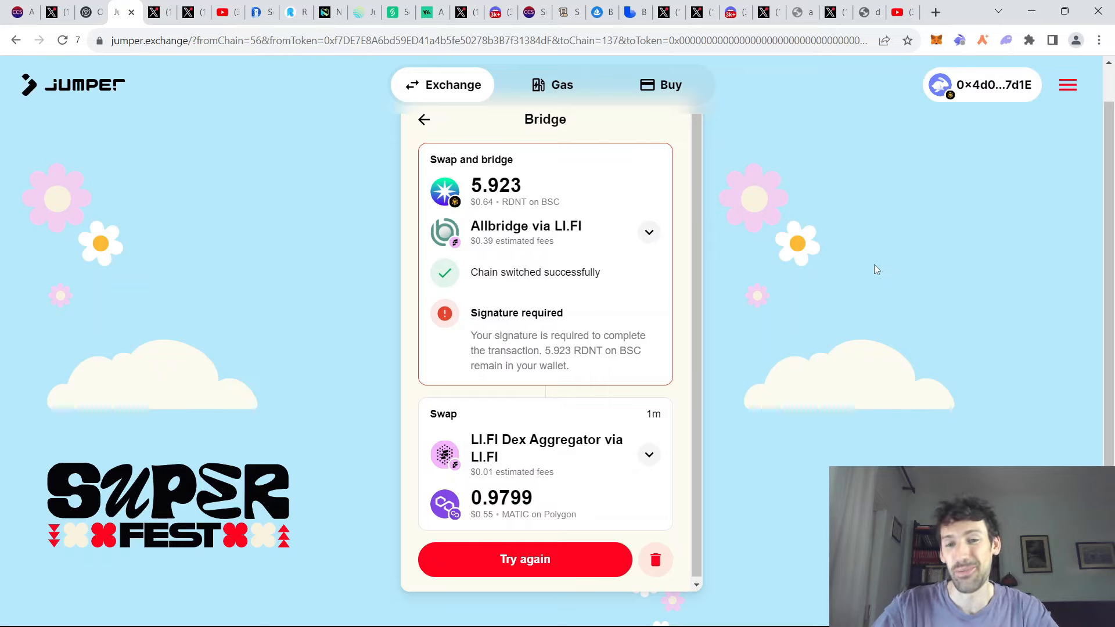
pyautogui.moveTo(324, 243)
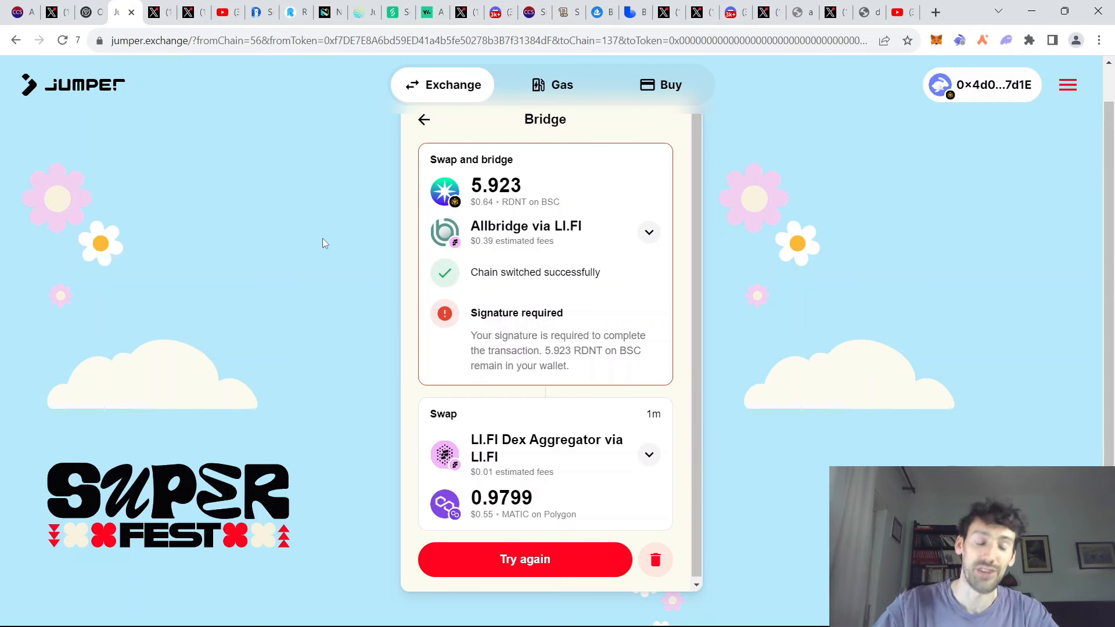
pyautogui.click(148, 12)
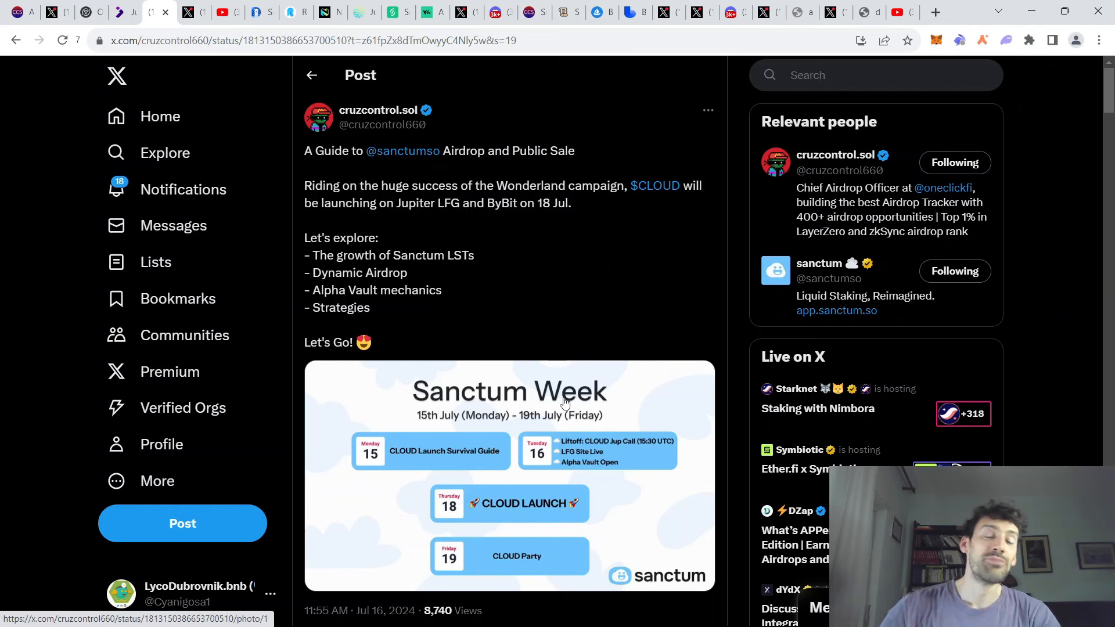
pyautogui.scroll(-3)
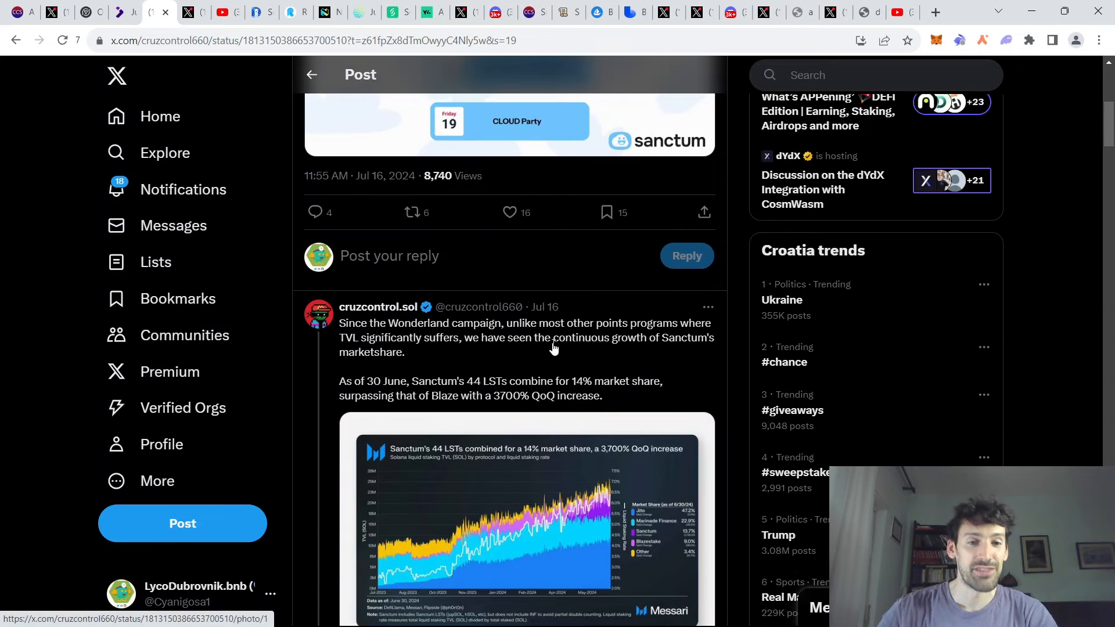
pyautogui.scroll(-3)
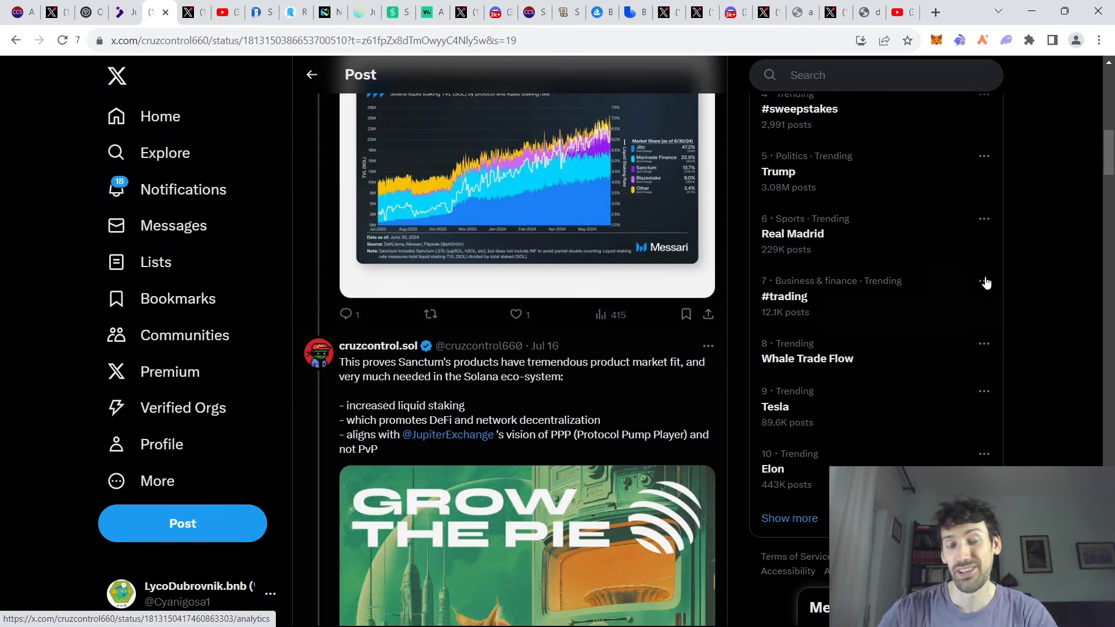
pyautogui.scroll(-3)
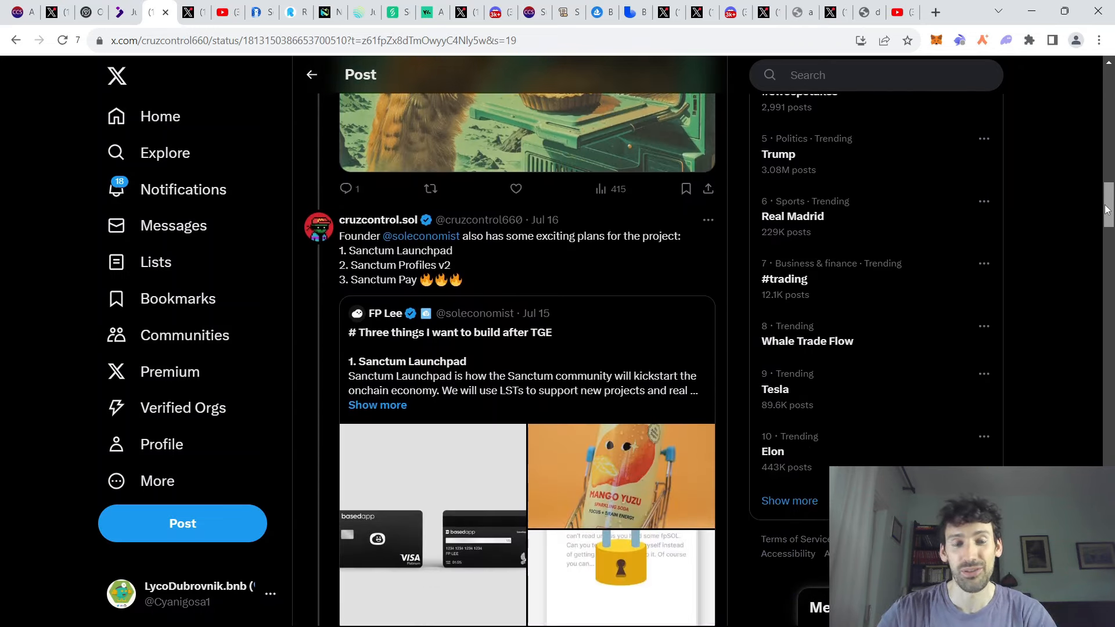
pyautogui.scroll(-3)
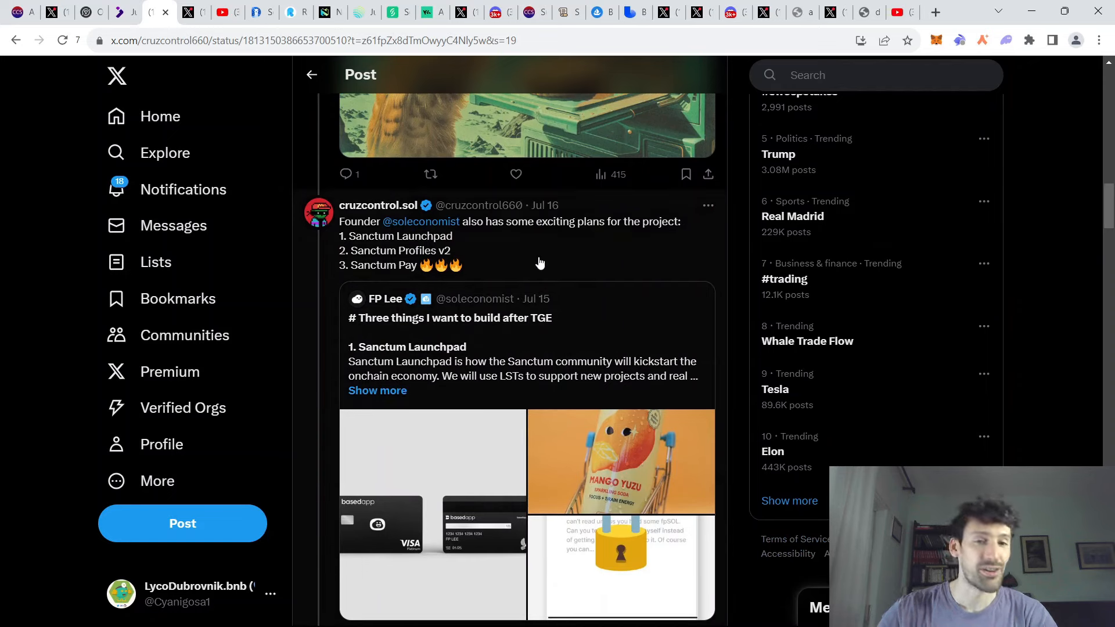
pyautogui.moveTo(544, 261)
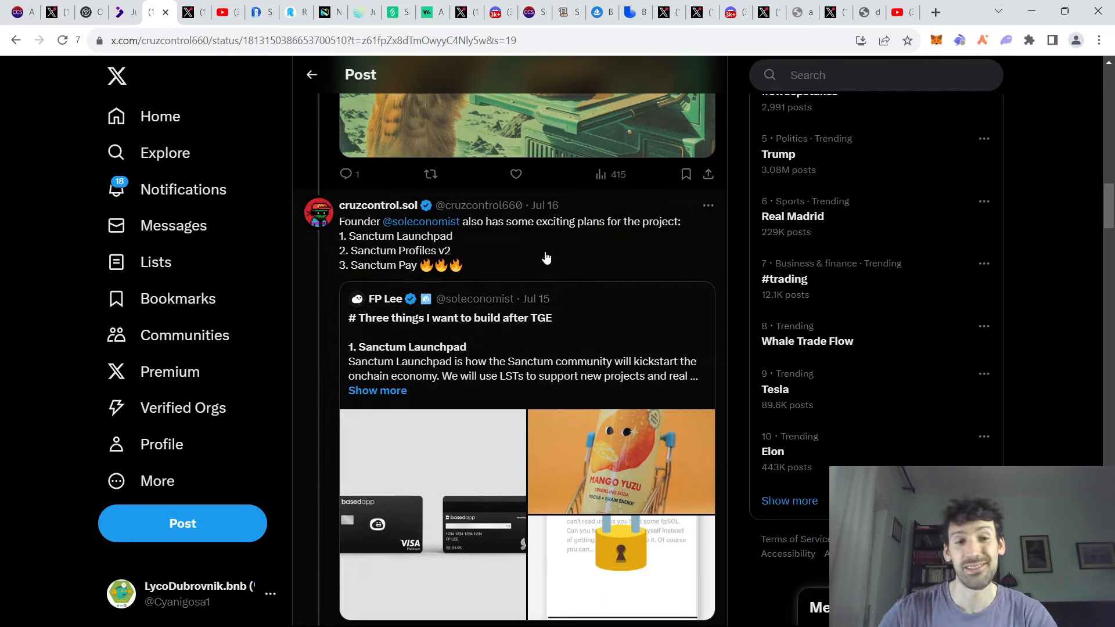
pyautogui.moveTo(533, 254)
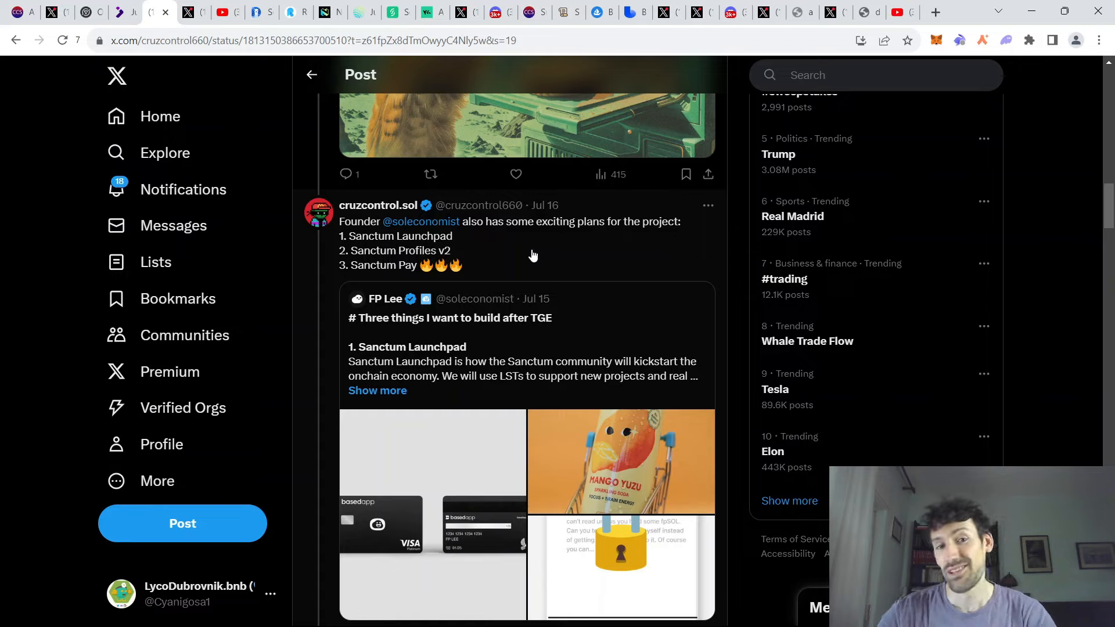
pyautogui.moveTo(529, 259)
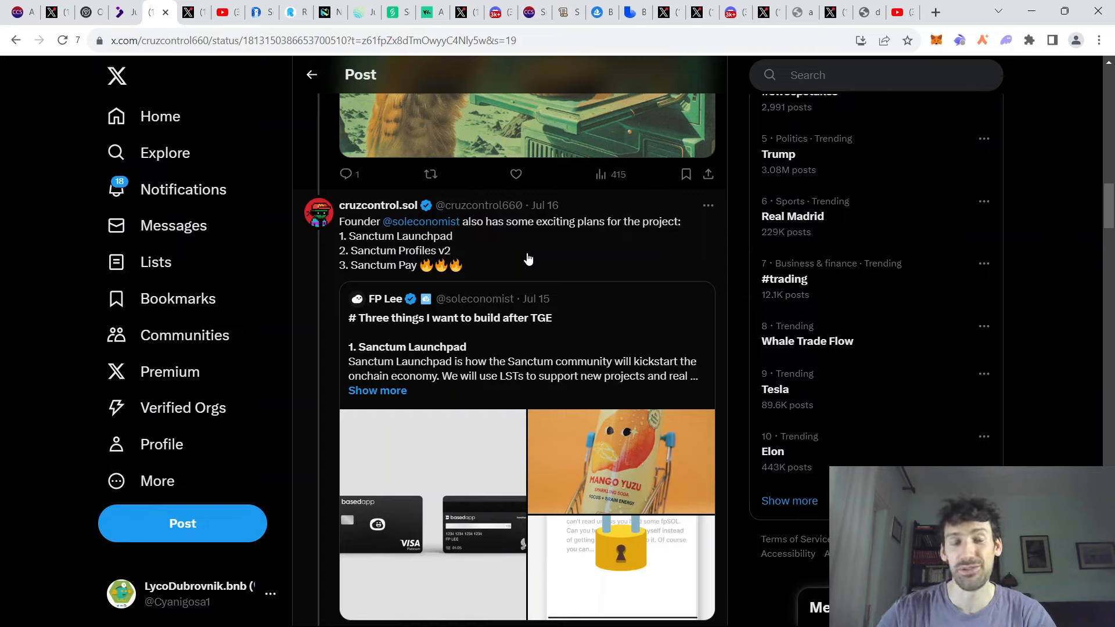
pyautogui.moveTo(599, 252)
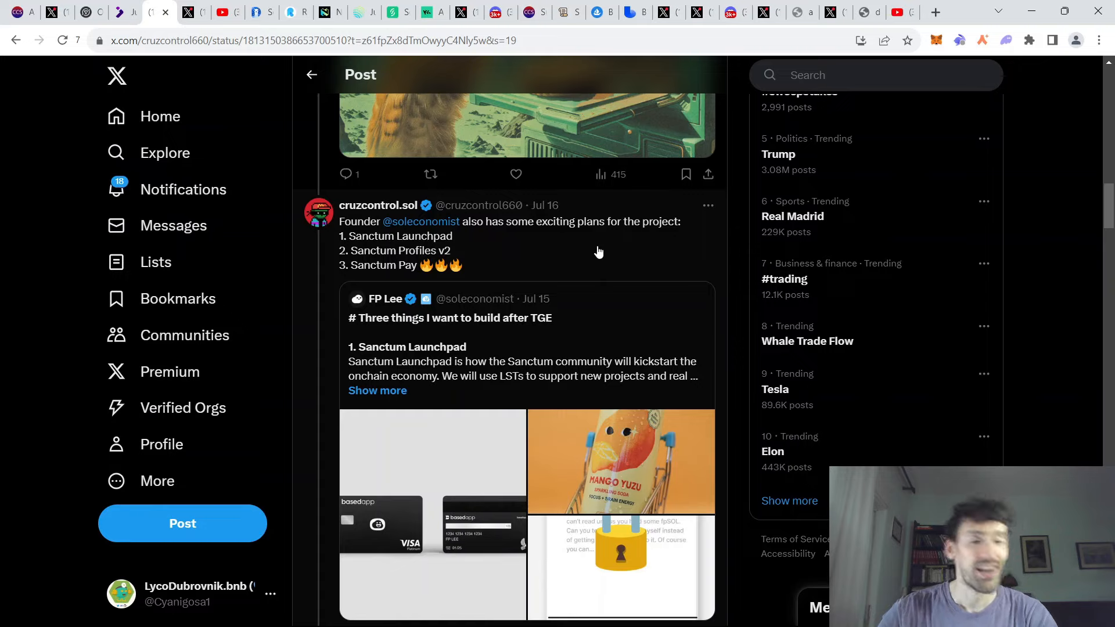
pyautogui.moveTo(535, 224)
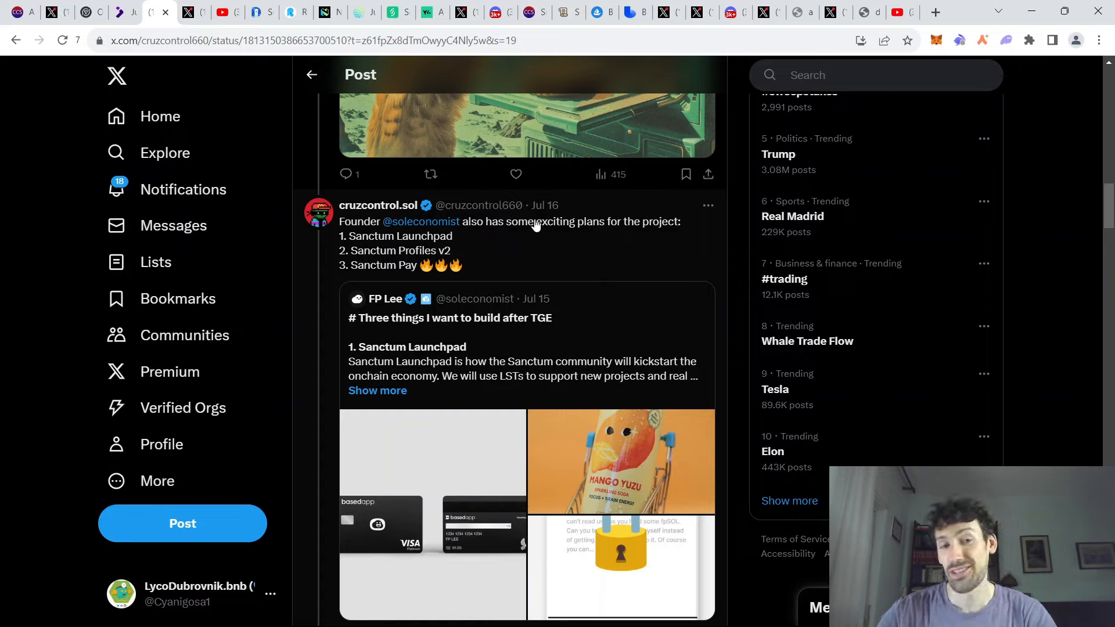
pyautogui.moveTo(569, 265)
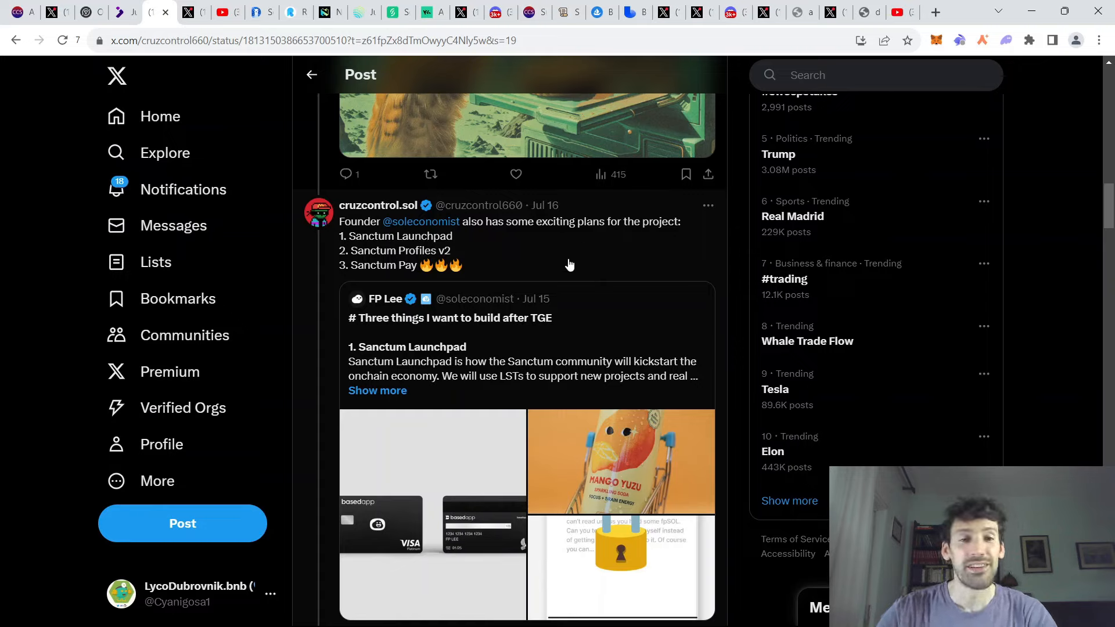
pyautogui.scroll(-3)
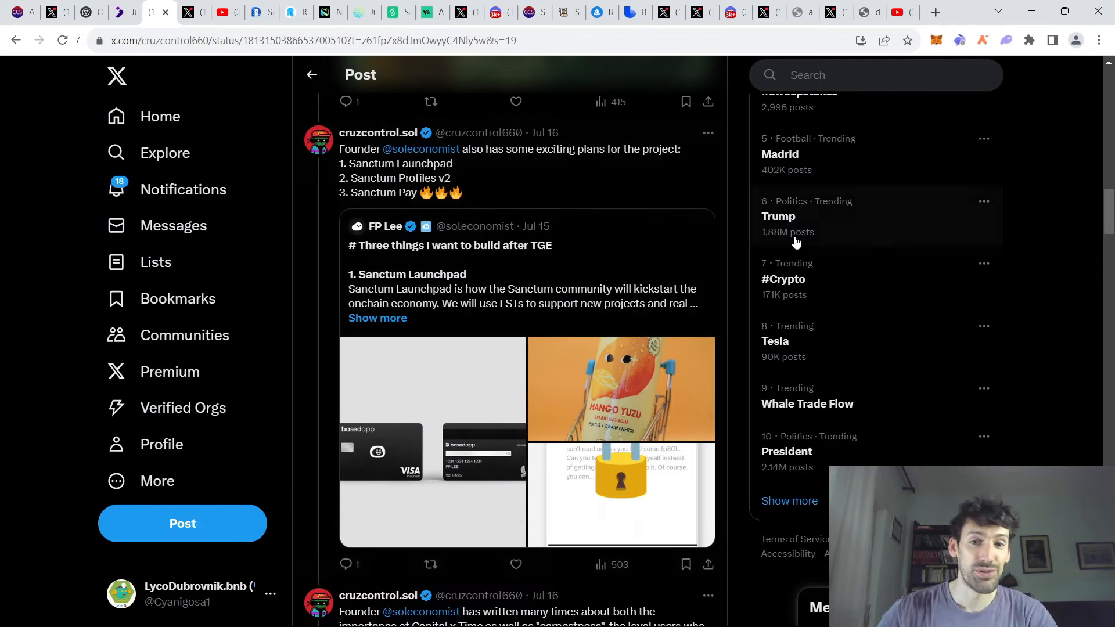
pyautogui.moveTo(686, 242)
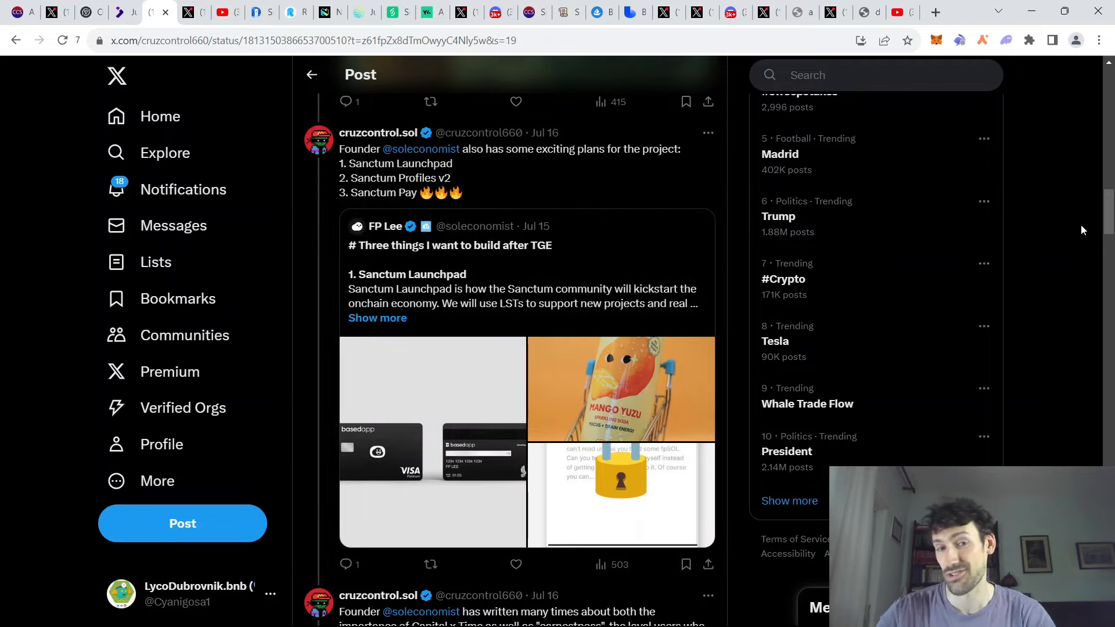
# - Read down the Sanctum thread past the airdrop split image to the Dynamic Airdrop bonuses post
pyautogui.scroll(-3)
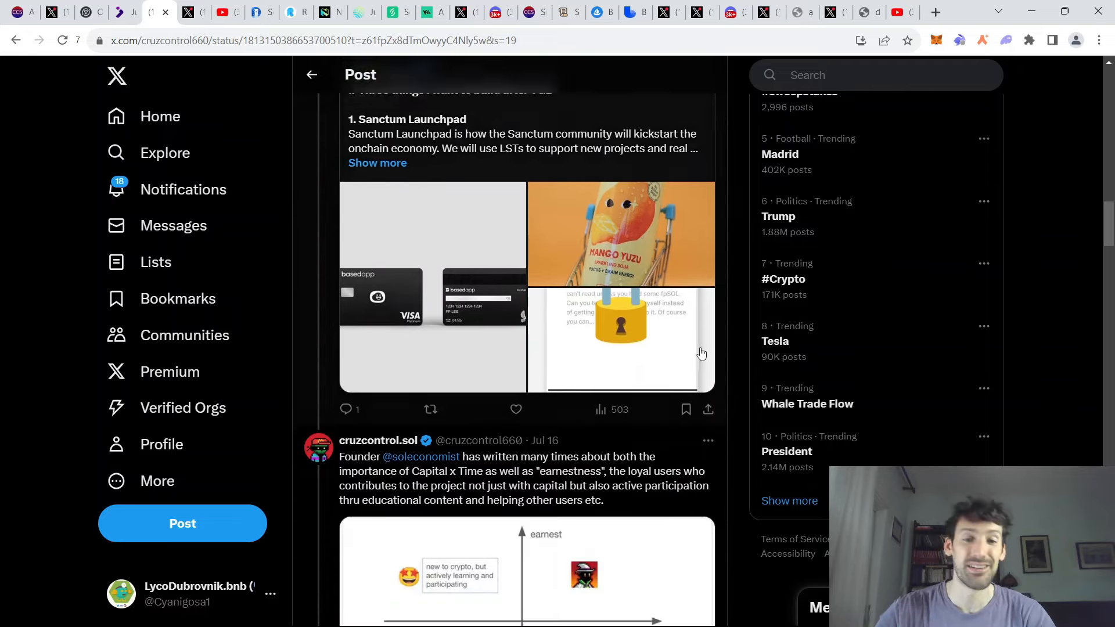
pyautogui.scroll(-3)
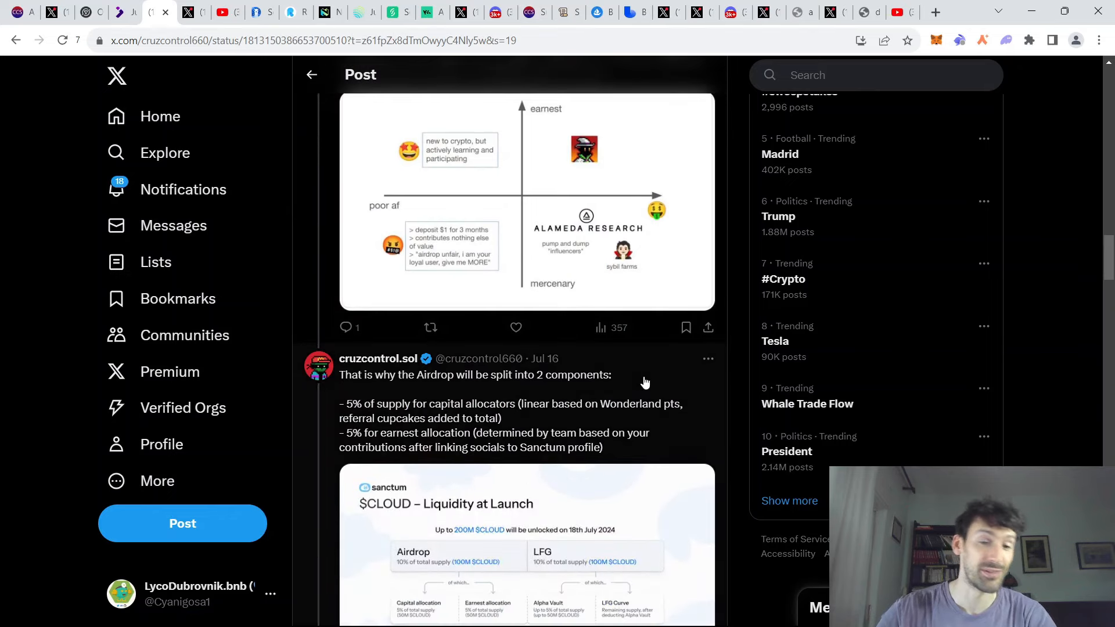
pyautogui.scroll(-3)
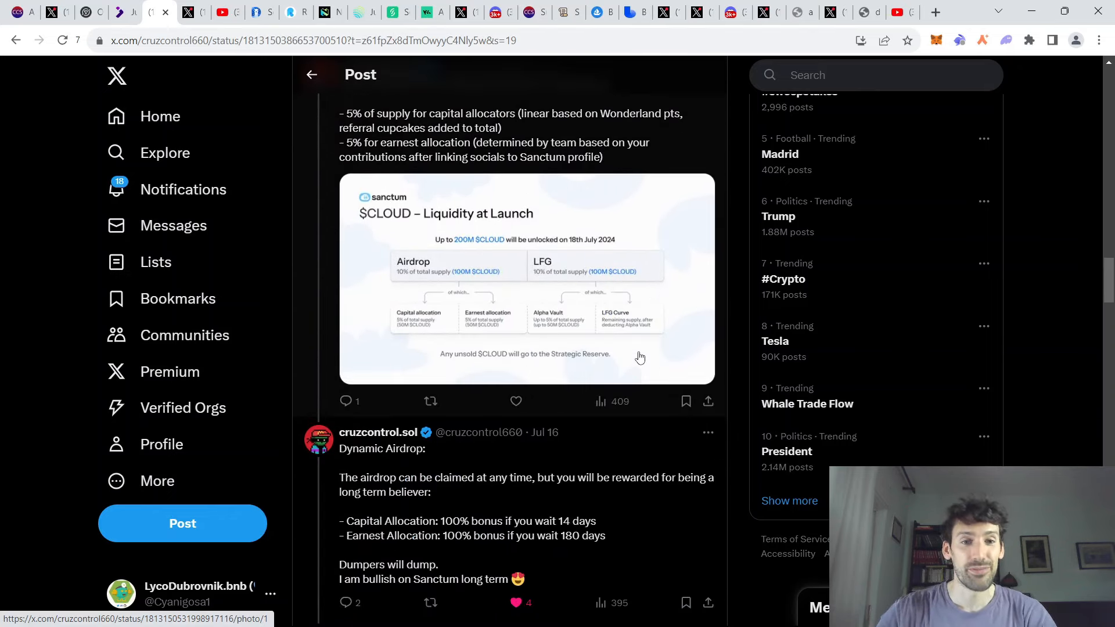
pyautogui.scroll(-3)
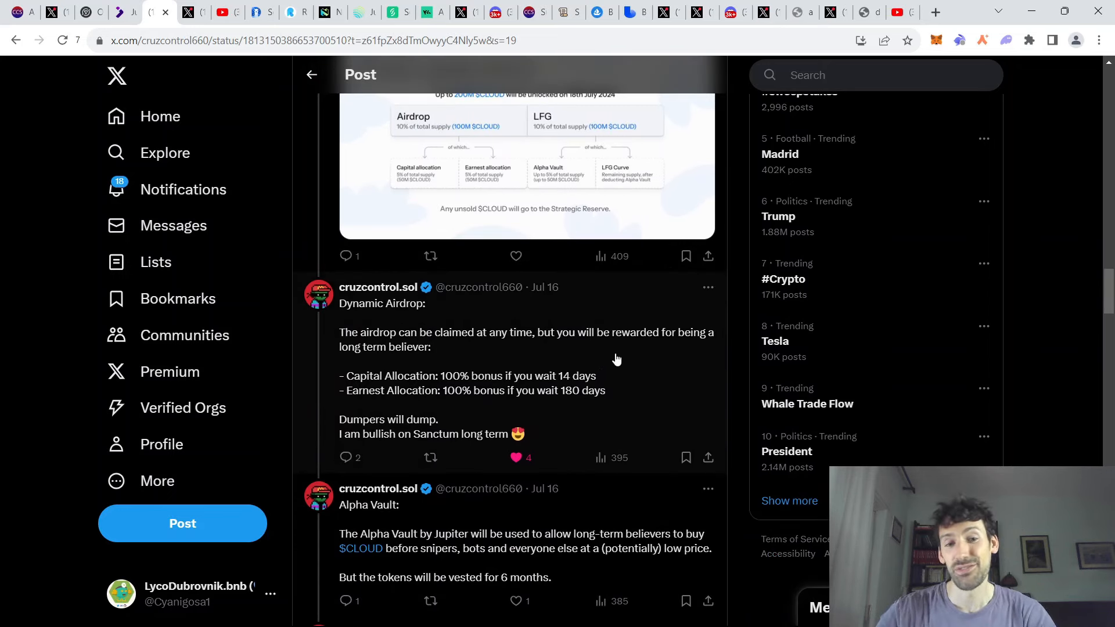
pyautogui.scroll(-3)
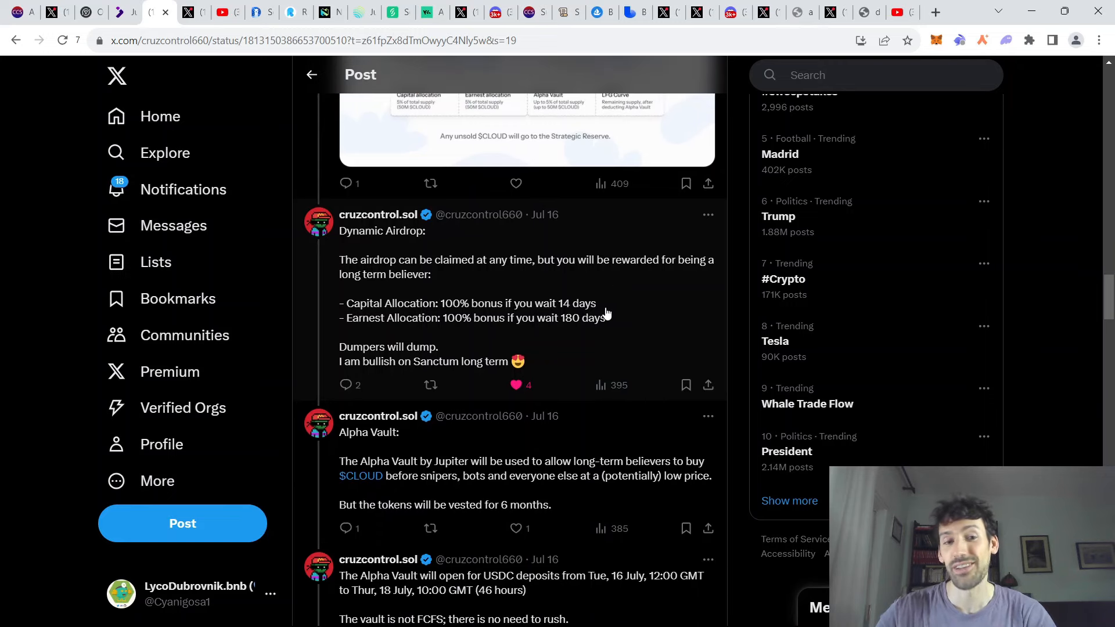
pyautogui.scroll(-3)
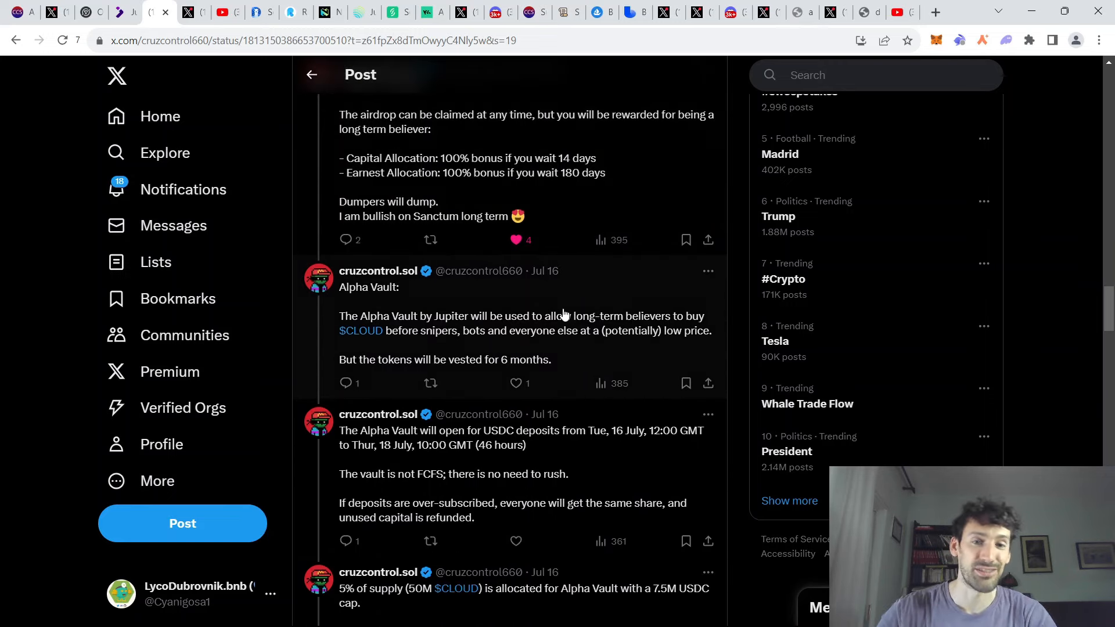
pyautogui.scroll(-3)
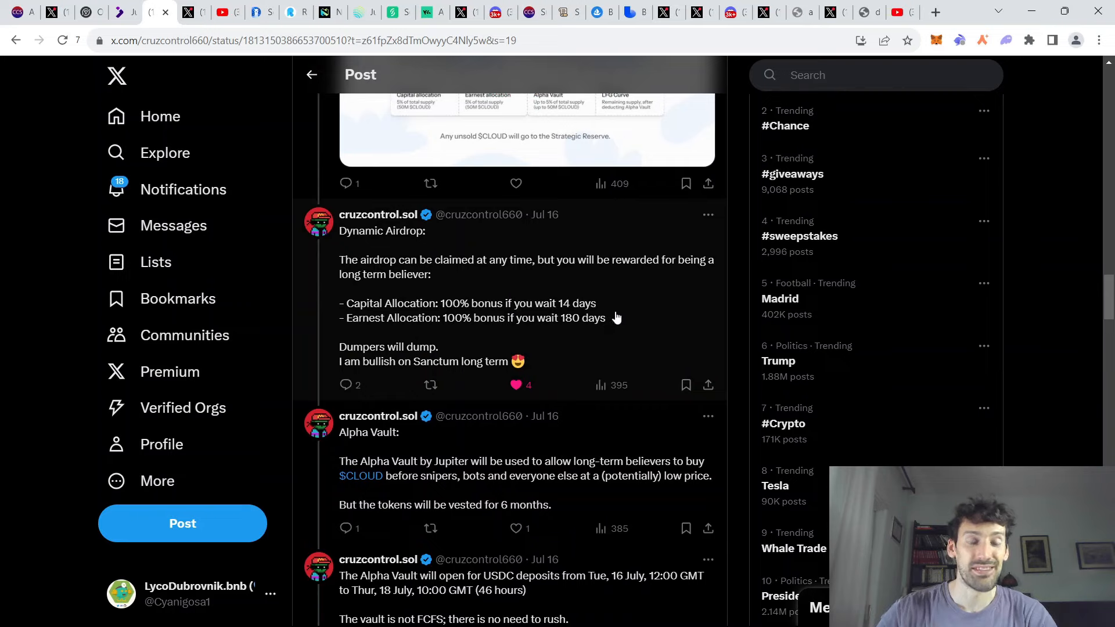
pyautogui.moveTo(612, 307)
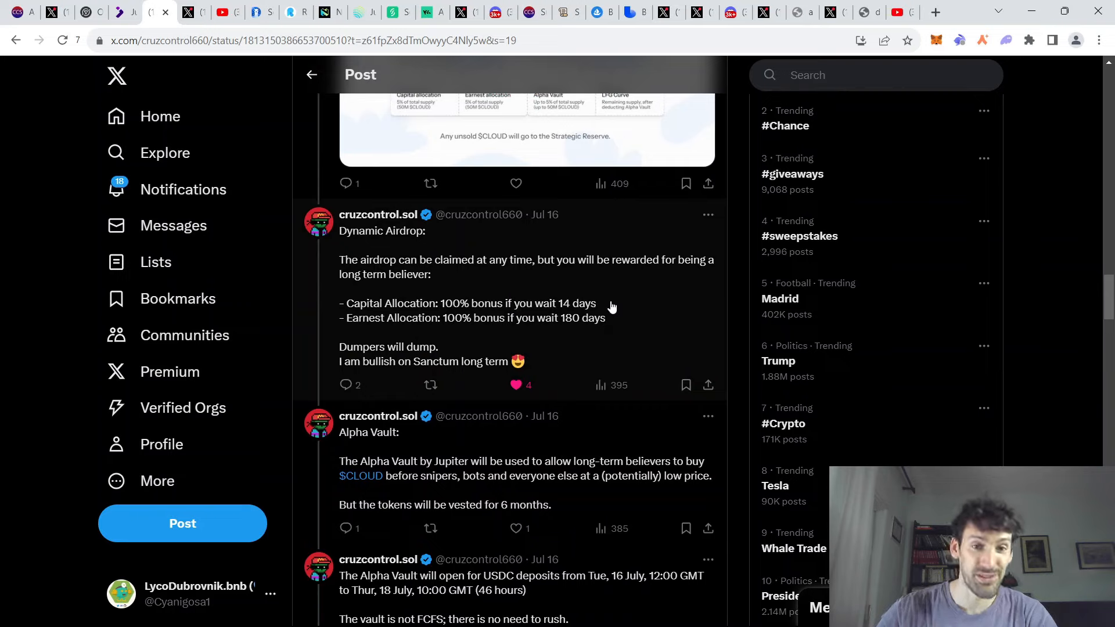
pyautogui.moveTo(543, 306)
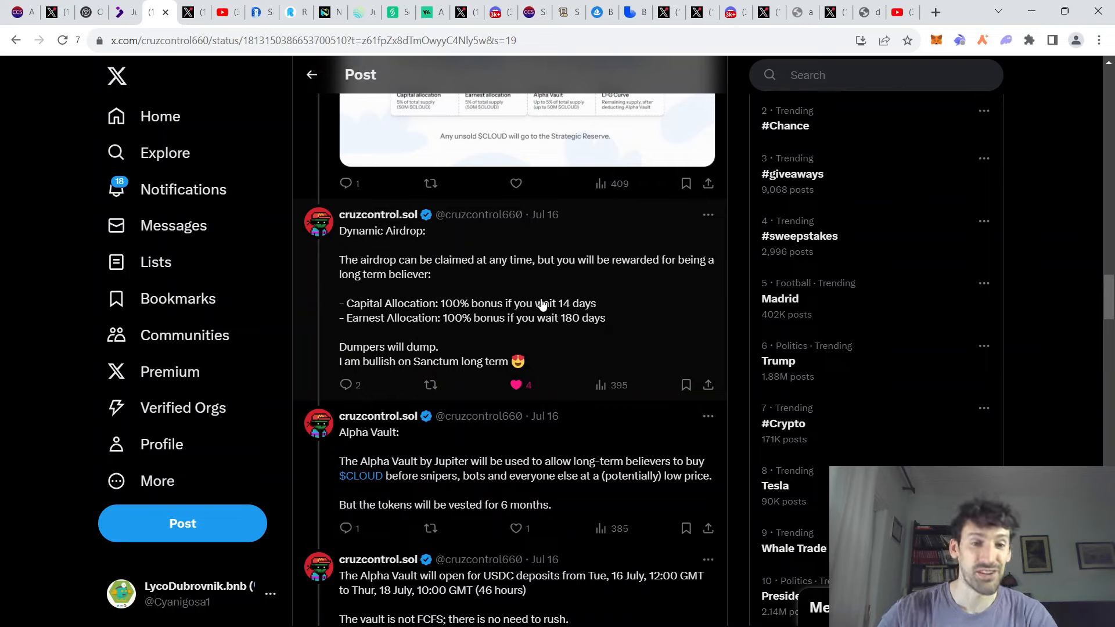
pyautogui.moveTo(612, 315)
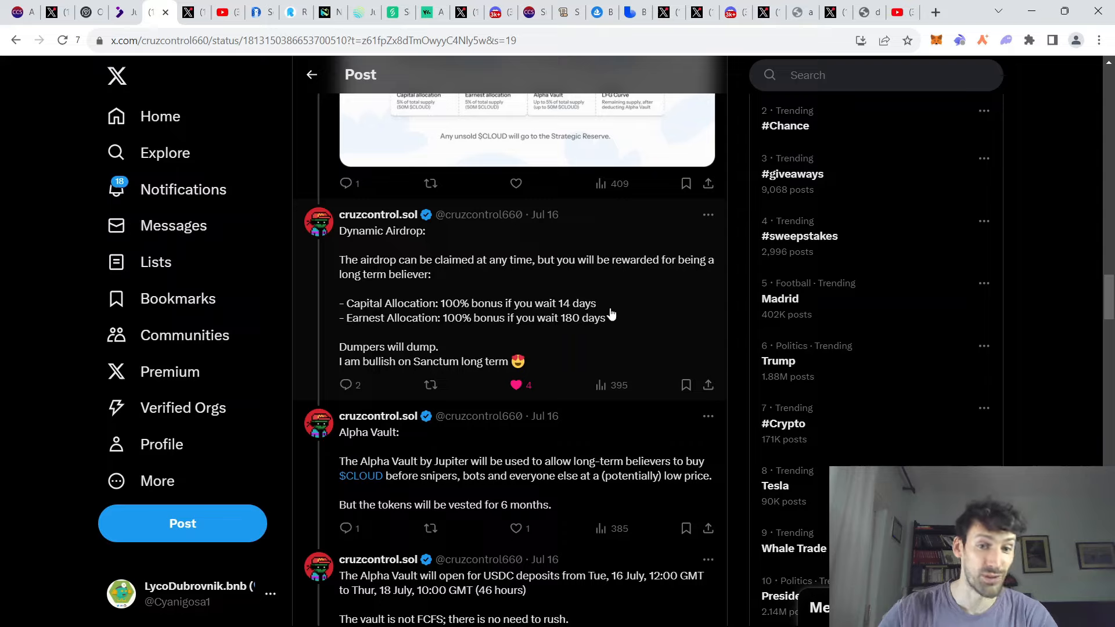
pyautogui.moveTo(601, 329)
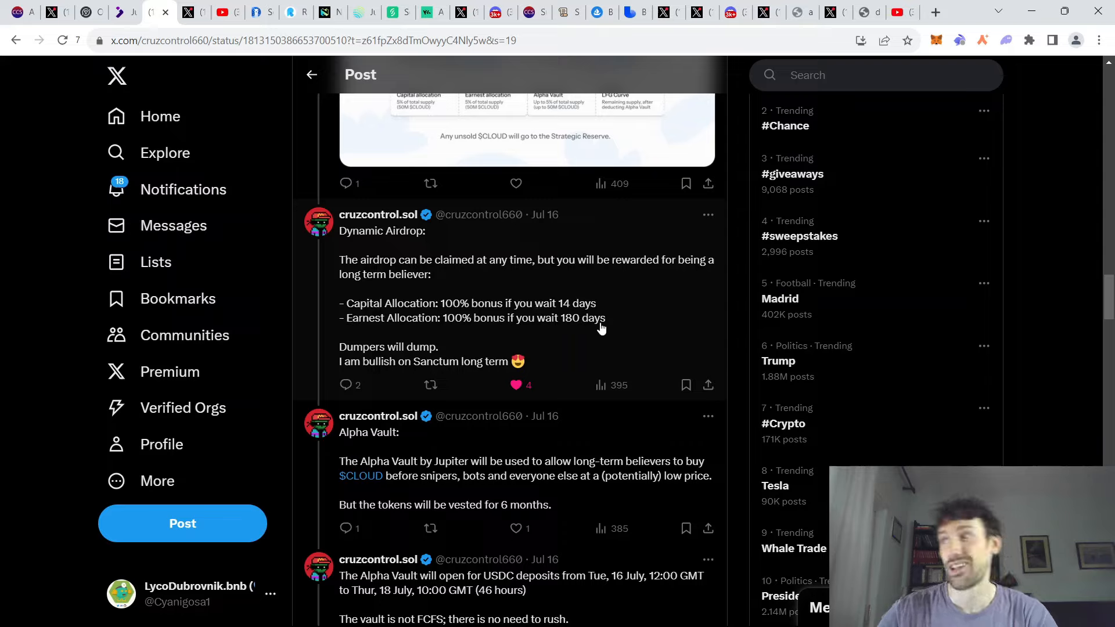
pyautogui.moveTo(576, 311)
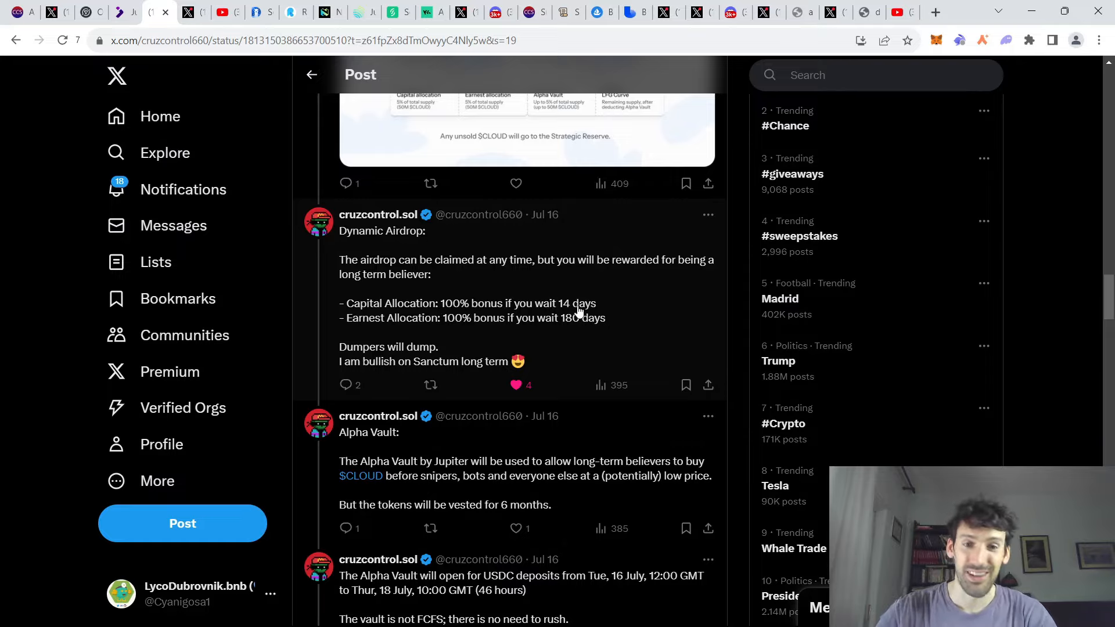
pyautogui.moveTo(597, 282)
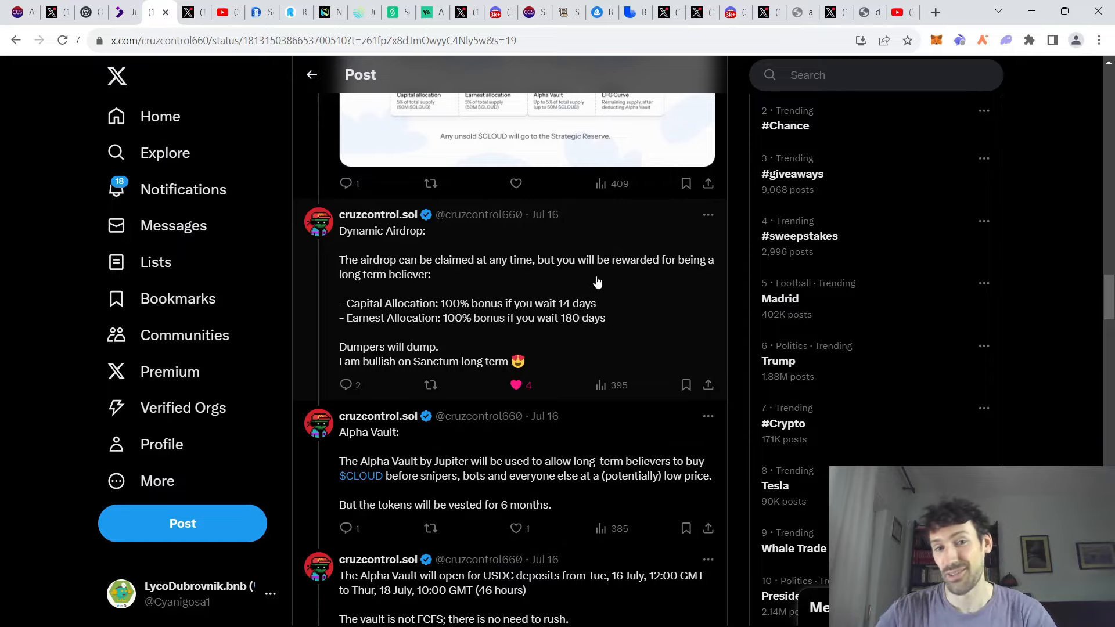
pyautogui.scroll(-3)
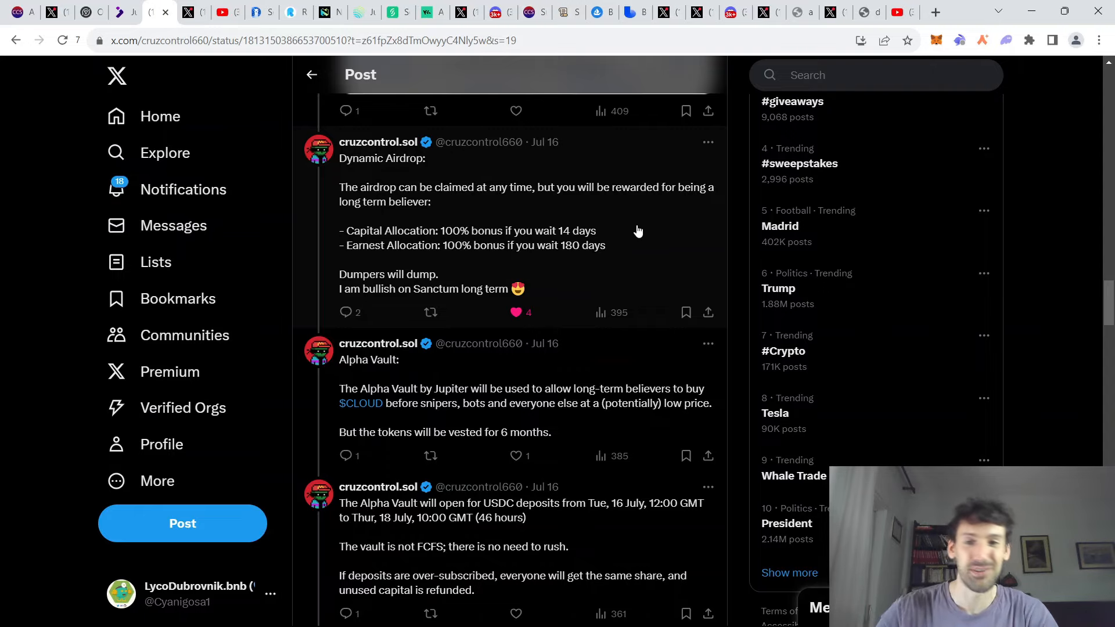
pyautogui.scroll(-3)
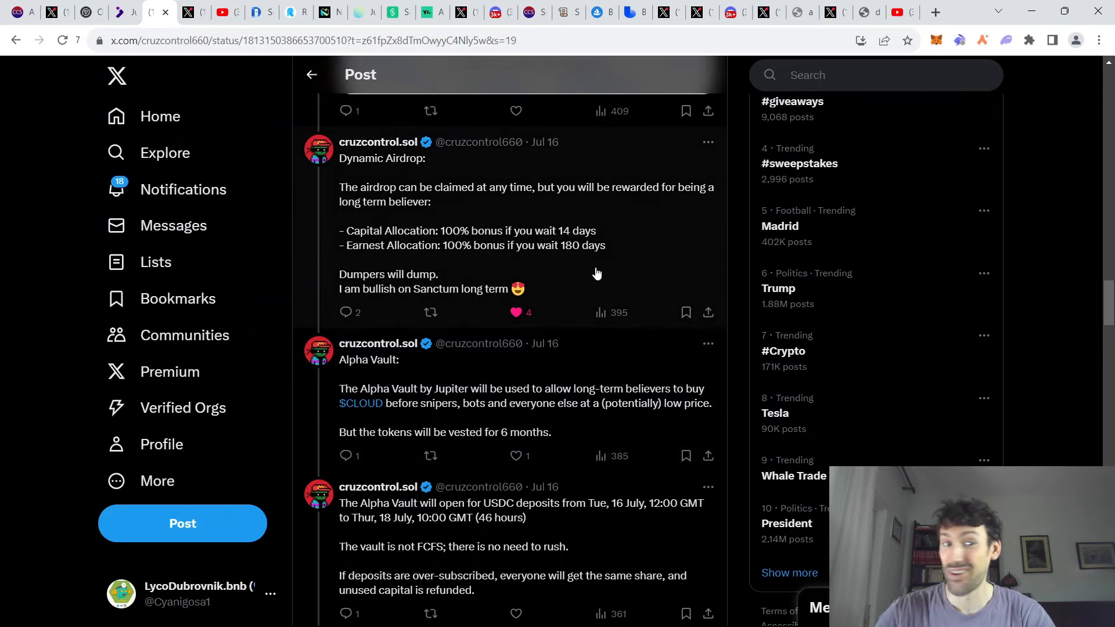
pyautogui.moveTo(582, 221)
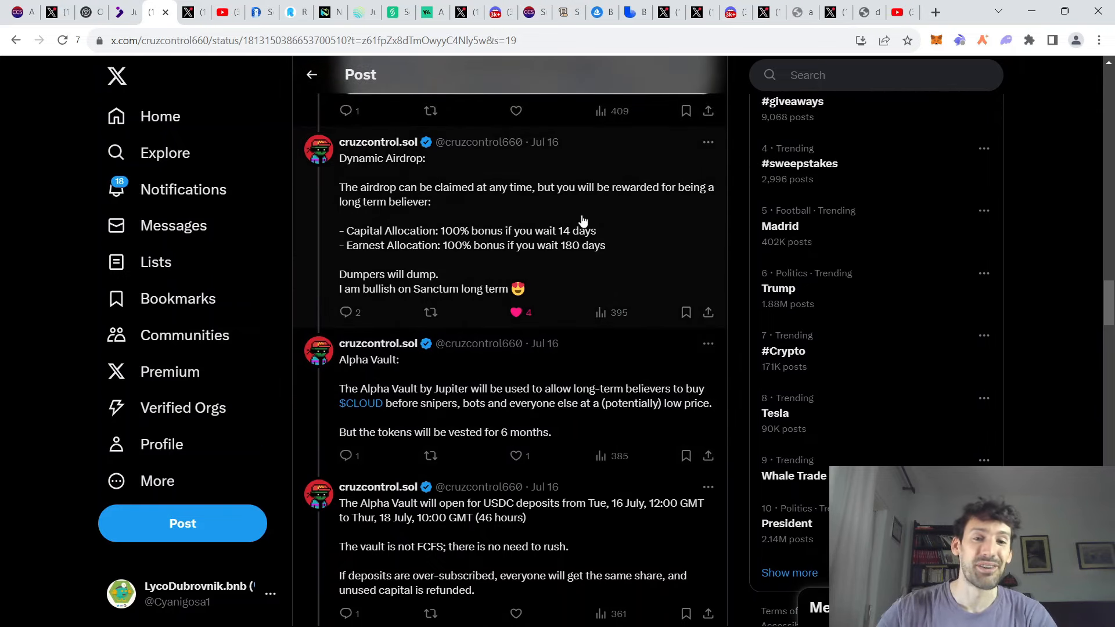
pyautogui.moveTo(650, 188)
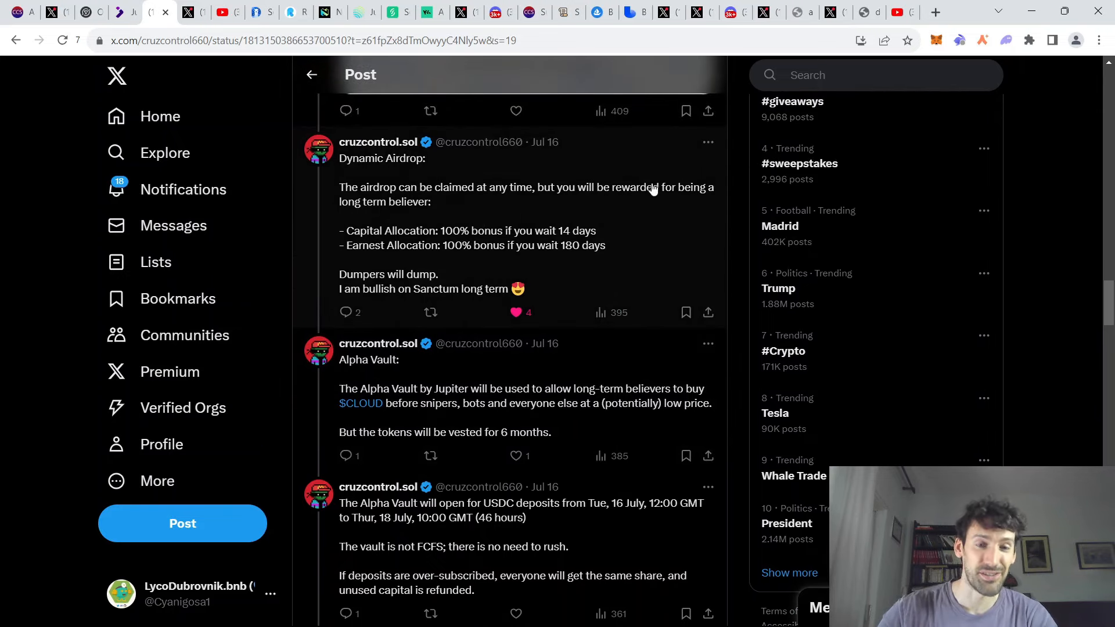
pyautogui.moveTo(1015, 172)
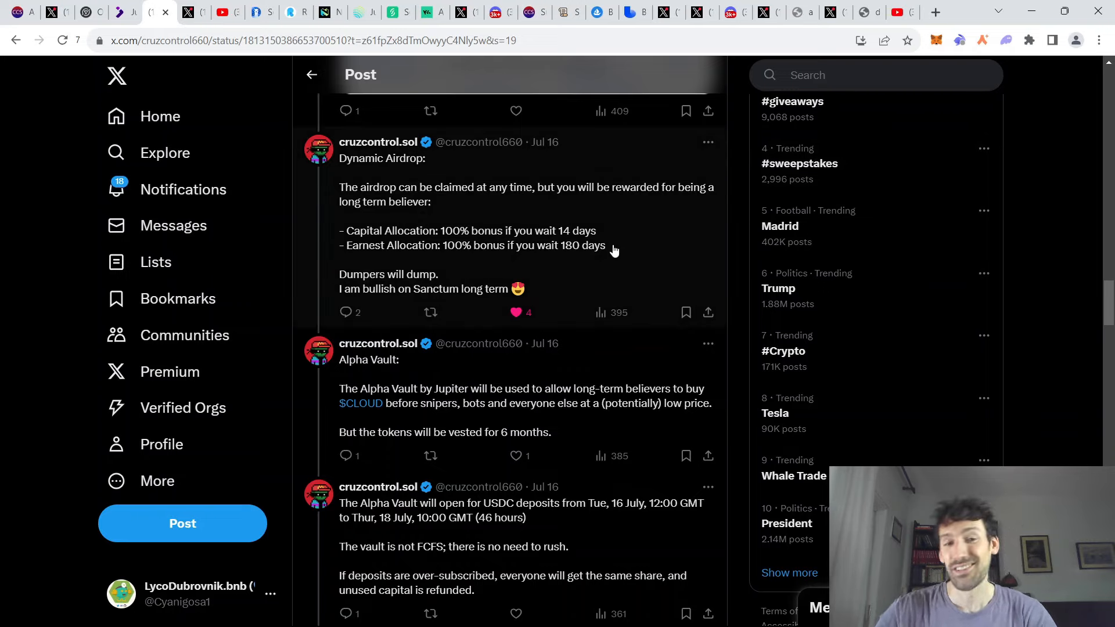
pyautogui.moveTo(1032, 271)
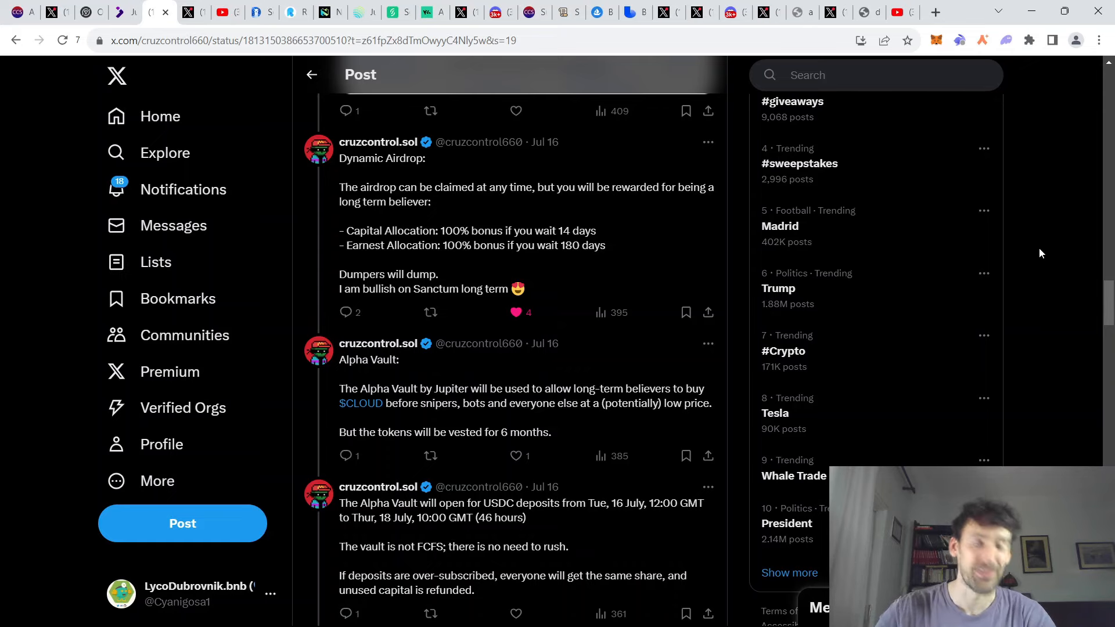
pyautogui.scroll(-3)
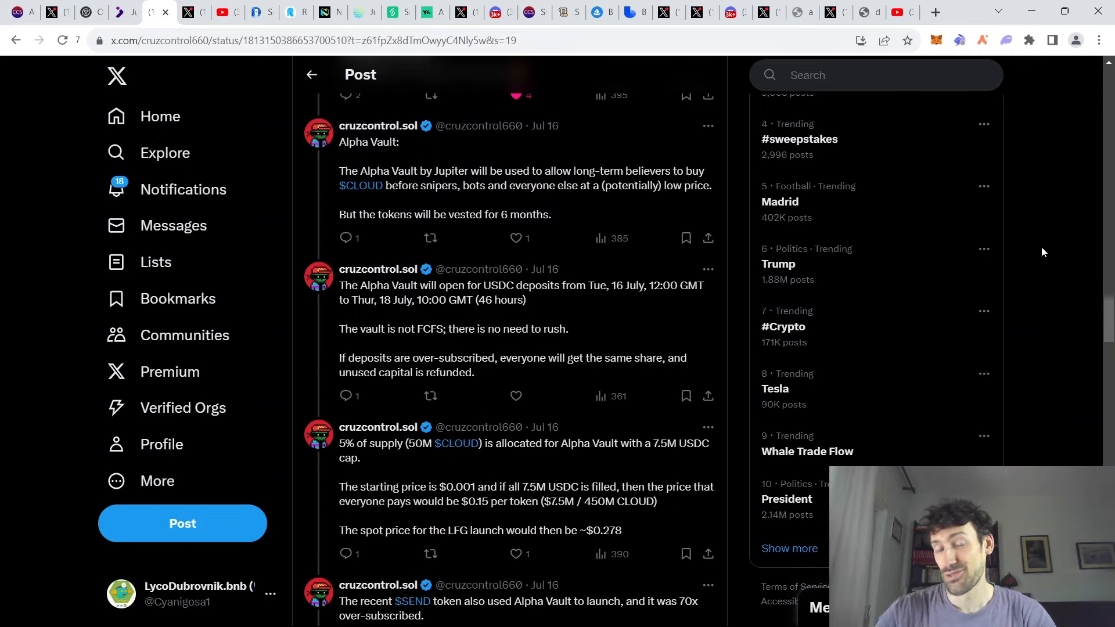
pyautogui.scroll(-3)
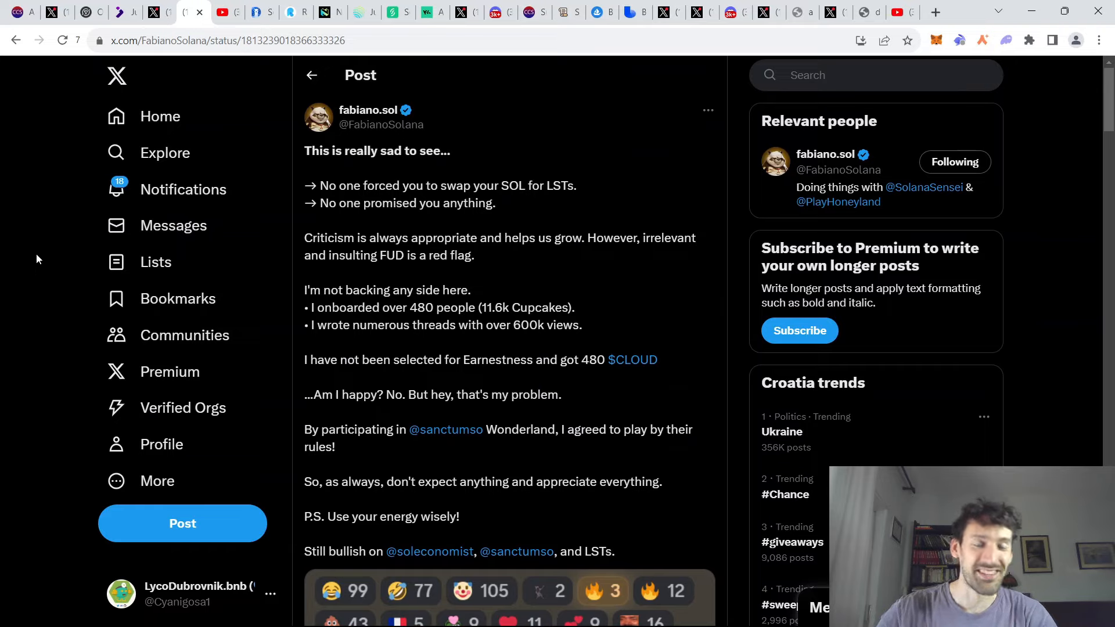
pyautogui.moveTo(730, 305)
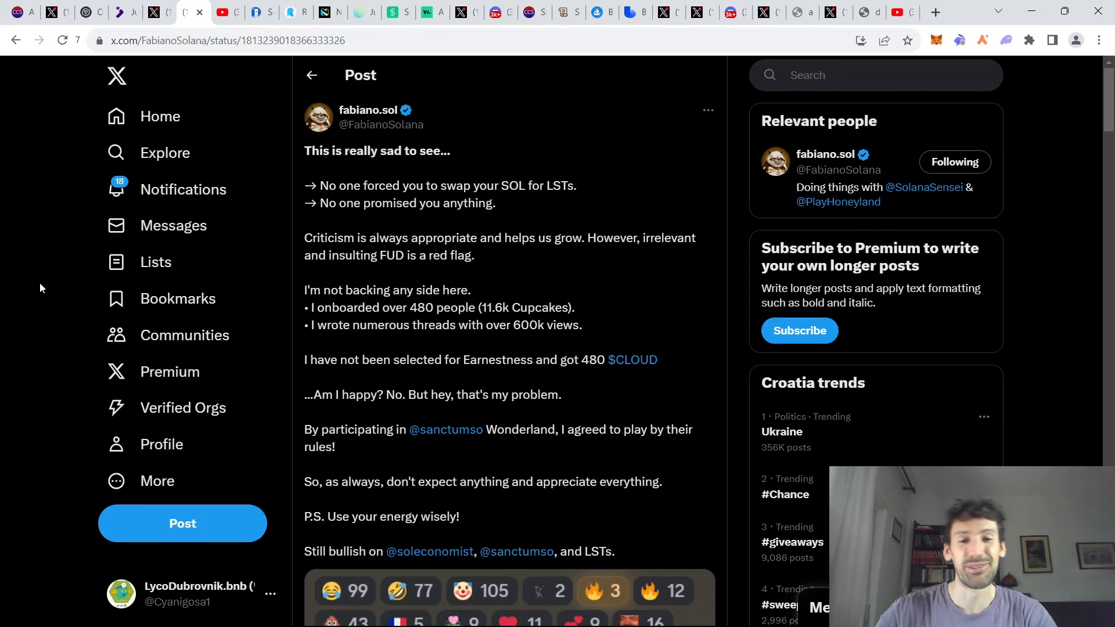
# - Read the replies under fabiano.sol's post, then move to the Solana DeFi strategies YouTube video
pyautogui.scroll(-3)
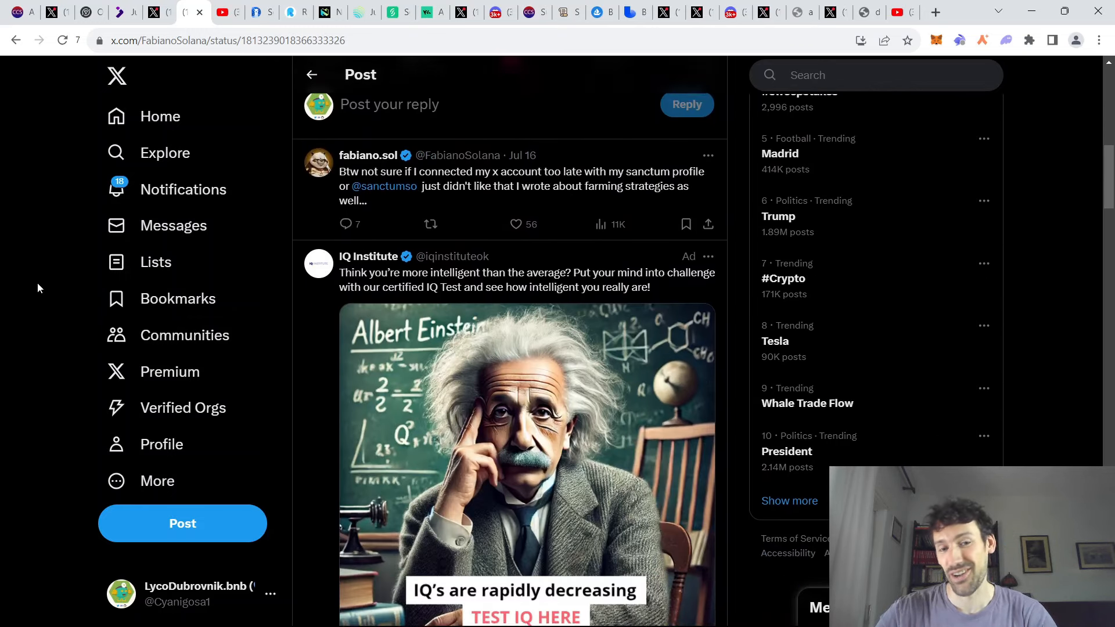
pyautogui.scroll(-3)
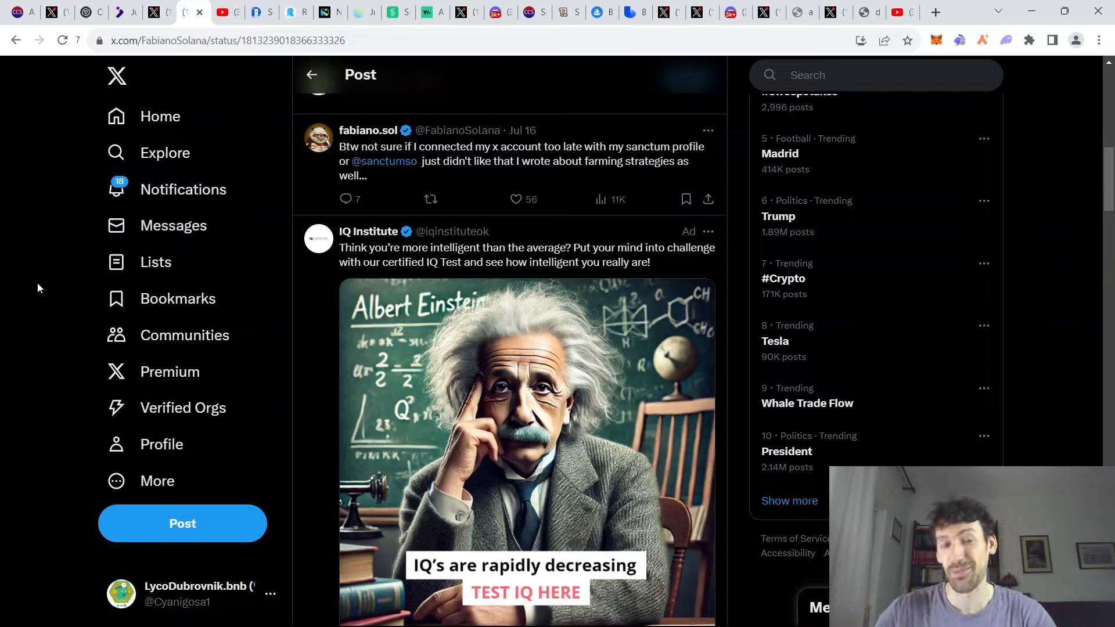
pyautogui.click(228, 12)
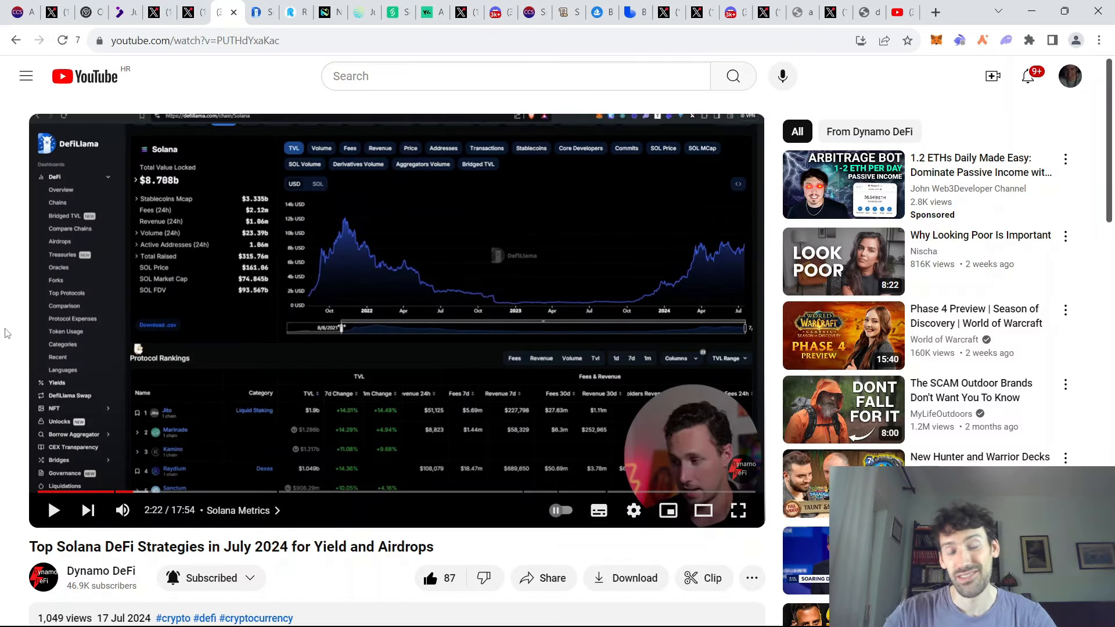
# - Look over the paused Dynamo DeFi video and move to DefiLlama's Solana protocol rankings
pyautogui.scroll(-3)
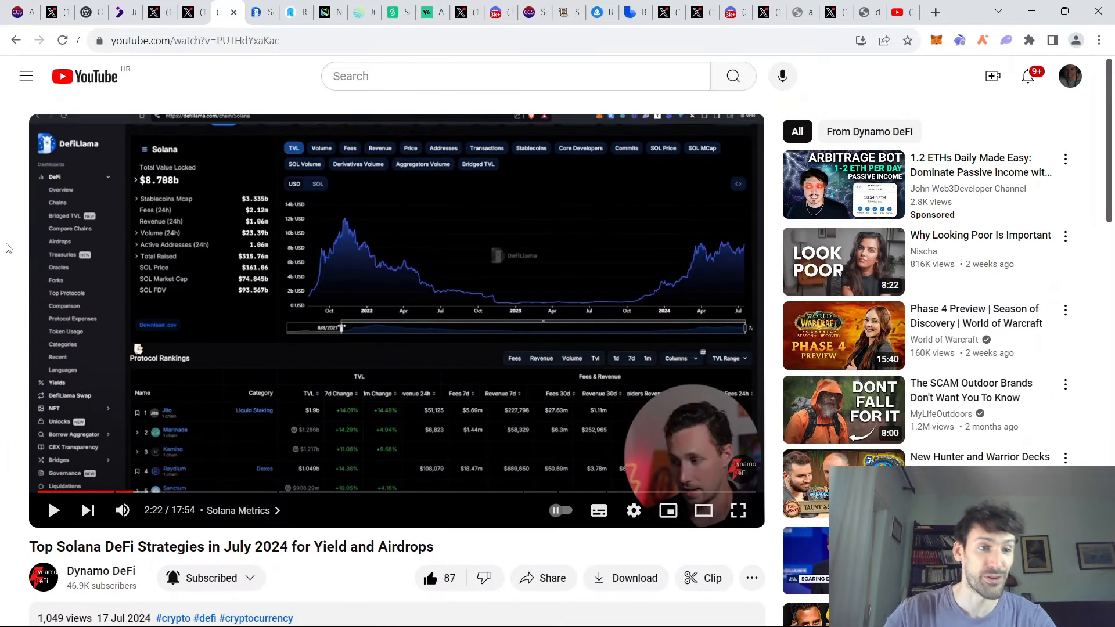
pyautogui.click(261, 11)
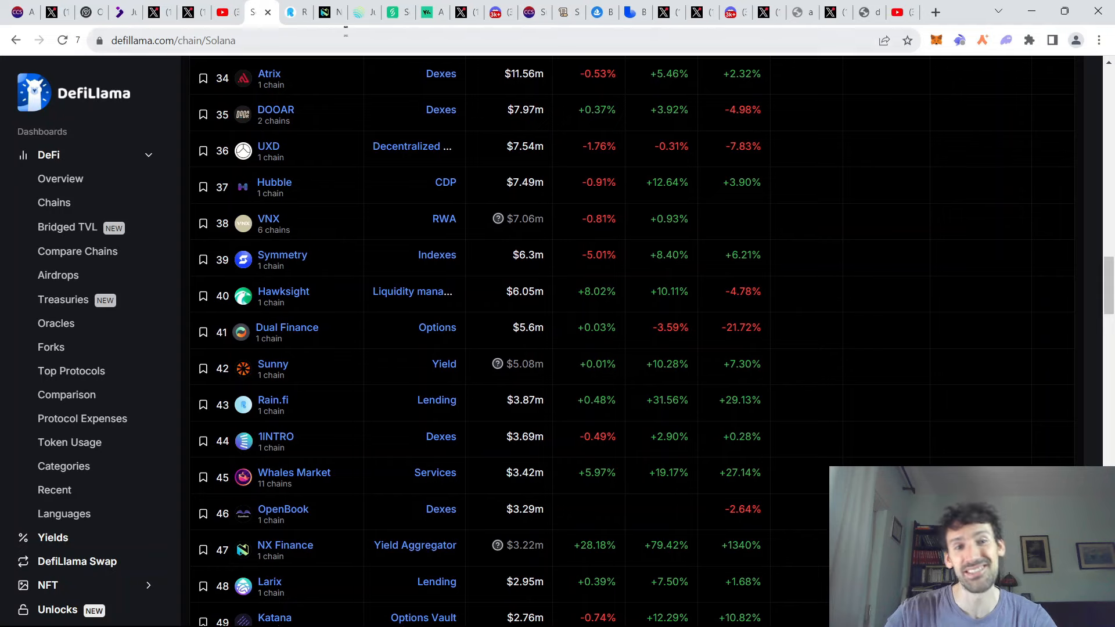
pyautogui.moveTo(881, 400)
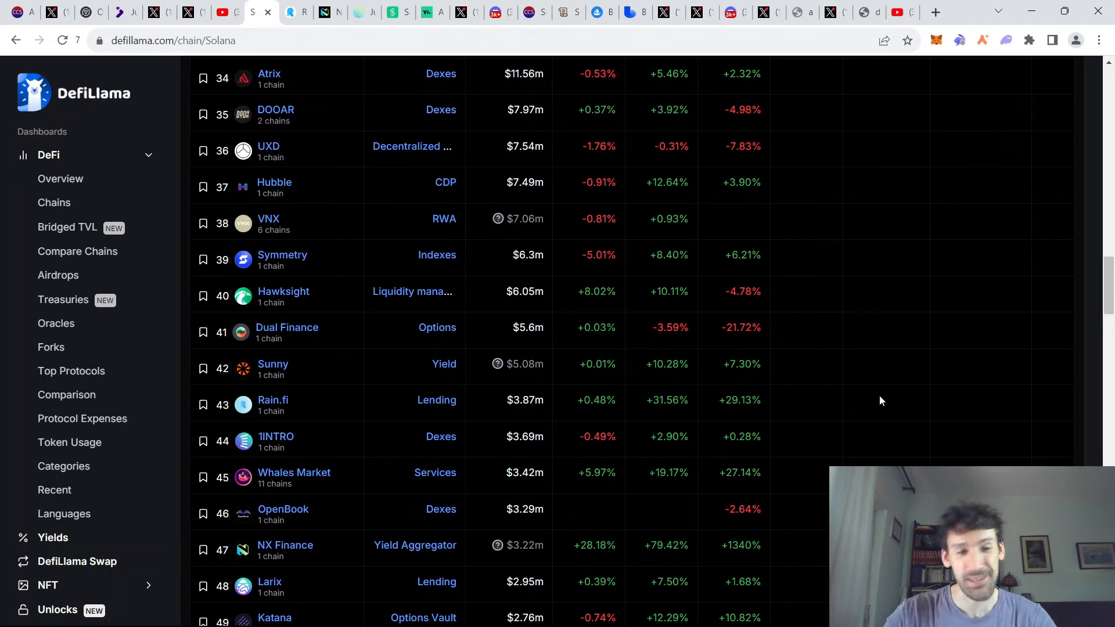
pyautogui.moveTo(861, 368)
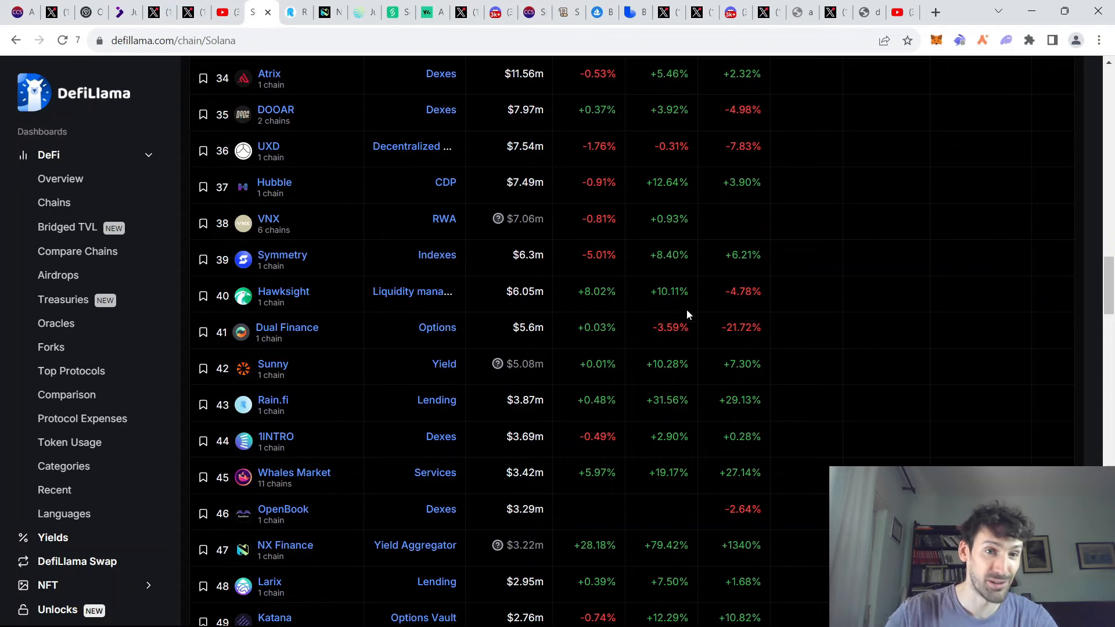
# - Leave the DefiLlama Solana table listing Rain.fi and NX Finance for the Rain.fi lending site
pyautogui.click(294, 11)
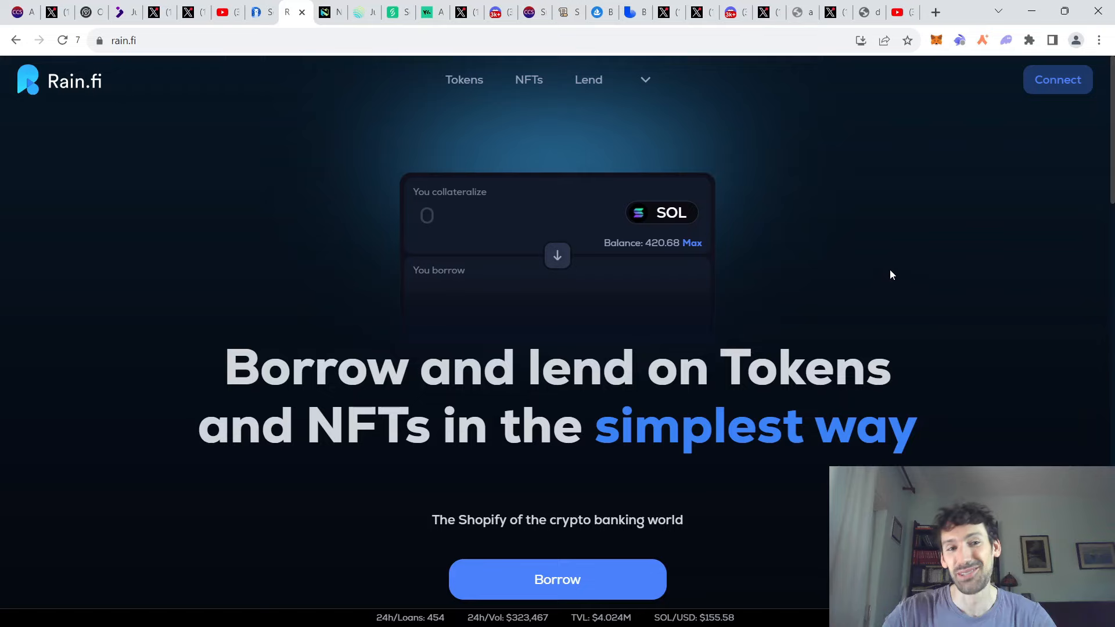
# - View Rain.fi's volume, loans and TVL stats and Borrow cards, then move to the NX Finance site
pyautogui.scroll(-3)
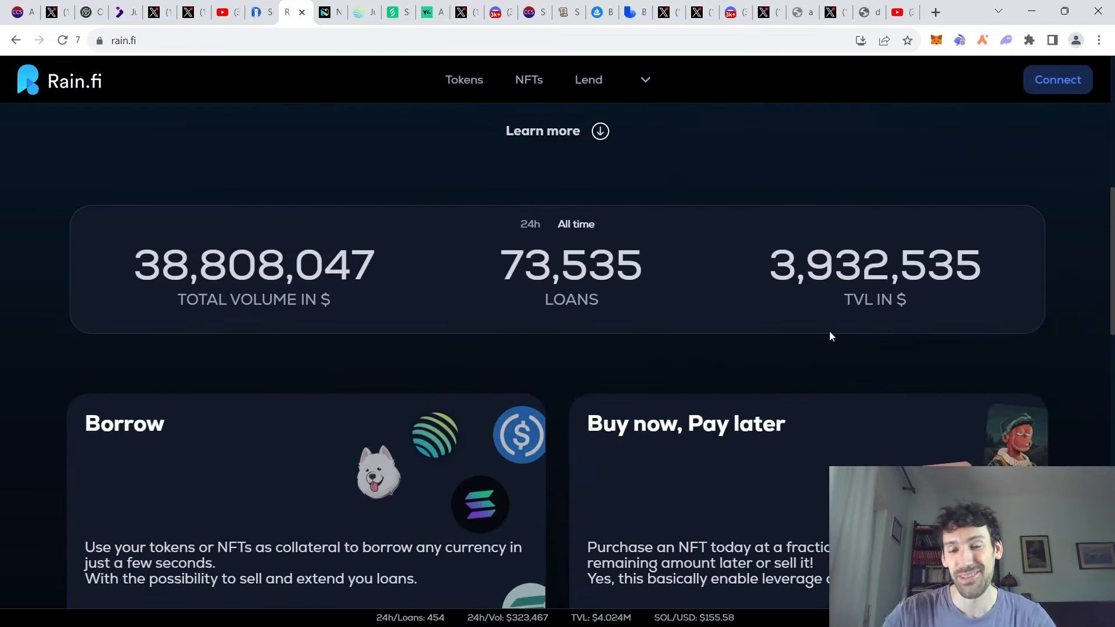
pyautogui.scroll(-3)
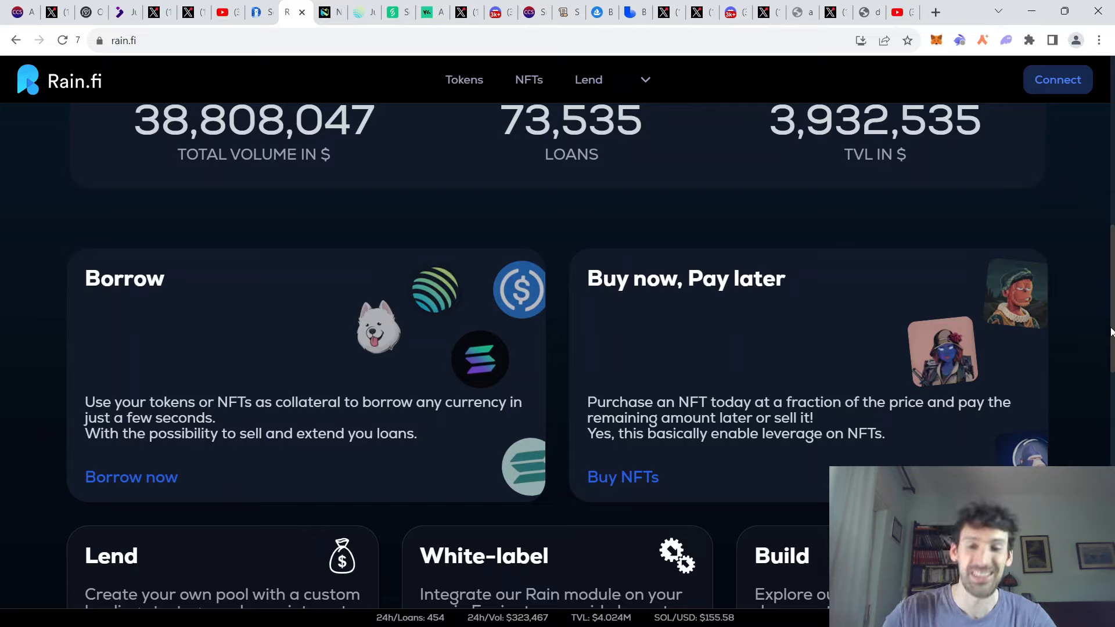
pyautogui.moveTo(961, 407)
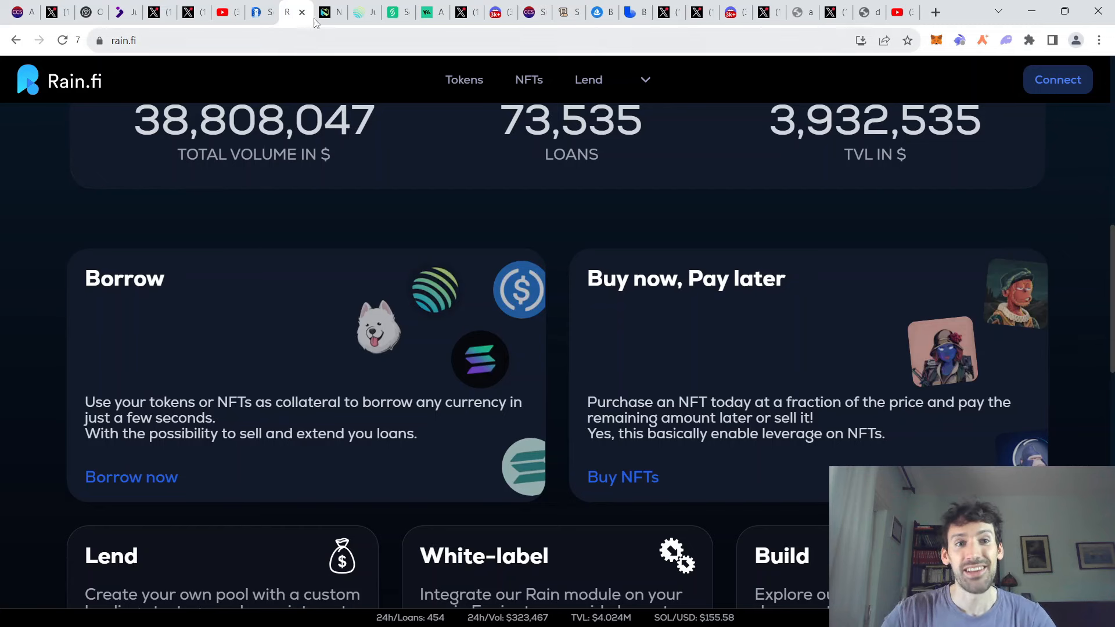
pyautogui.click(327, 11)
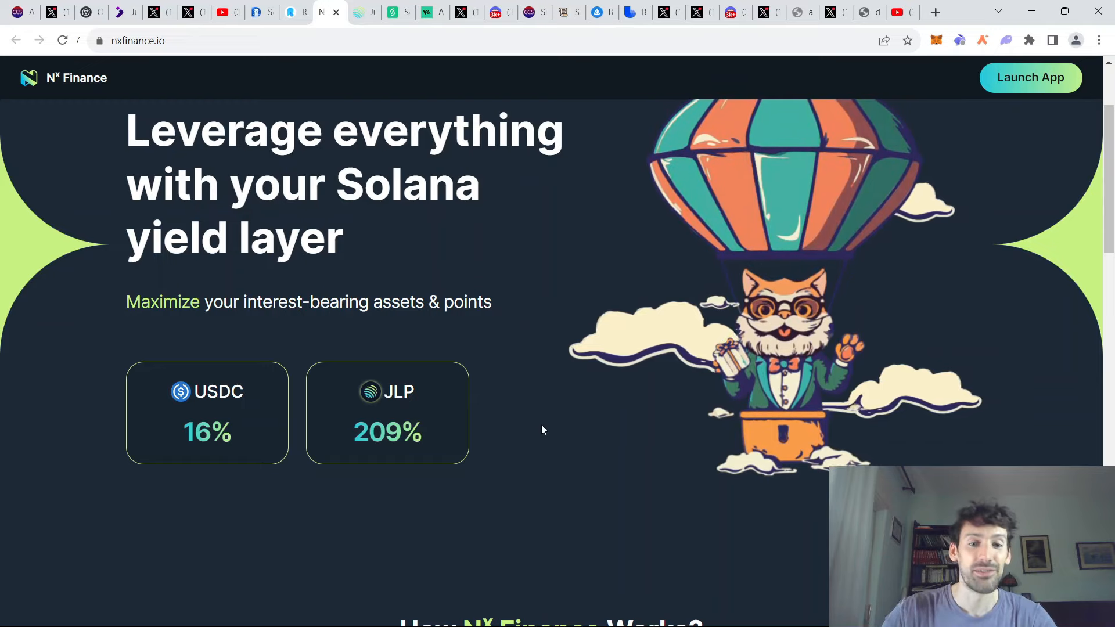
pyautogui.moveTo(547, 417)
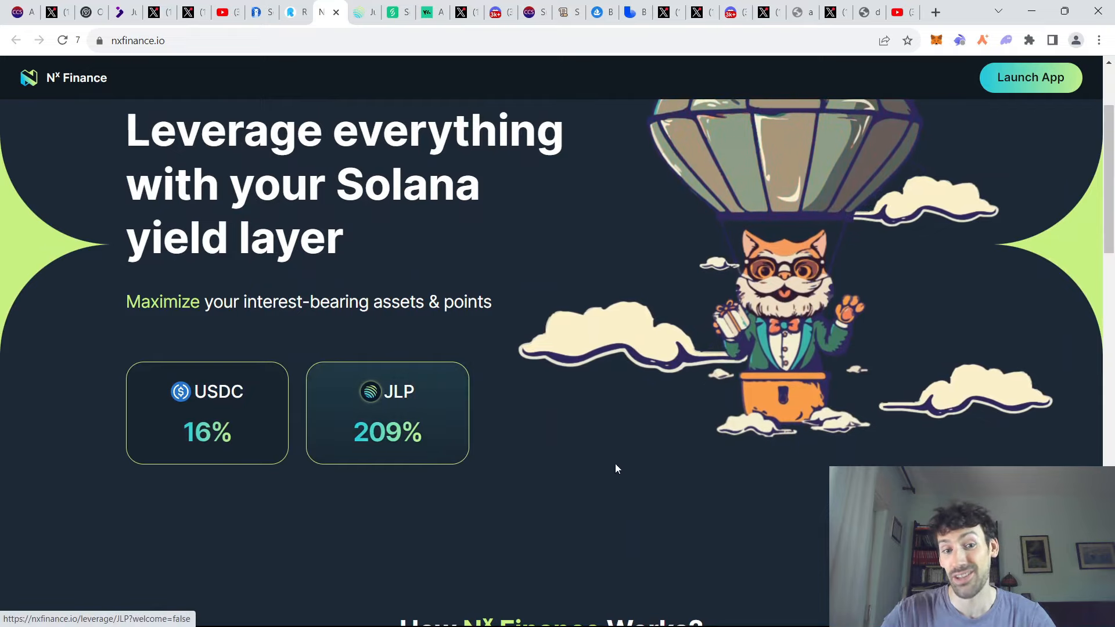
pyautogui.moveTo(518, 481)
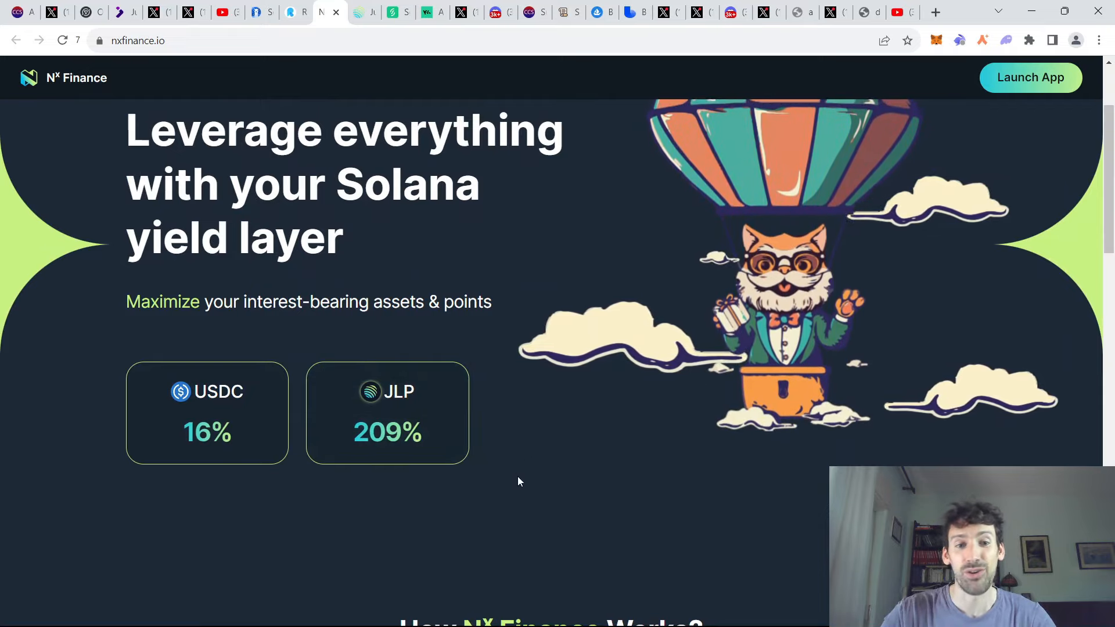
pyautogui.moveTo(55, 151)
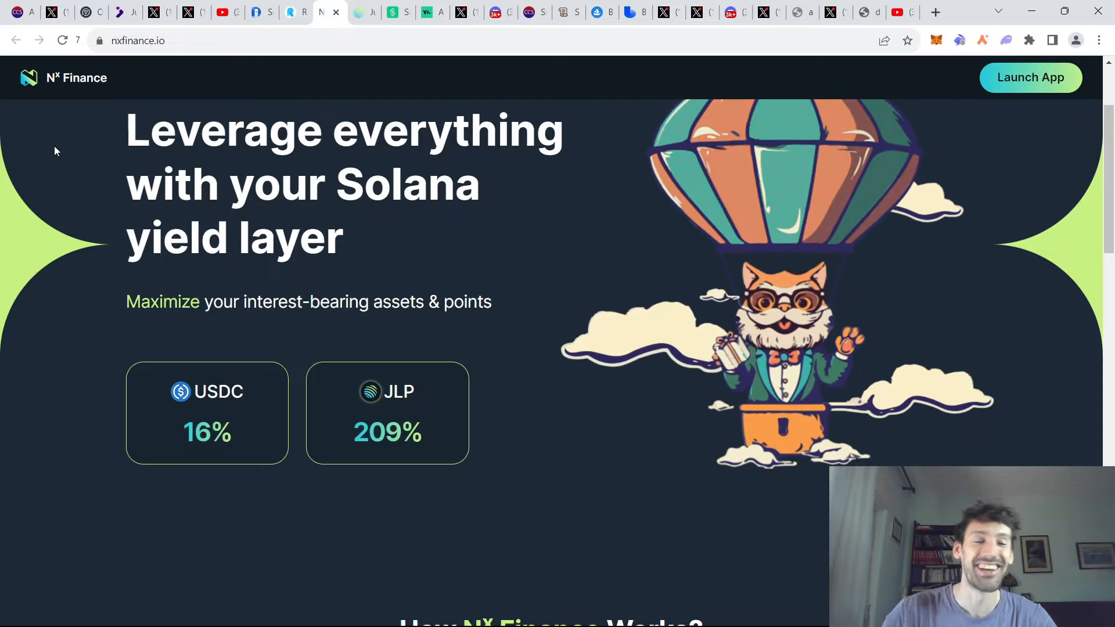
pyautogui.moveTo(702, 460)
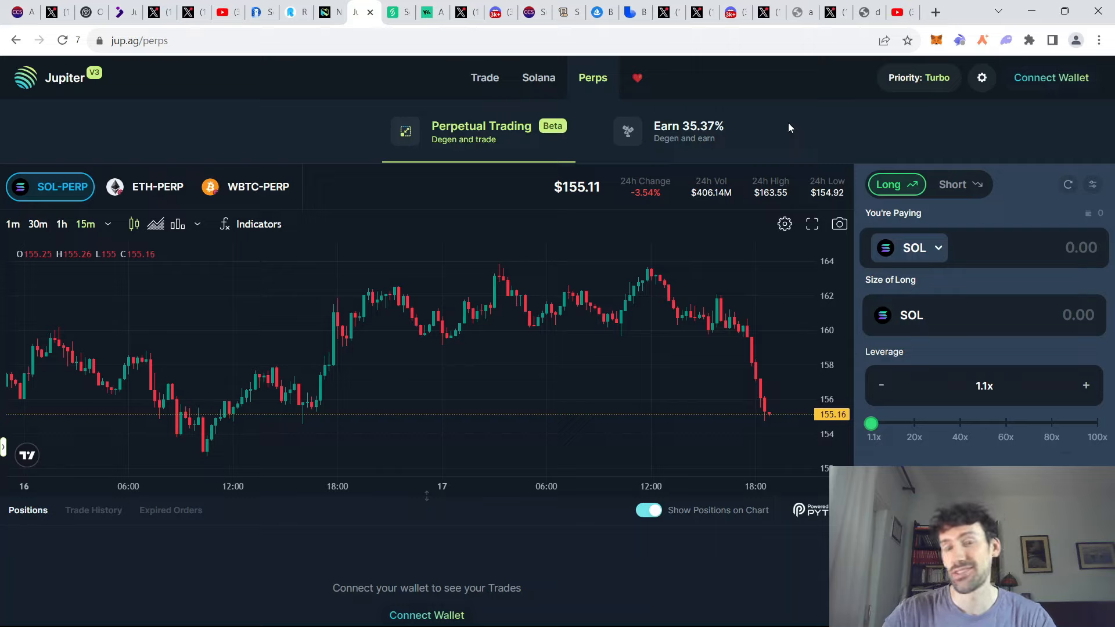
pyautogui.moveTo(854, 152)
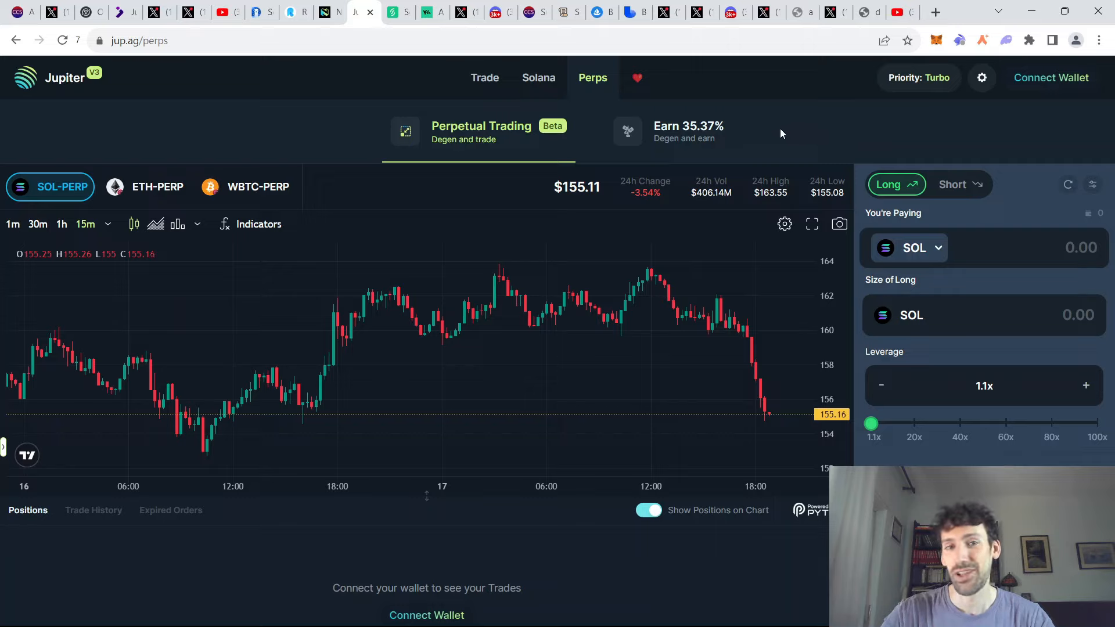
pyautogui.moveTo(806, 147)
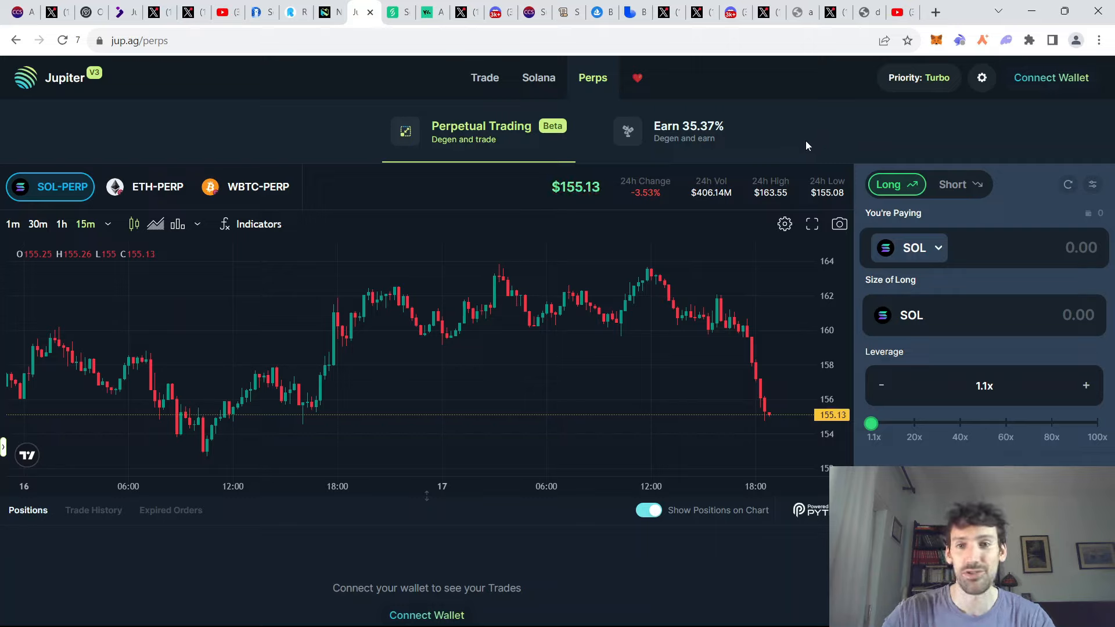
pyautogui.moveTo(807, 142)
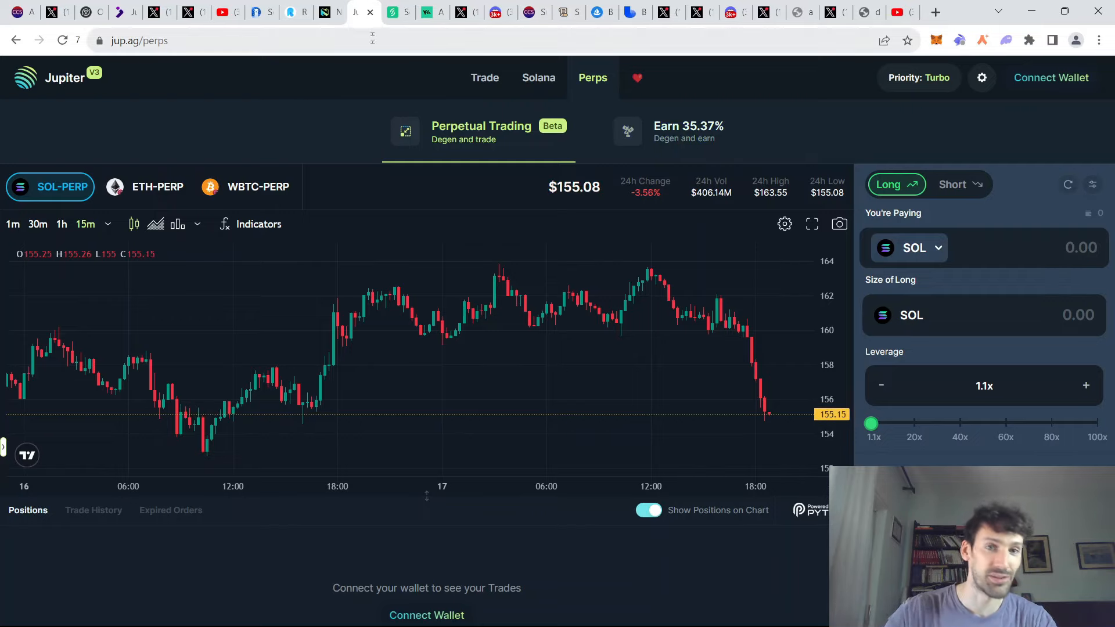
# - Show the Pyth staking and Meteora wSOL-USDC pool positions in the SonarWatch portfolio
pyautogui.click(396, 11)
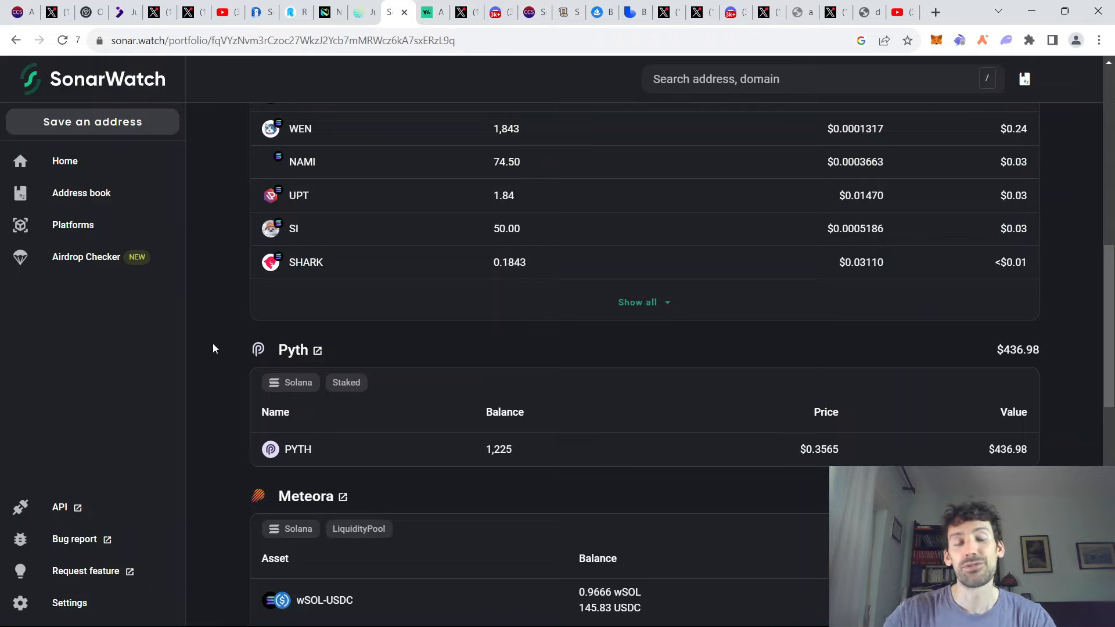
pyautogui.moveTo(220, 358)
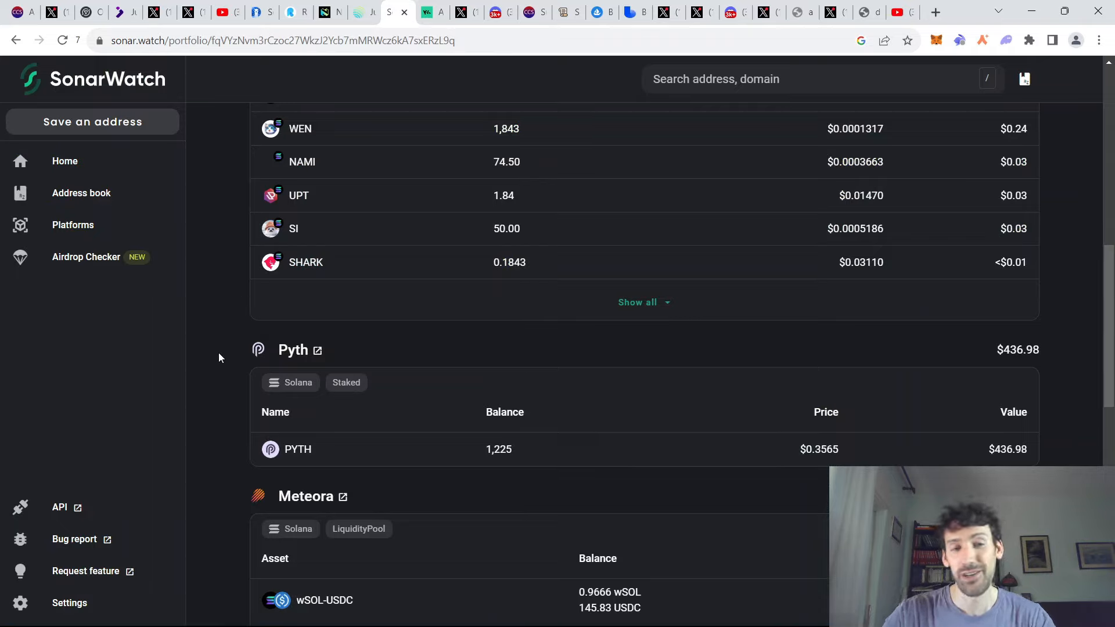
pyautogui.moveTo(210, 323)
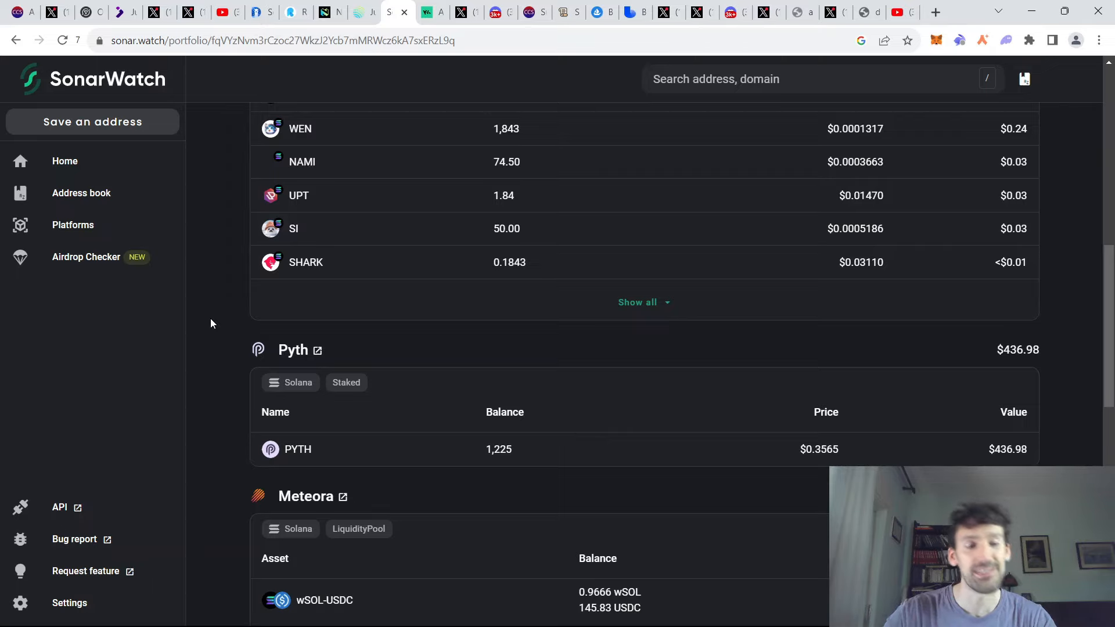
pyautogui.scroll(-3)
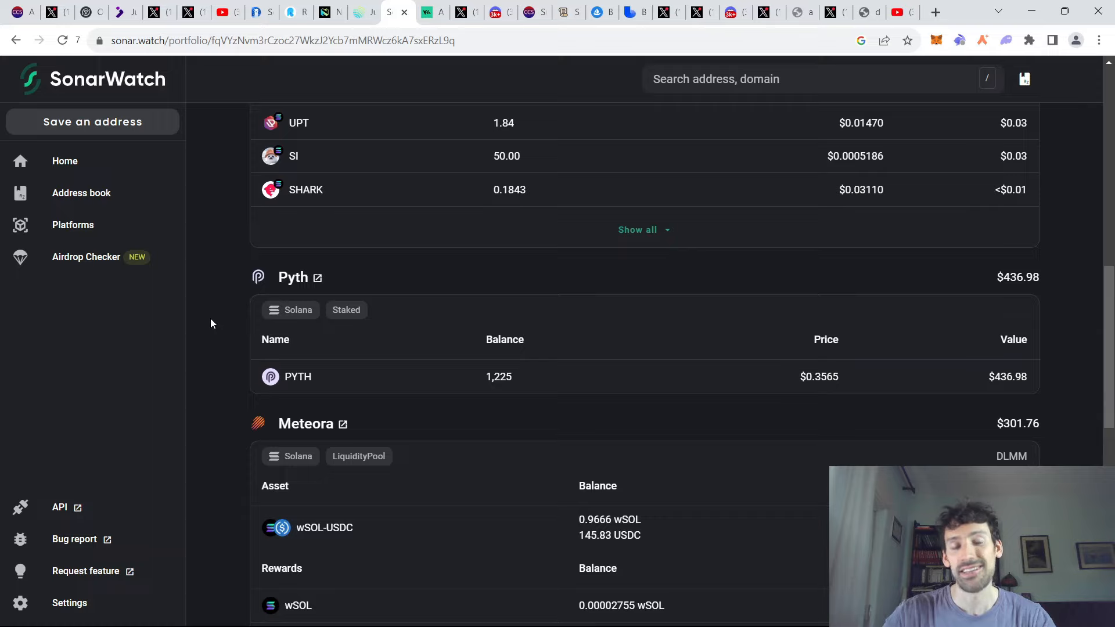
pyautogui.moveTo(216, 289)
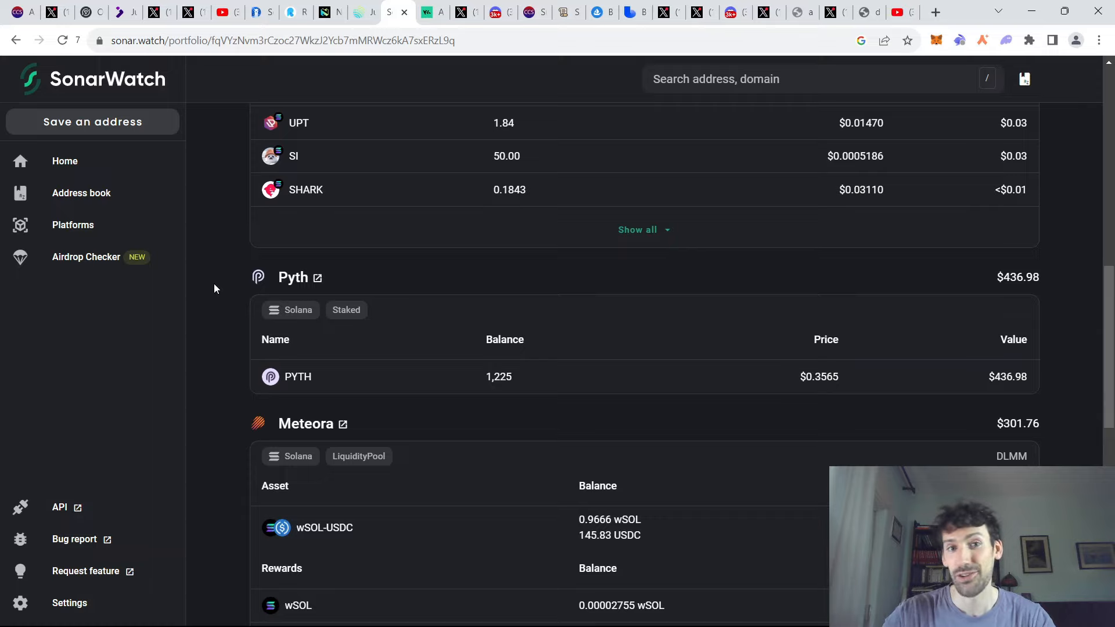
pyautogui.moveTo(210, 290)
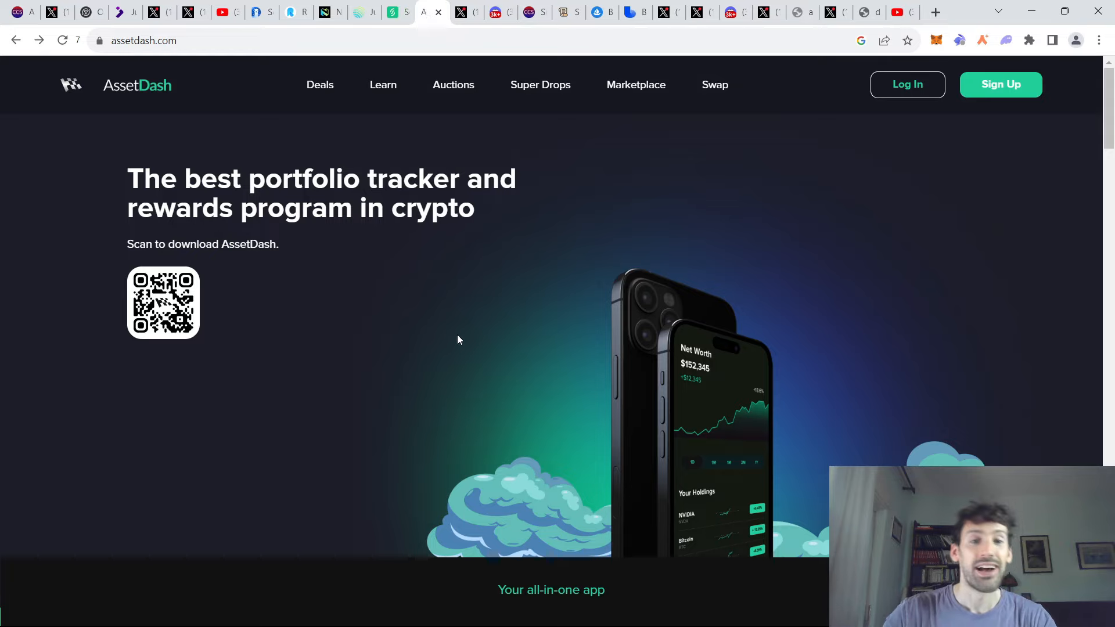
pyautogui.moveTo(918, 208)
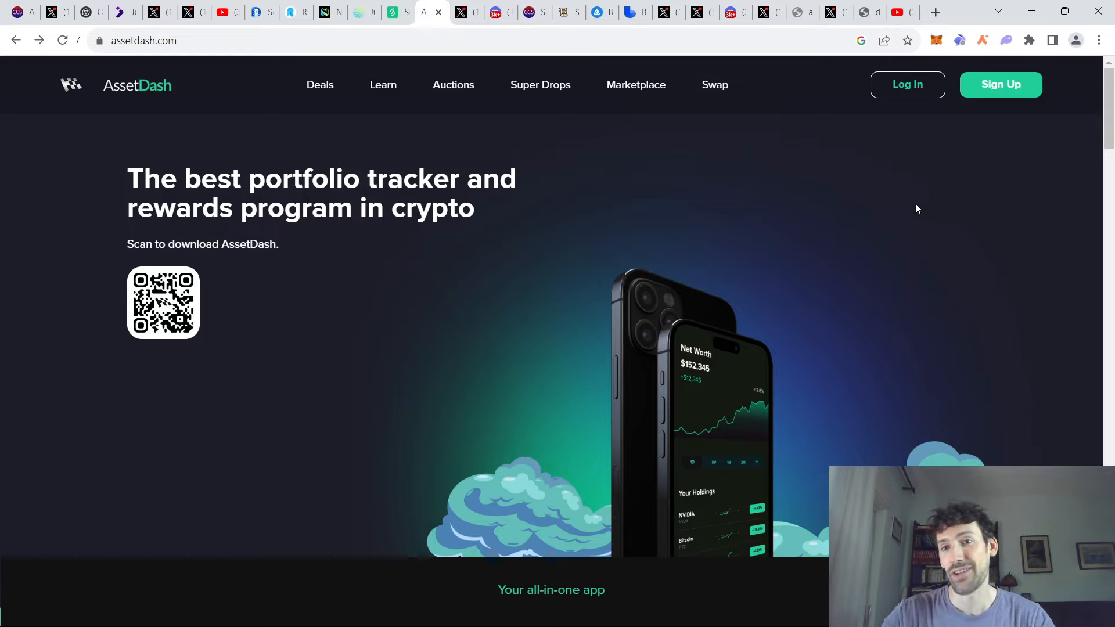
pyautogui.moveTo(859, 226)
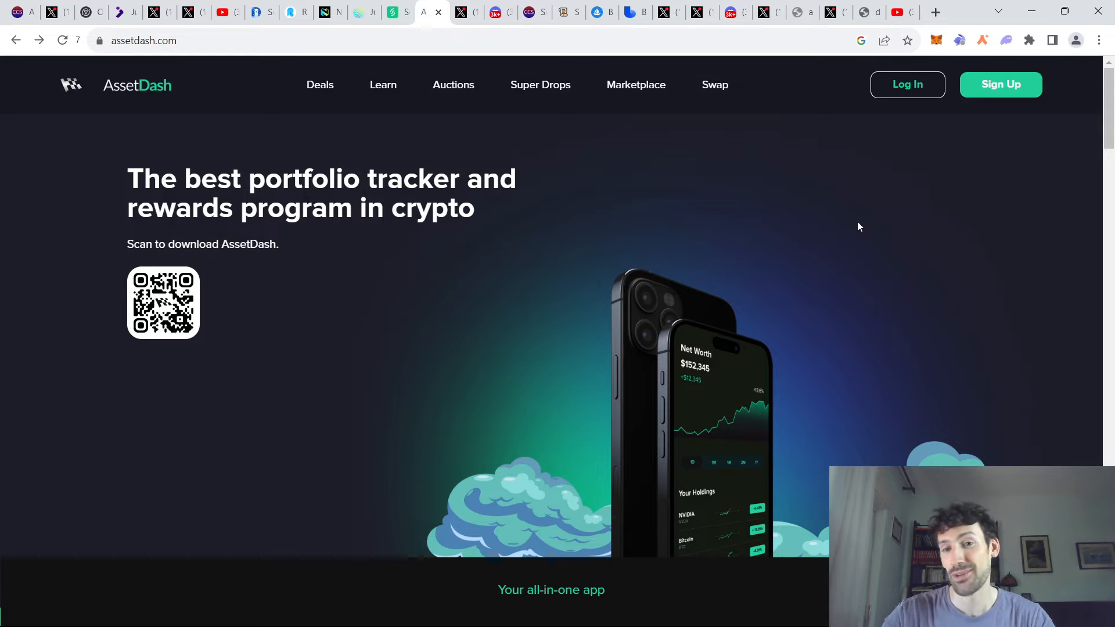
pyautogui.moveTo(541, 331)
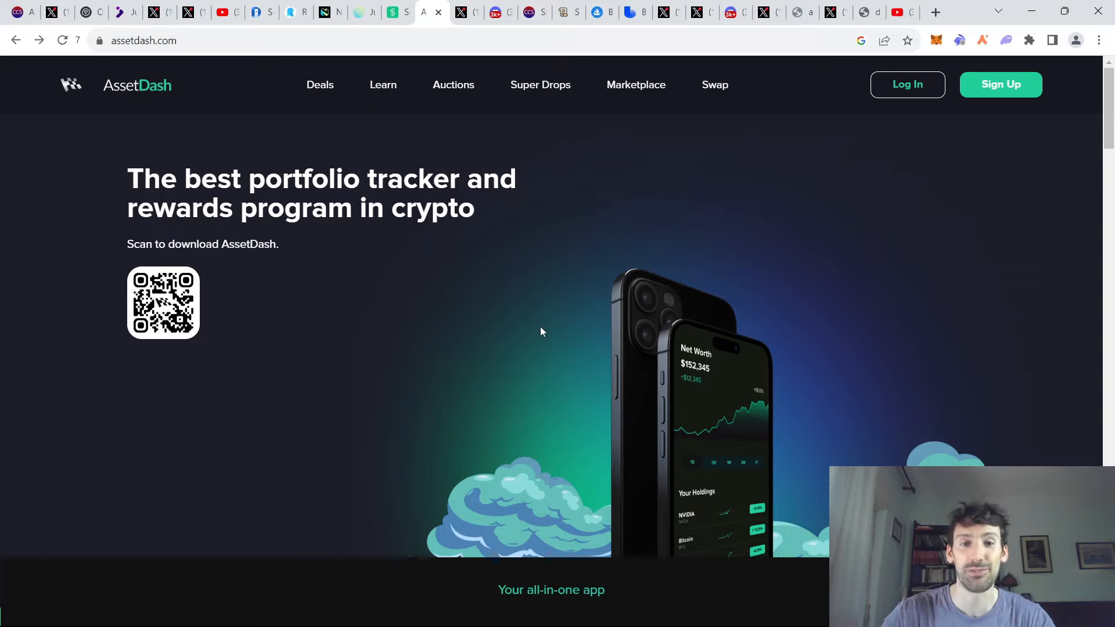
pyautogui.moveTo(540, 285)
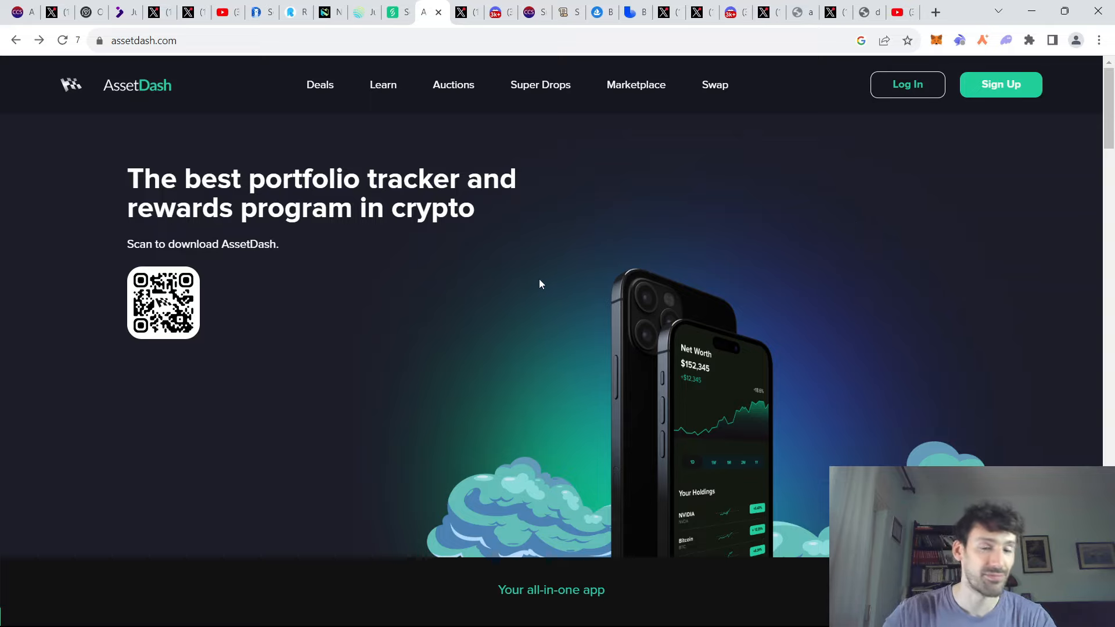
pyautogui.moveTo(489, 303)
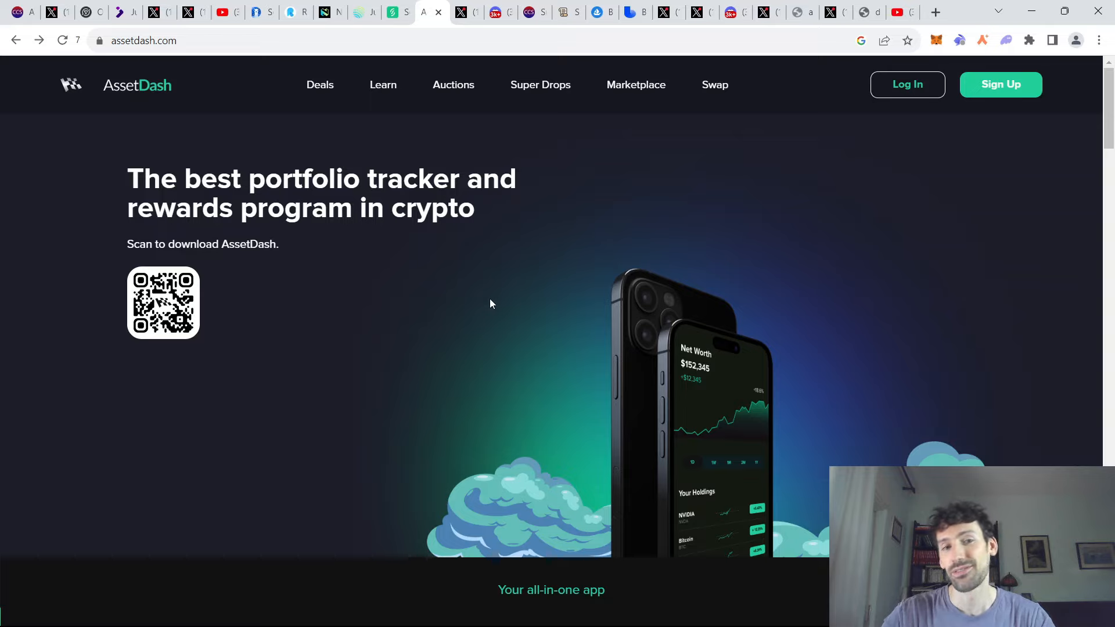
pyautogui.moveTo(511, 306)
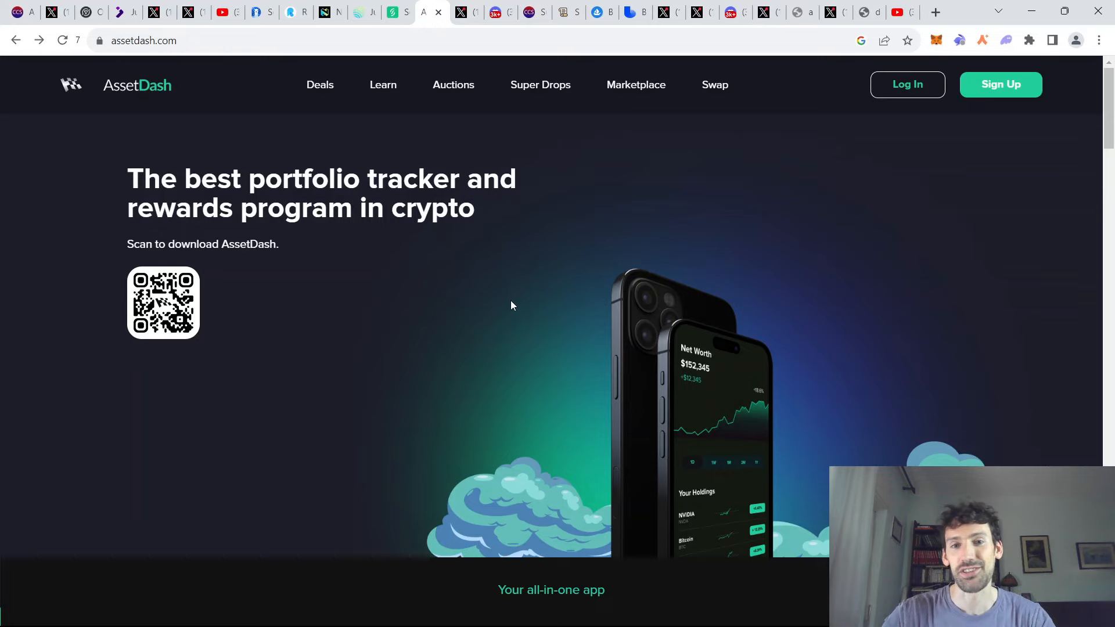
pyautogui.click(466, 11)
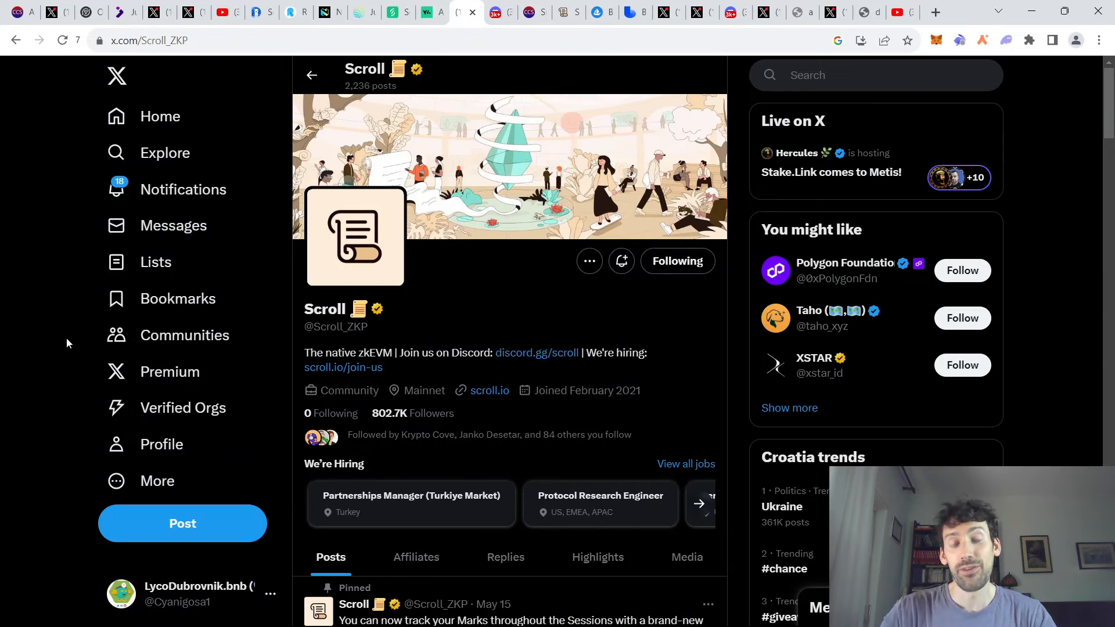
pyautogui.moveTo(43, 329)
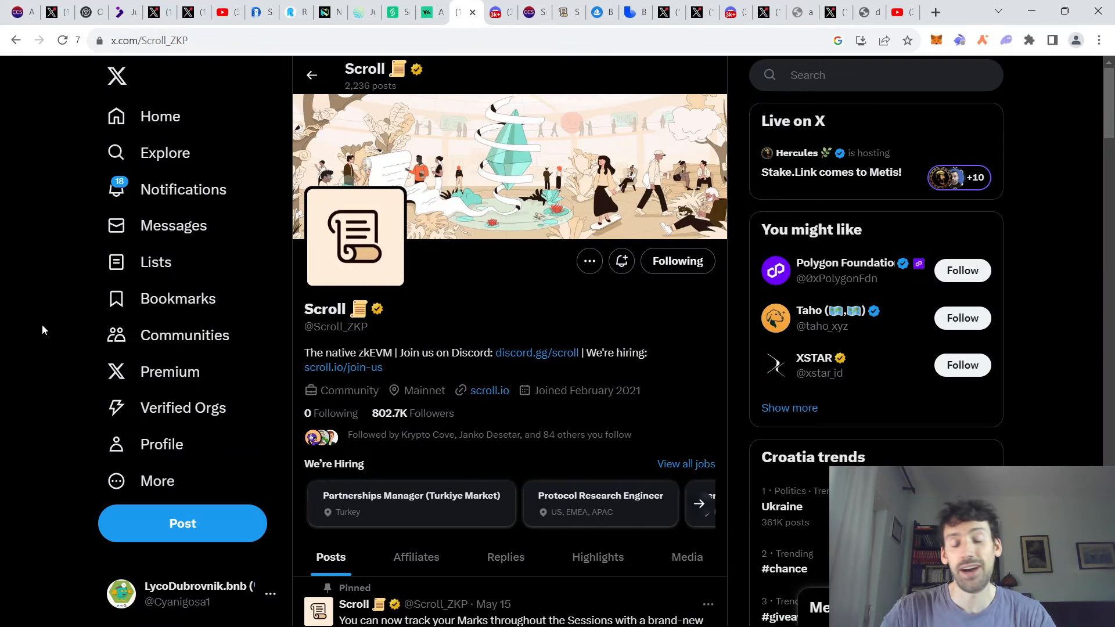
pyautogui.moveTo(47, 353)
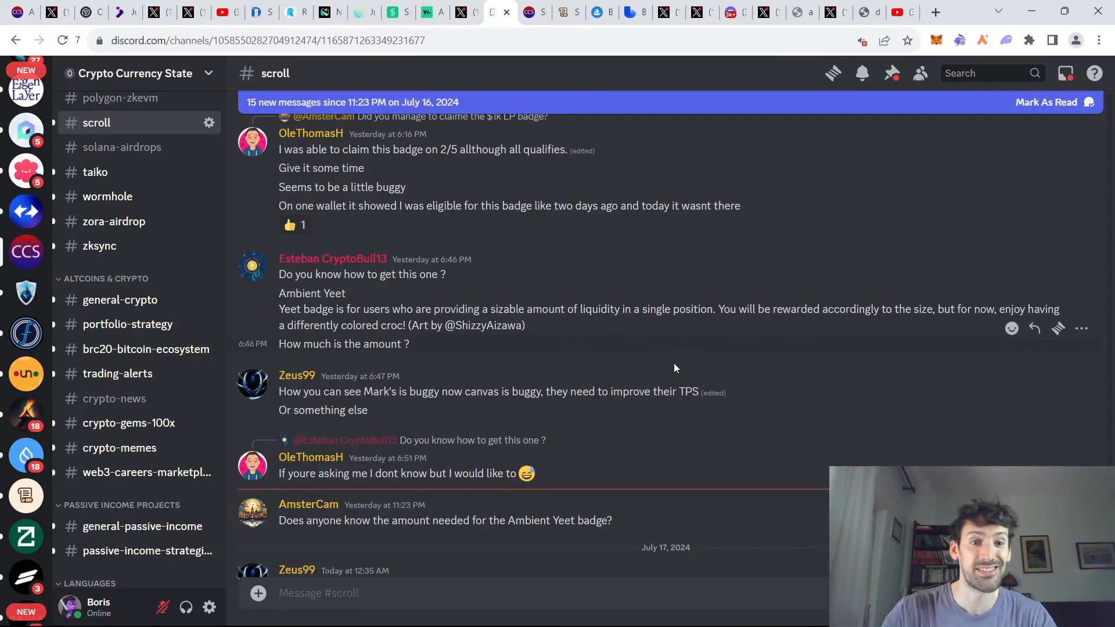
pyautogui.moveTo(634, 392)
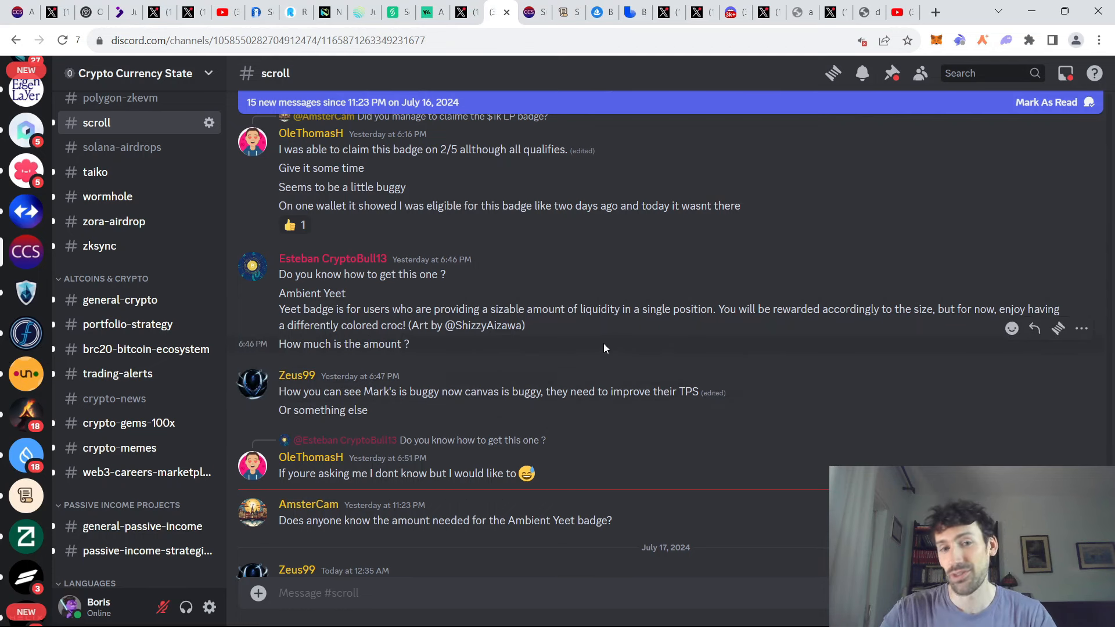
# - Read the #scroll channel's Ambient Yeet badge messages, then land on the Crypto Currency State subscriptions page
pyautogui.scroll(-3)
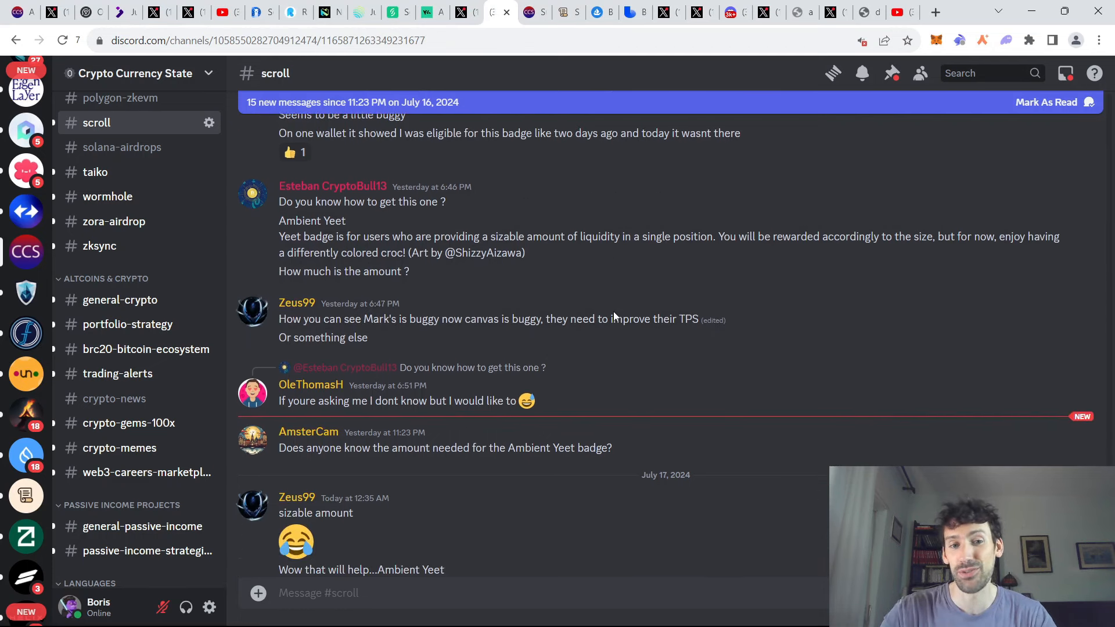
pyautogui.scroll(-3)
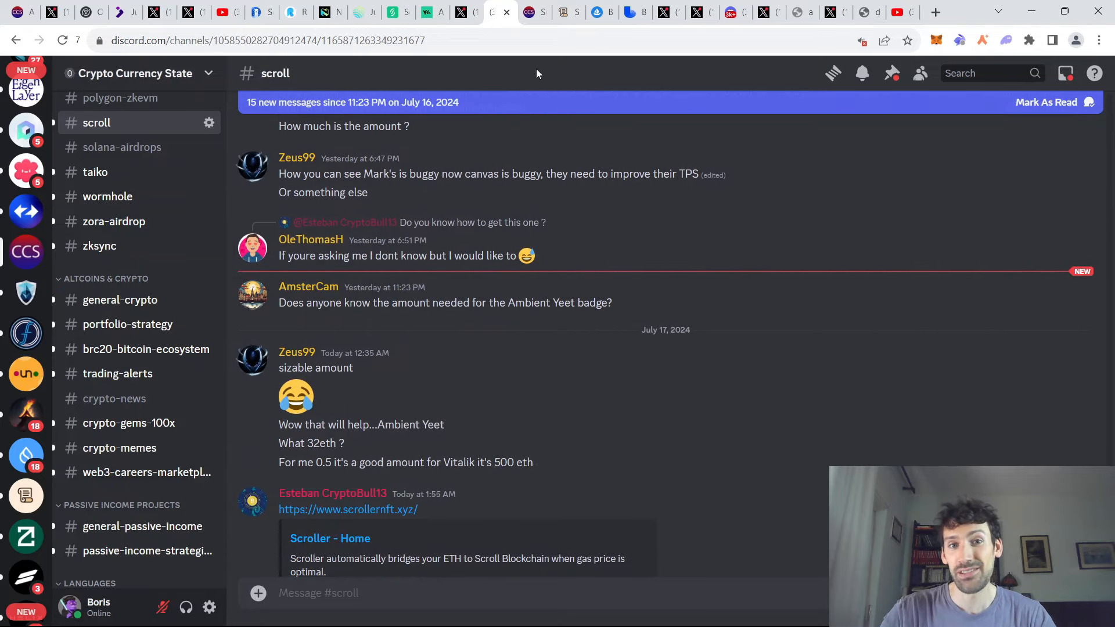
pyautogui.click(530, 11)
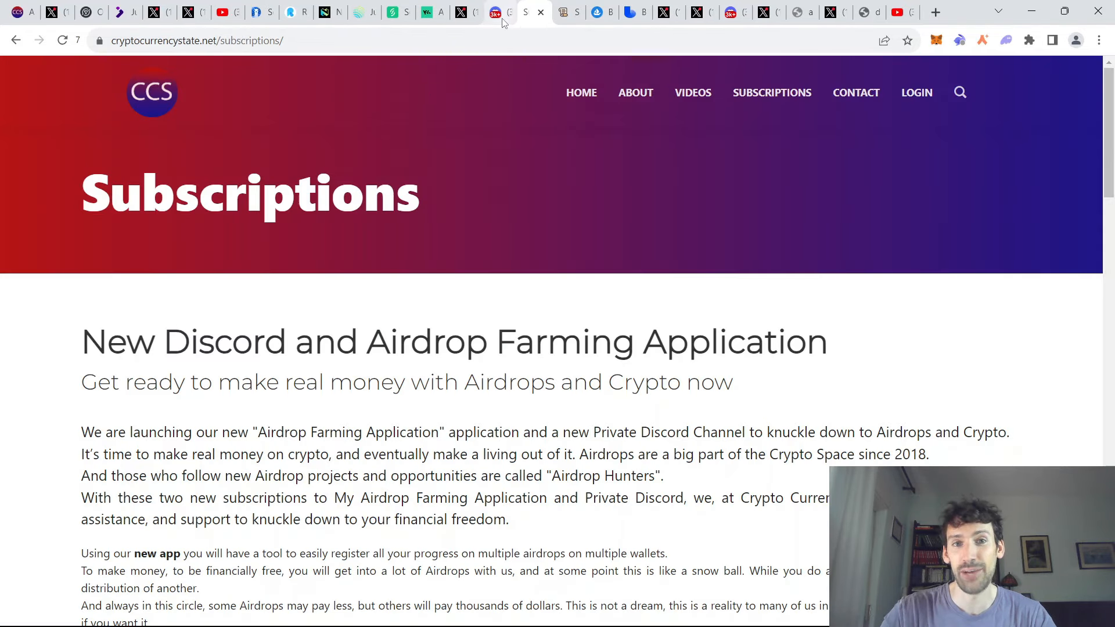
# - Review the Scroll Canvas badges page and the latest #scroll Discord messages
pyautogui.click(494, 12)
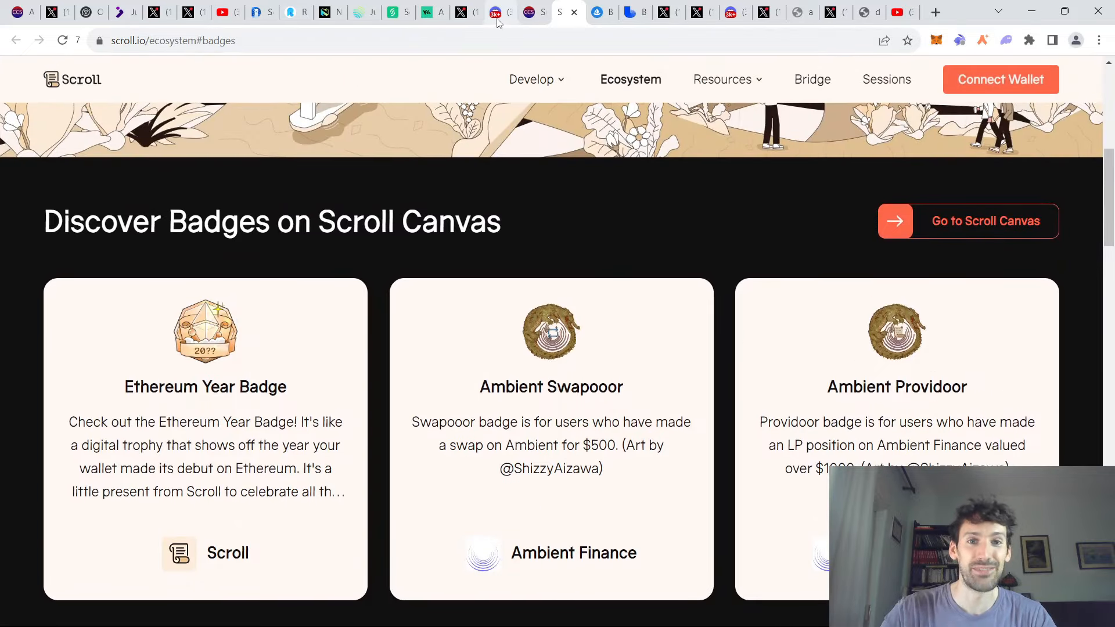
pyautogui.click(496, 12)
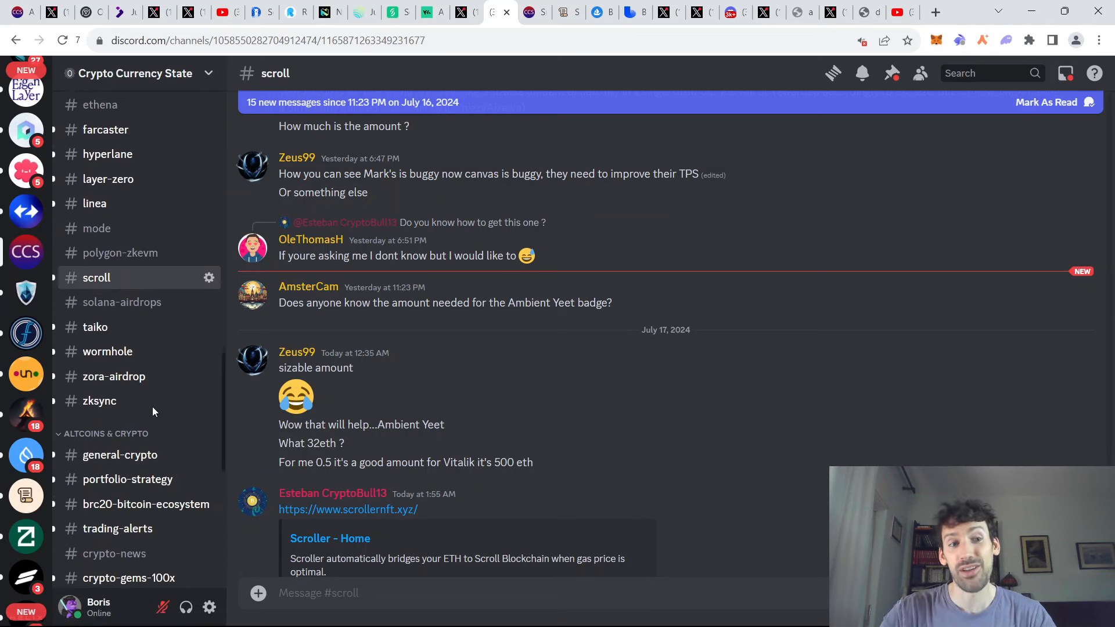
pyautogui.scroll(-3)
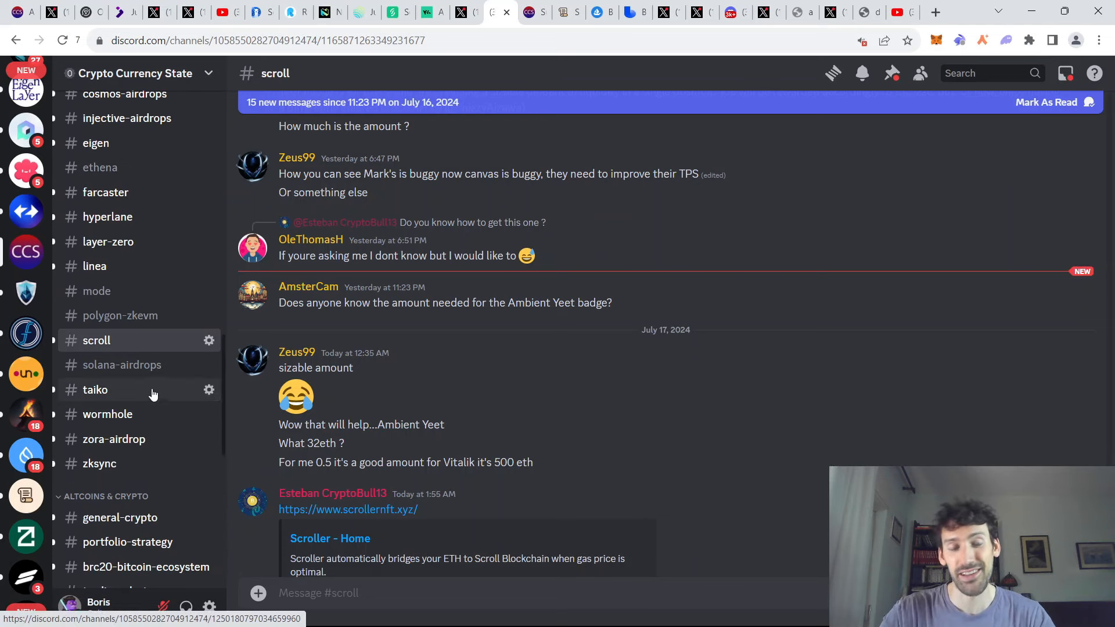
pyautogui.scroll(-3)
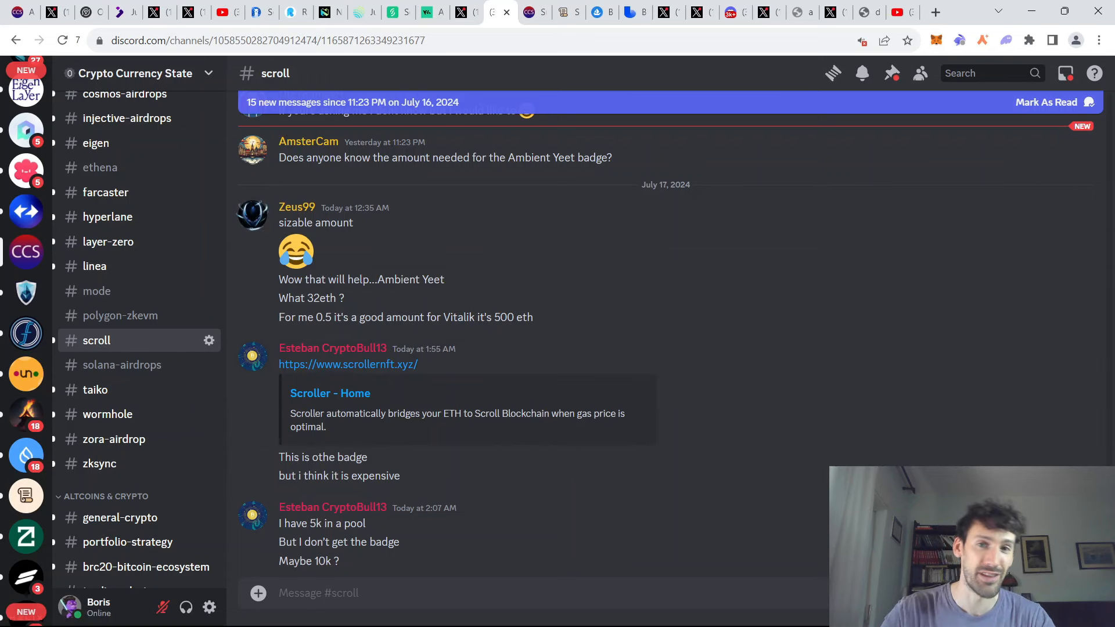
# - Skim the subscription offers, then land on OpenSea's Based, Introduced collection
pyautogui.click(533, 12)
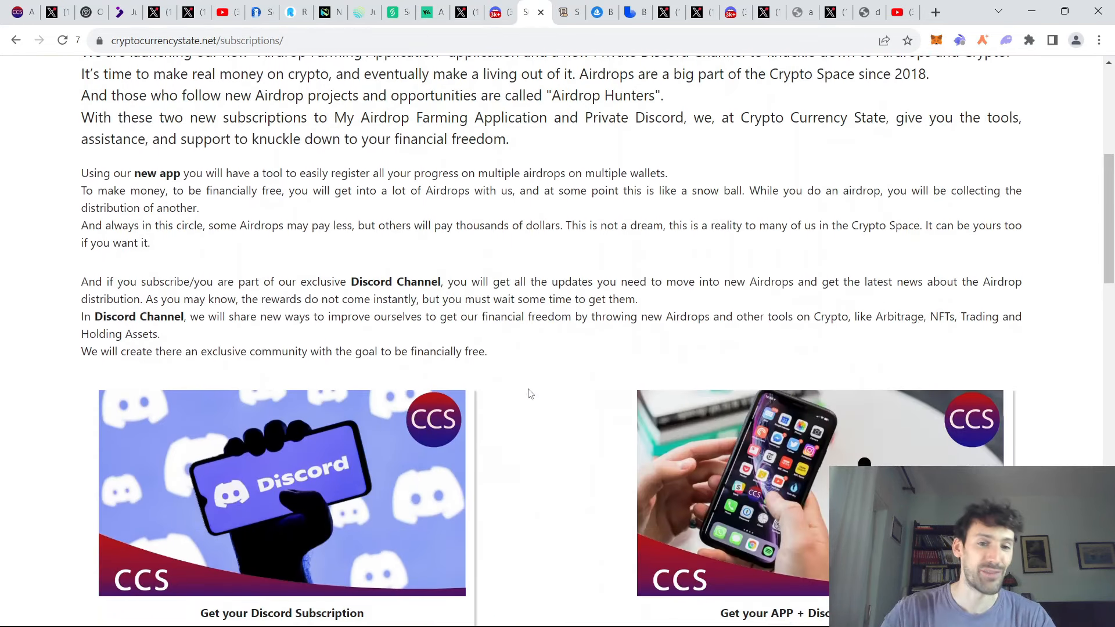
pyautogui.scroll(-3)
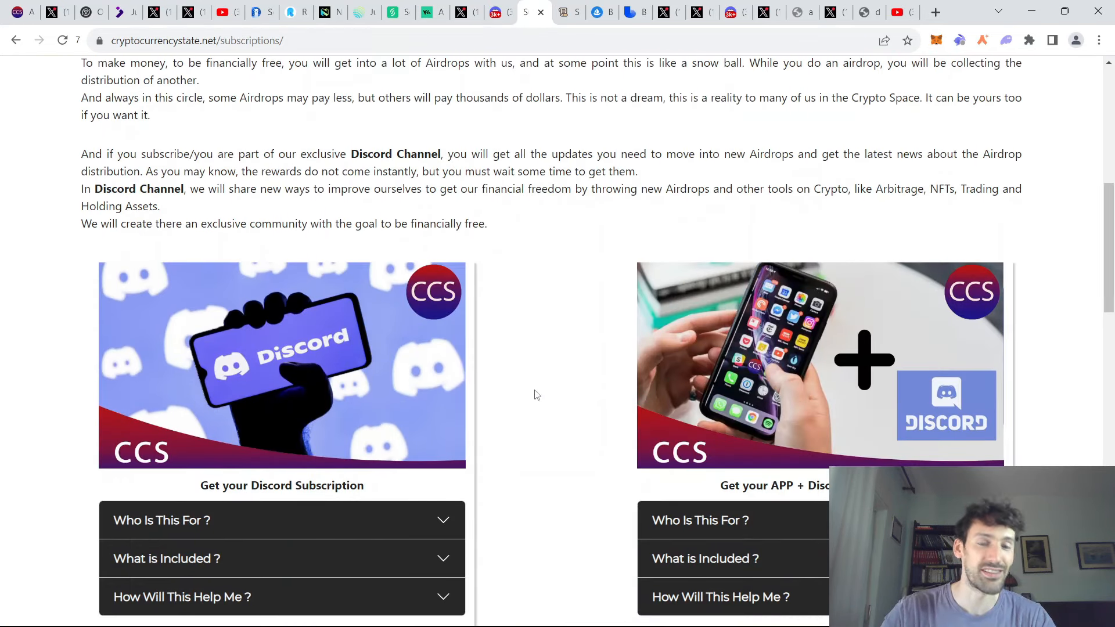
pyautogui.click(600, 12)
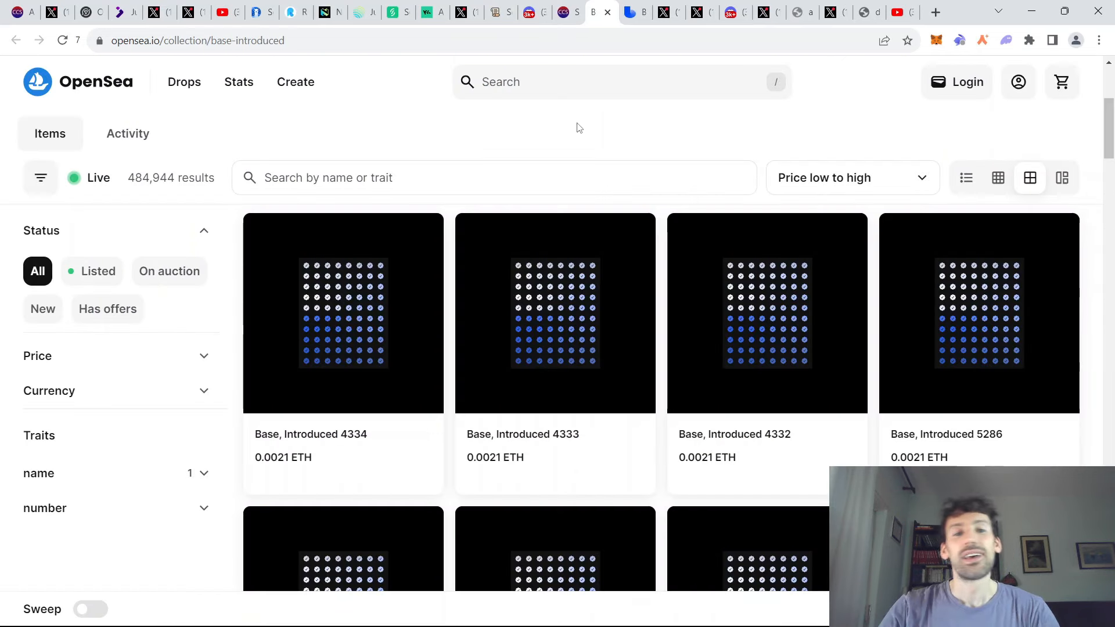
pyautogui.moveTo(643, 134)
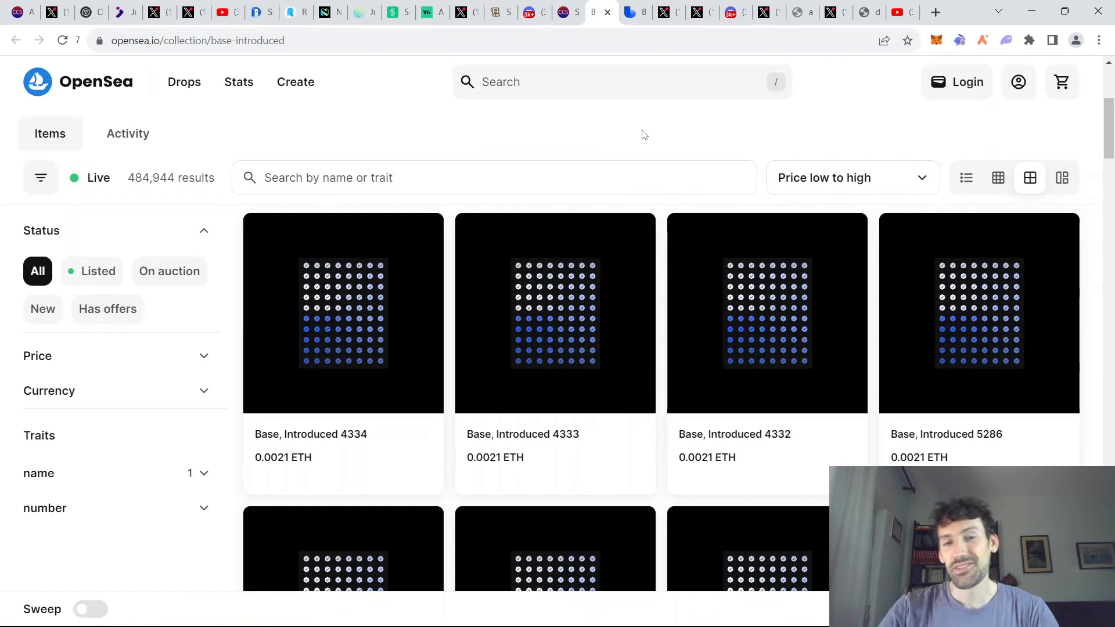
pyautogui.moveTo(621, 134)
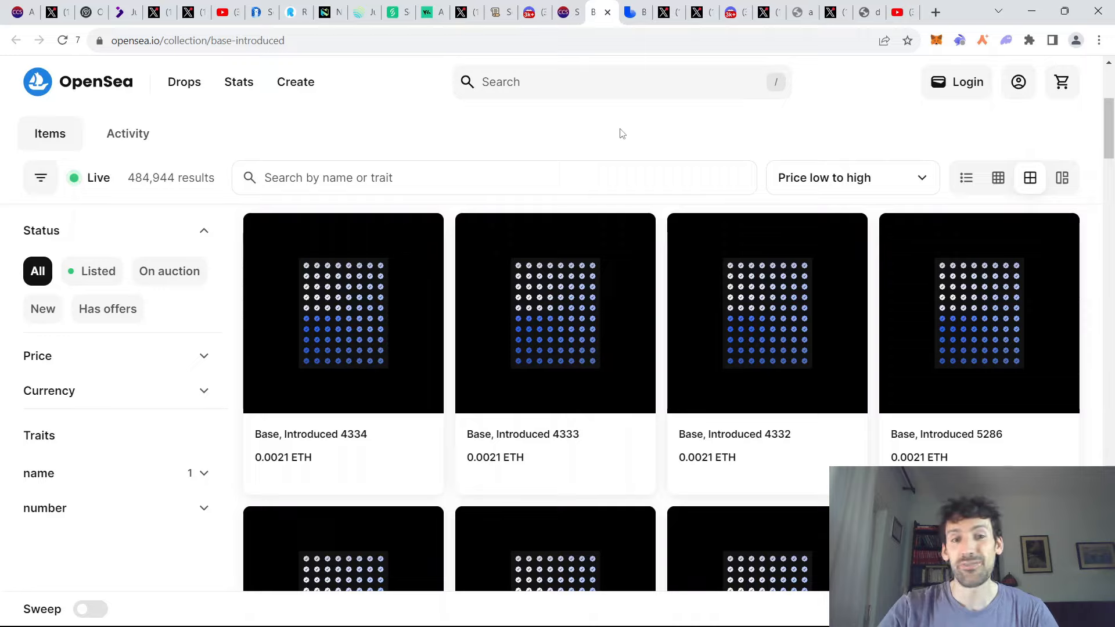
pyautogui.moveTo(622, 141)
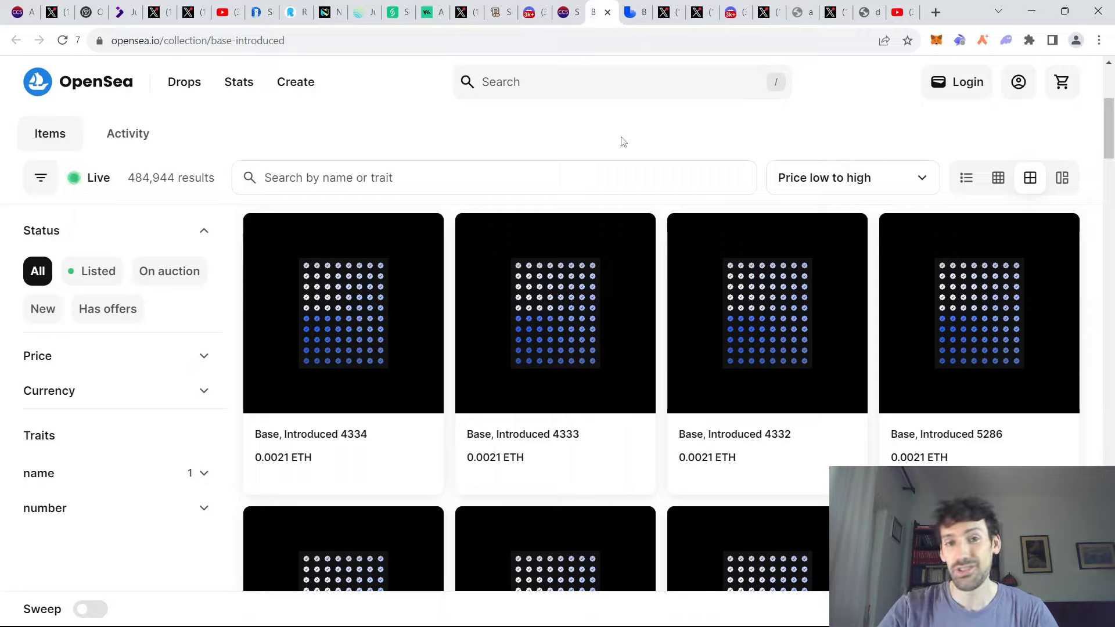
pyautogui.moveTo(592, 151)
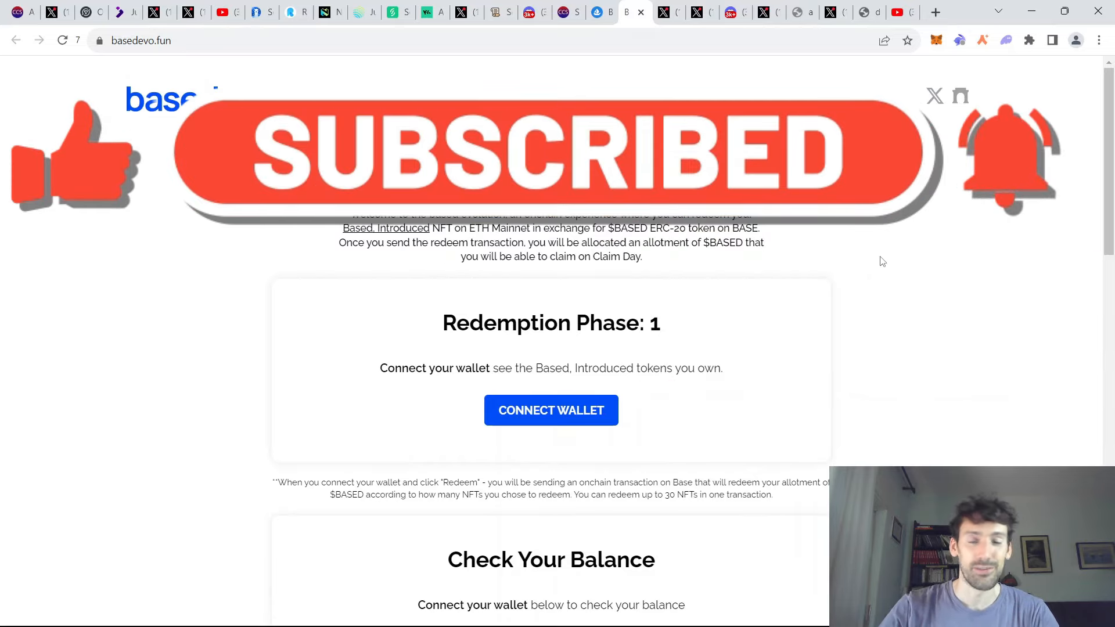
# - Browse the Based, Introduced collection listings on OpenSea
pyautogui.scroll(-3)
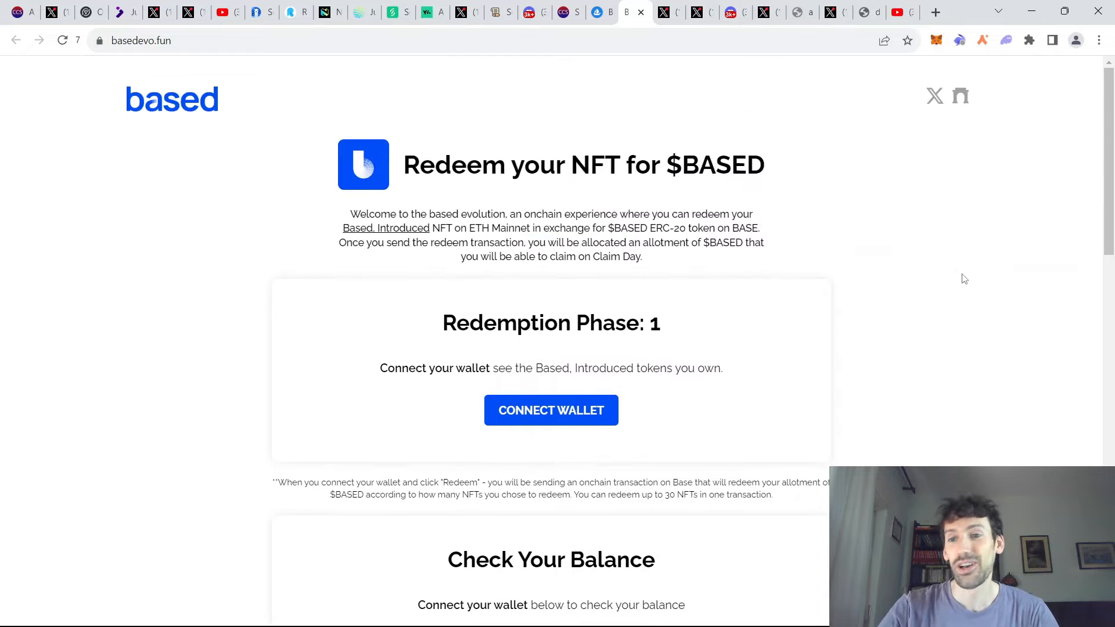
pyautogui.scroll(-3)
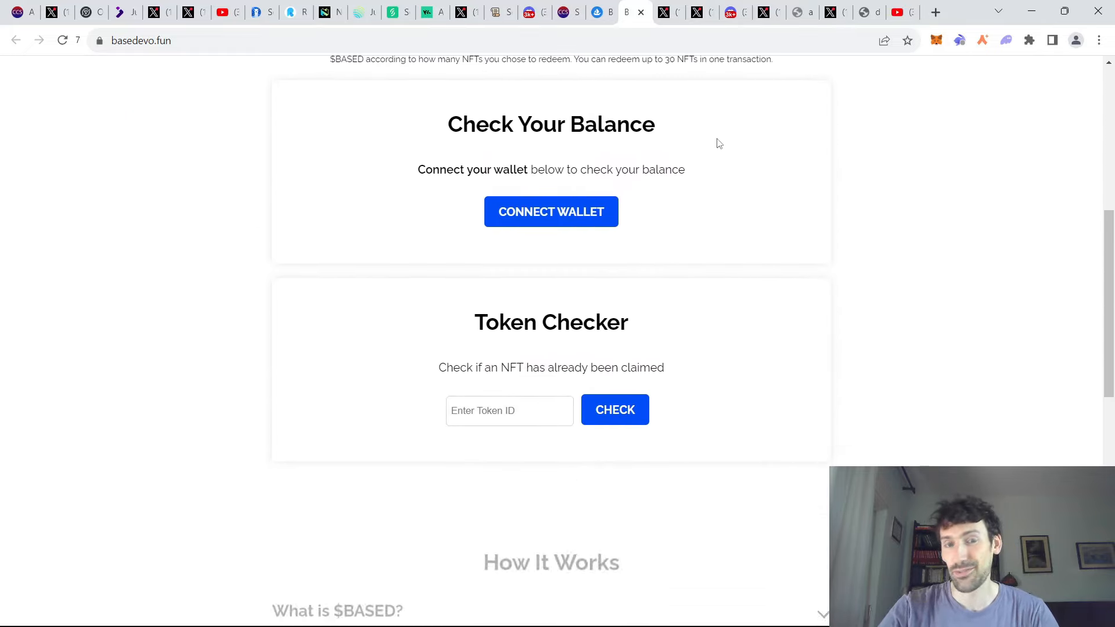
pyautogui.click(600, 12)
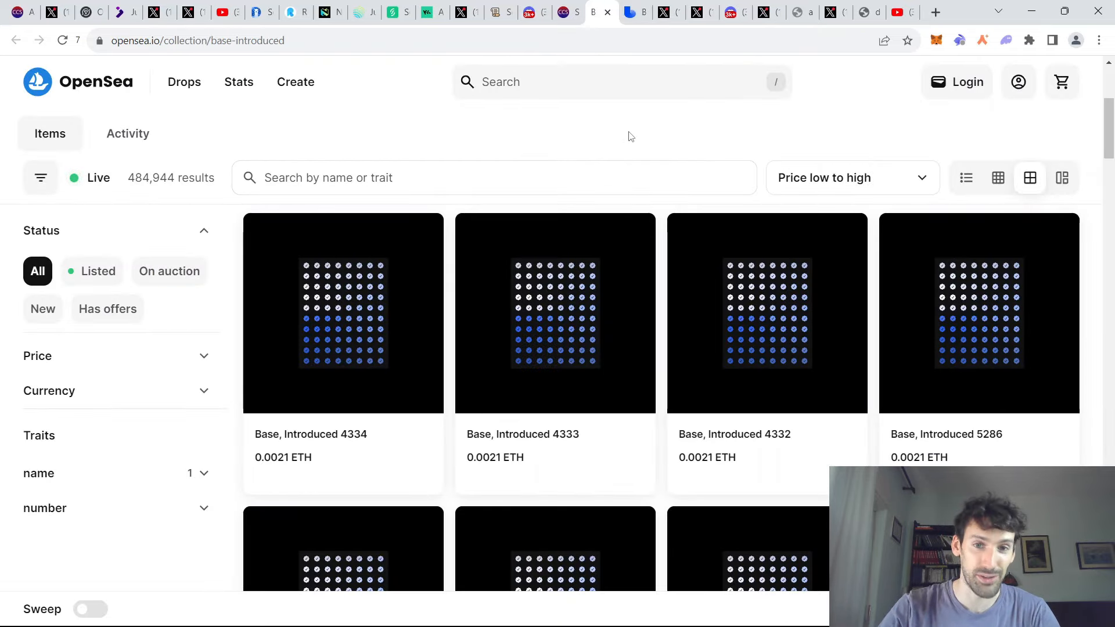
pyautogui.click(634, 11)
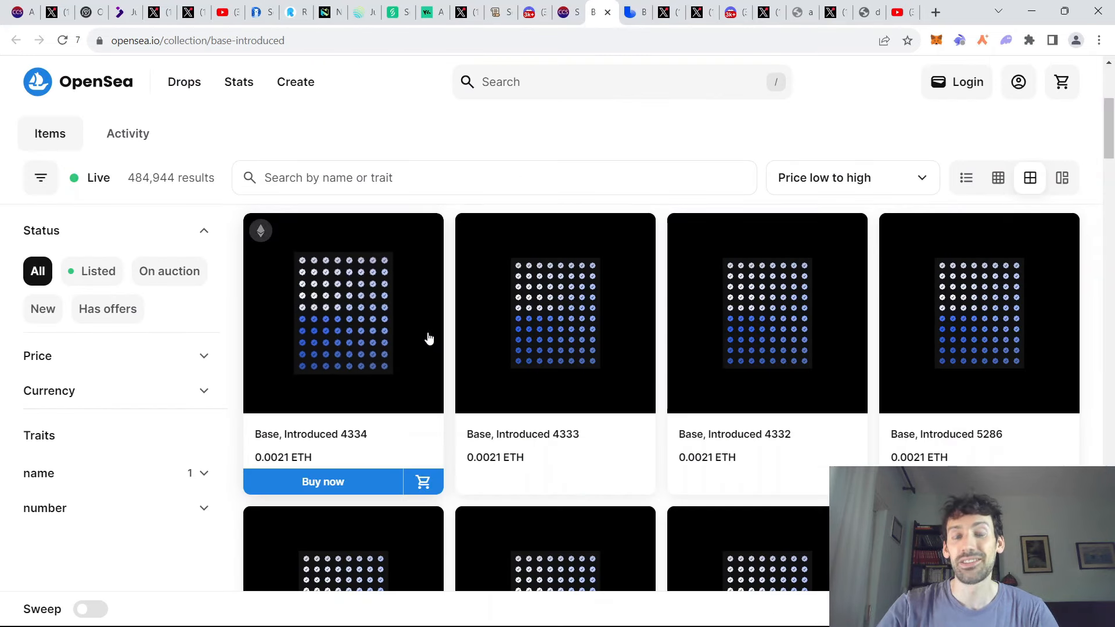
pyautogui.moveTo(370, 340)
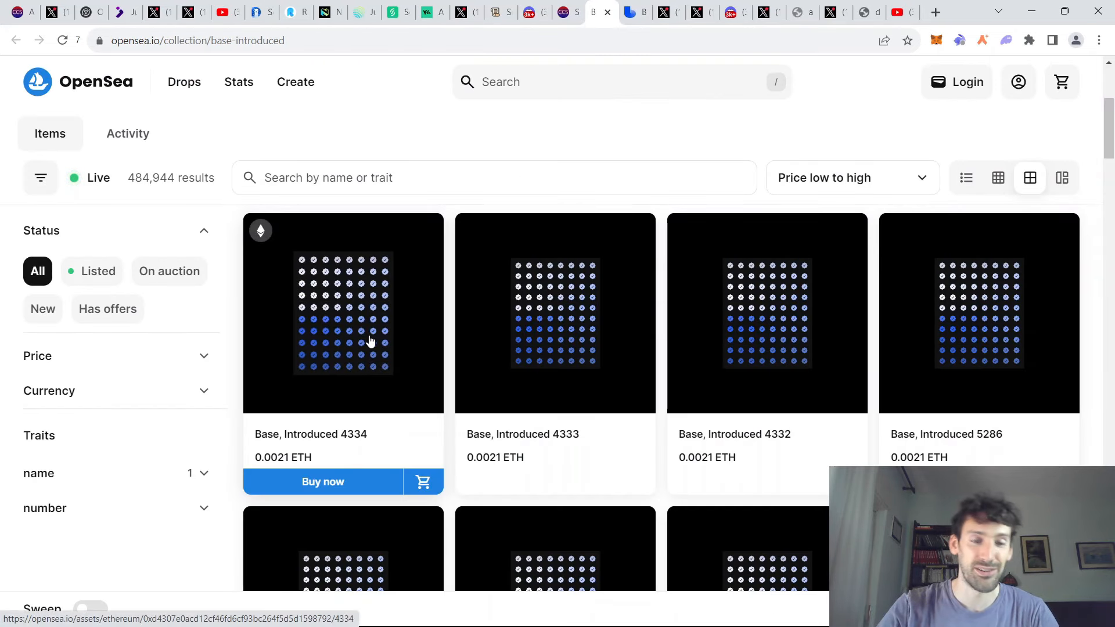
pyautogui.moveTo(625, 201)
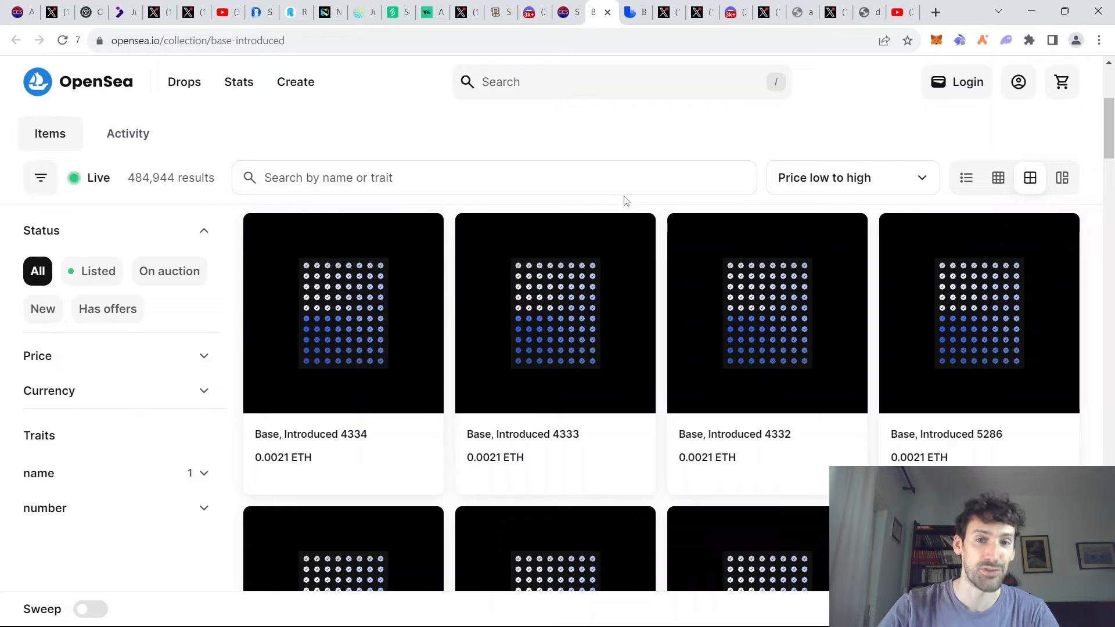
# - View the top of the Redeem your NFT for $BASED page, then the canceled Frame airdrop post
pyautogui.click(635, 12)
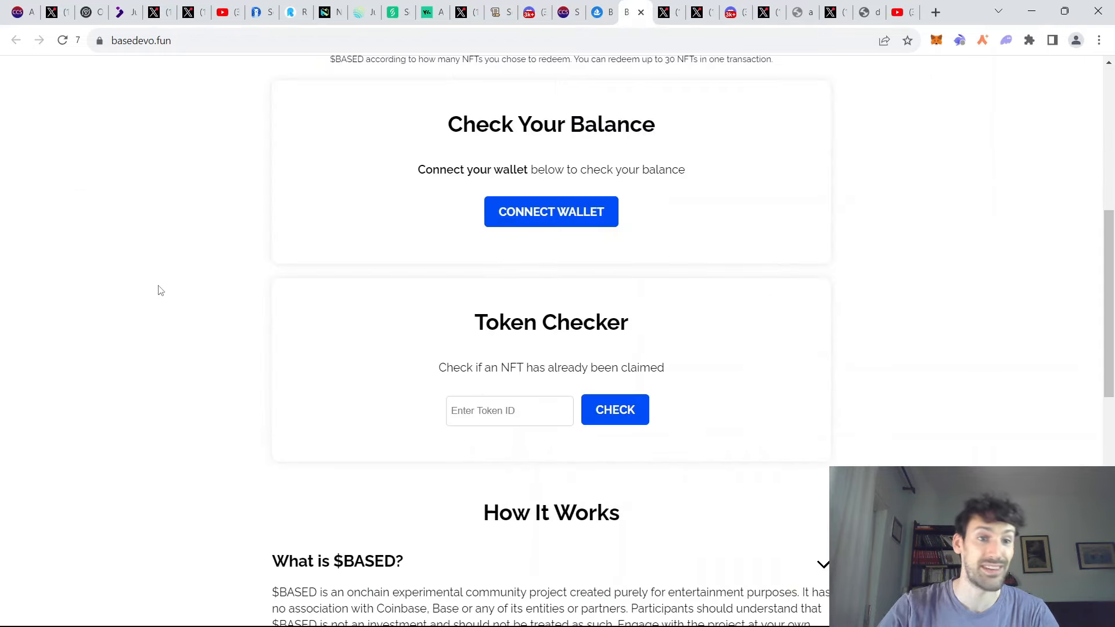
pyautogui.scroll(3)
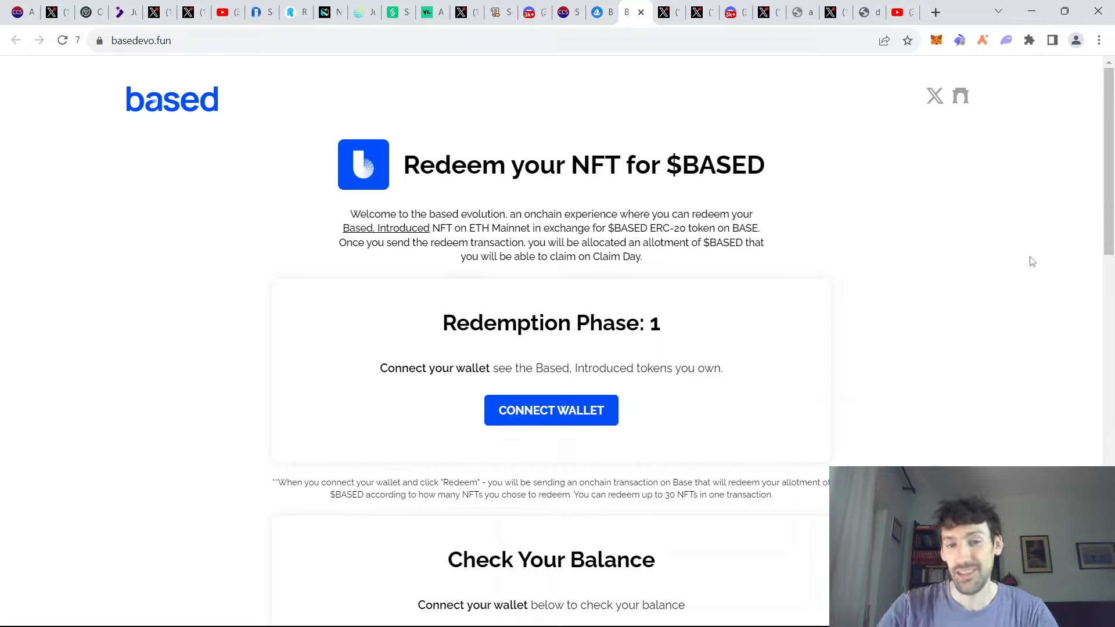
pyautogui.moveTo(1018, 258)
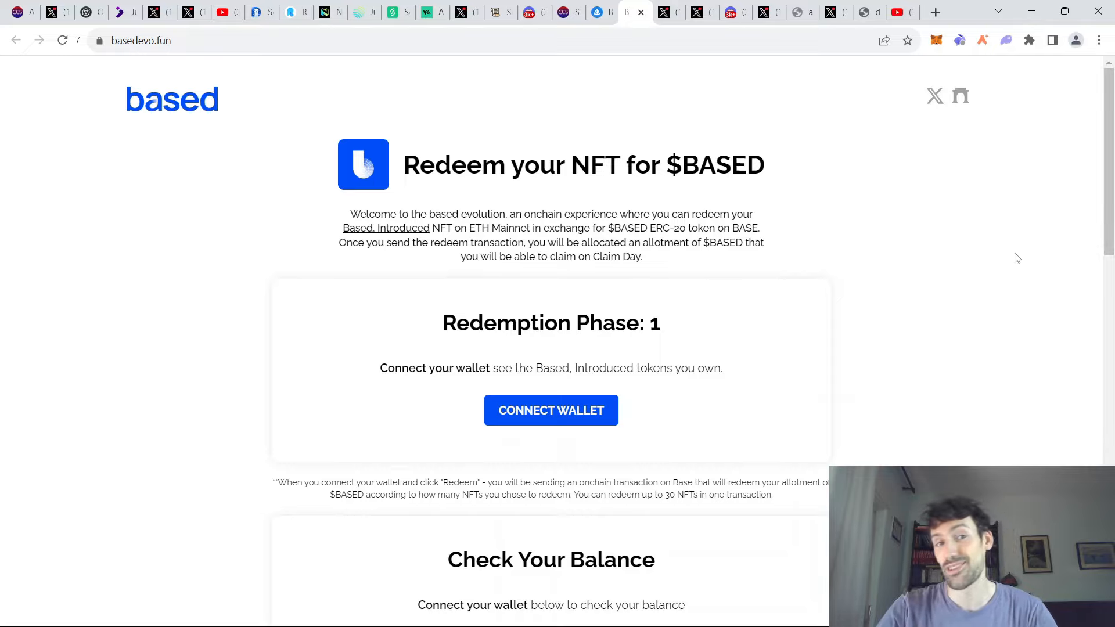
pyautogui.moveTo(1007, 248)
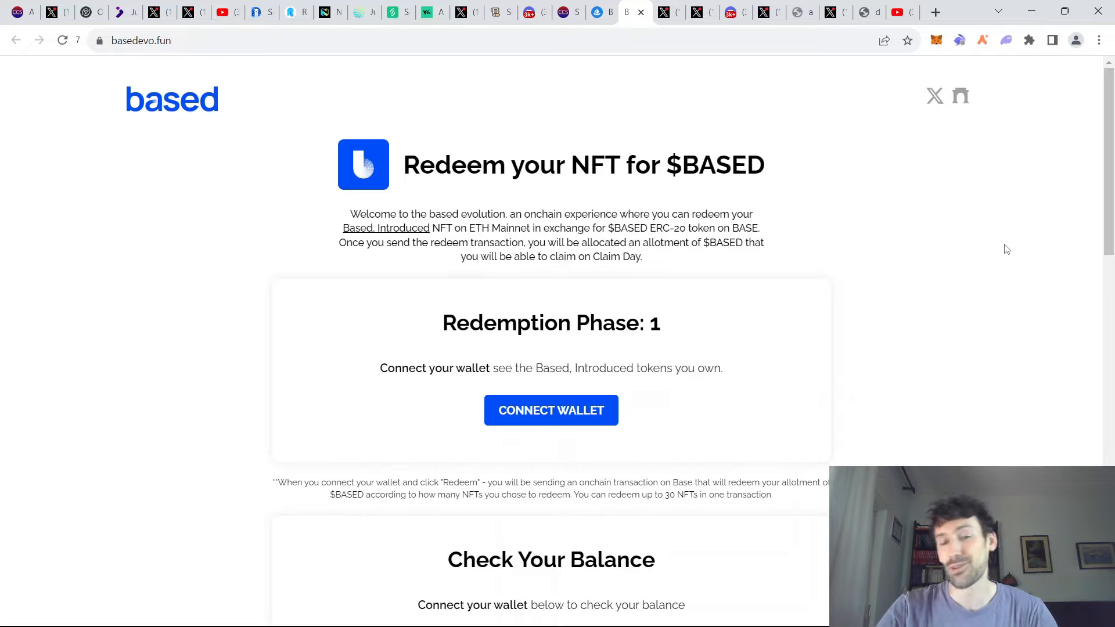
pyautogui.moveTo(1007, 271)
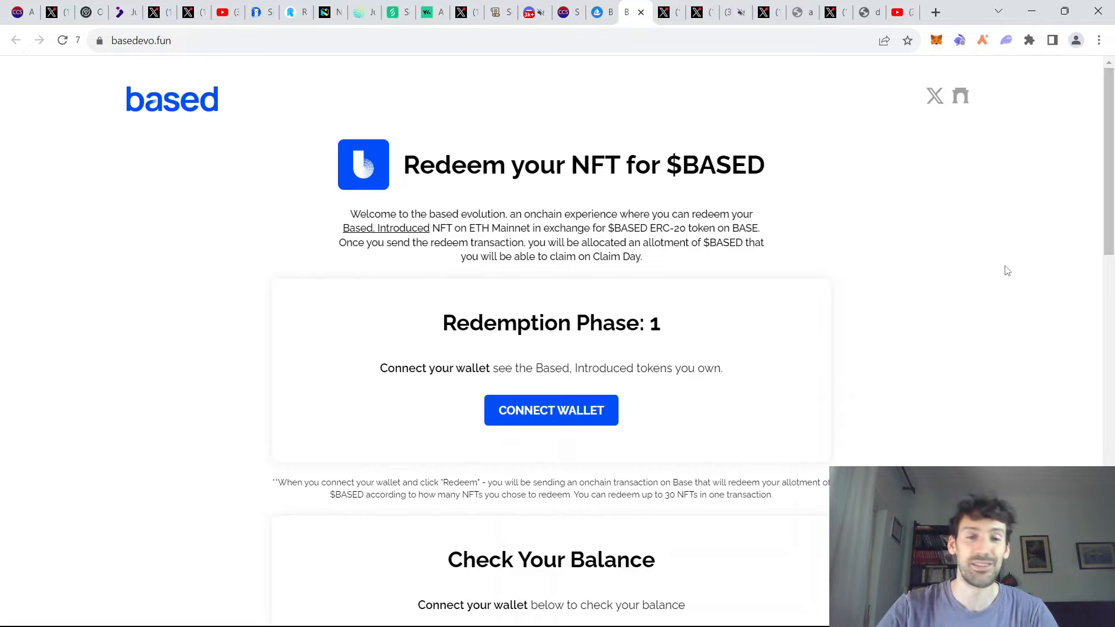
pyautogui.moveTo(1017, 257)
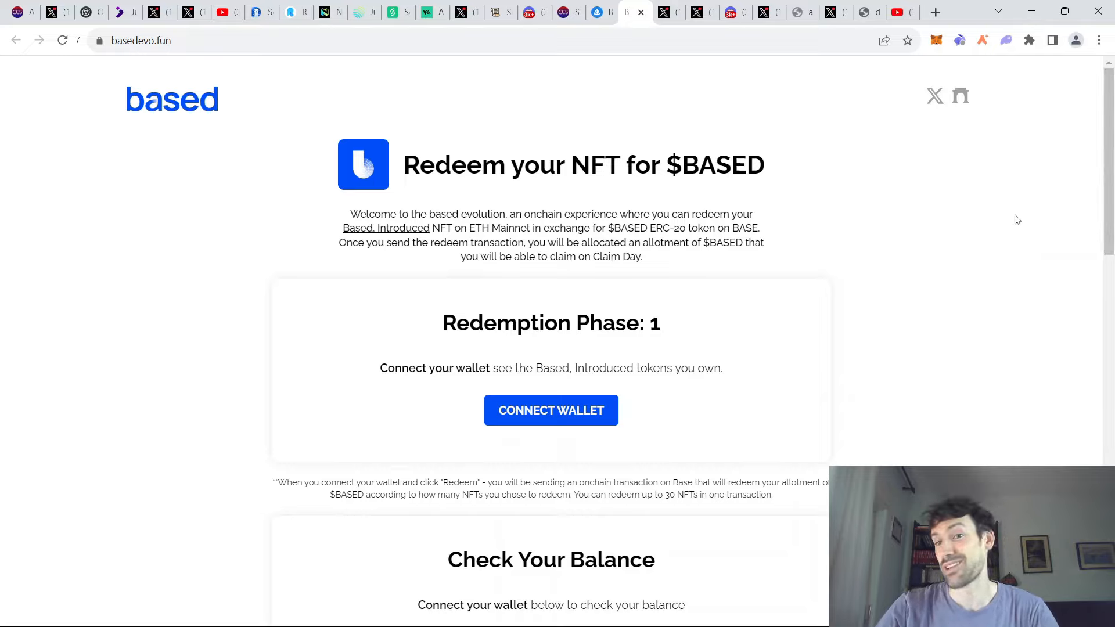
pyautogui.click(667, 11)
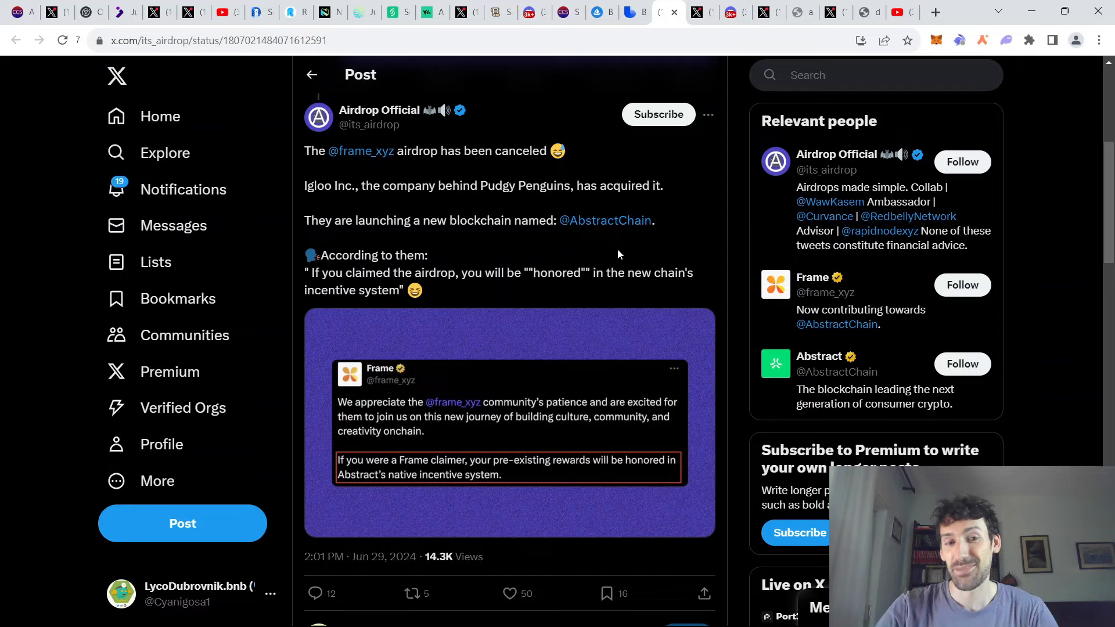
pyautogui.moveTo(606, 255)
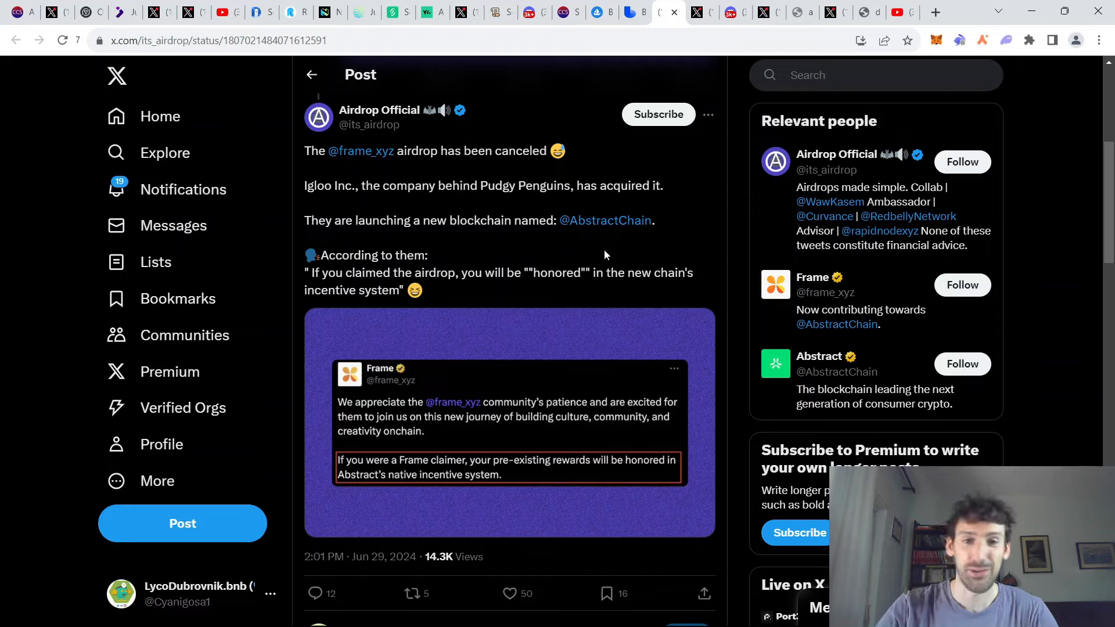
pyautogui.moveTo(525, 261)
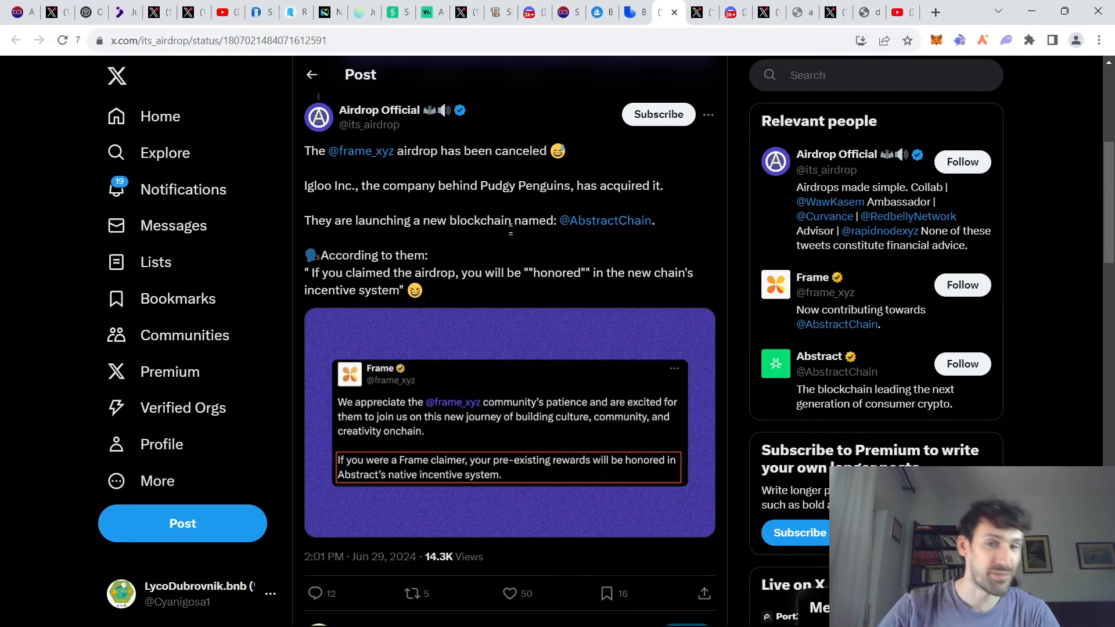
pyautogui.scroll(-3)
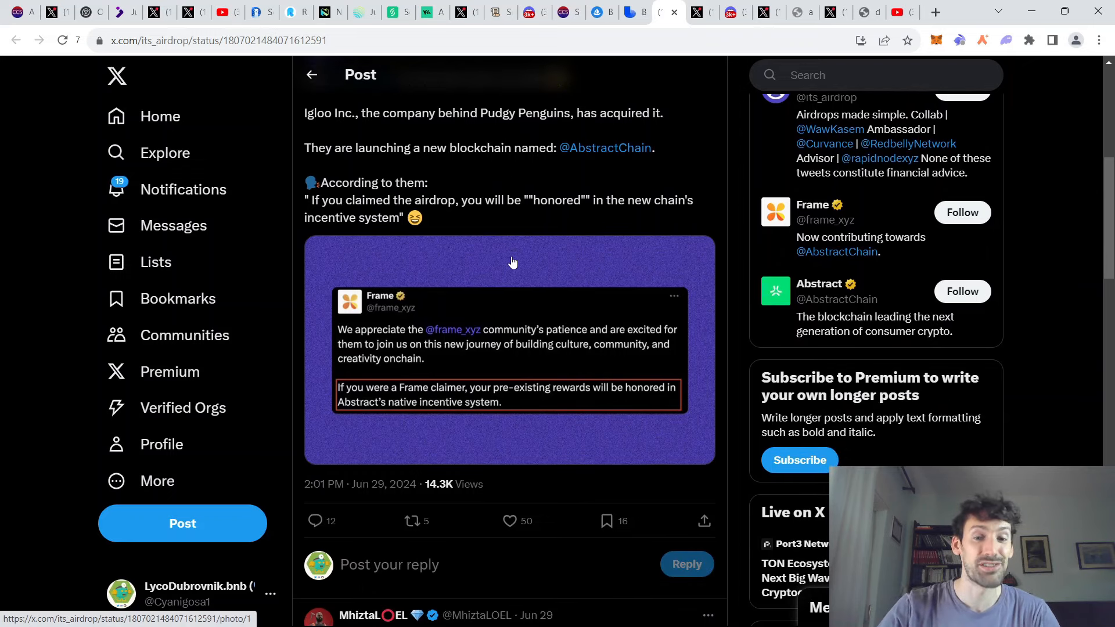
pyautogui.moveTo(533, 257)
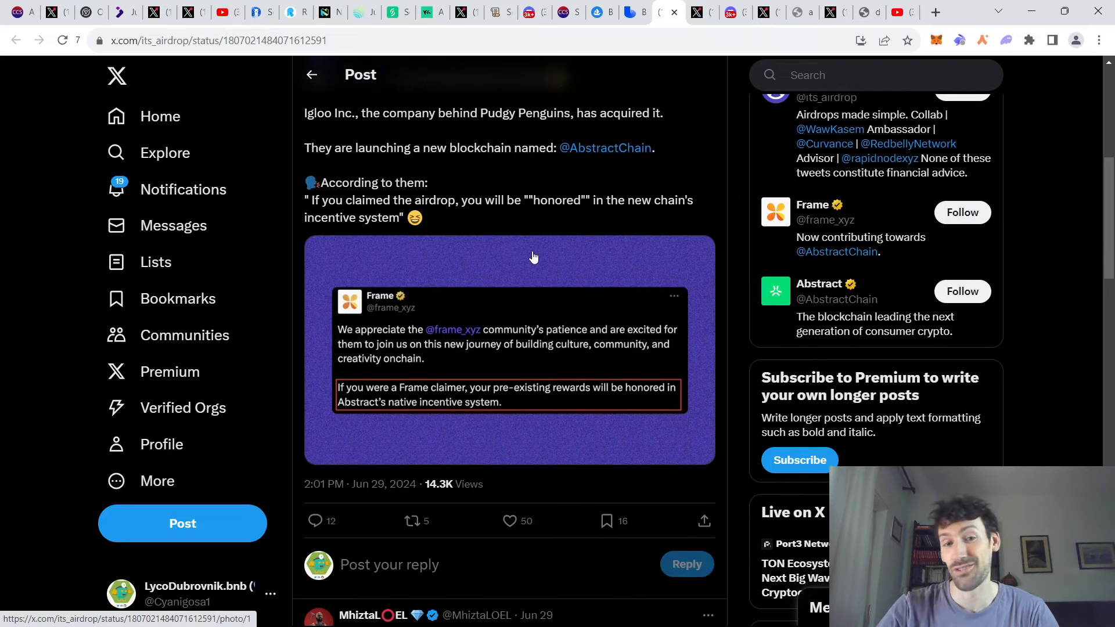
pyautogui.scroll(-3)
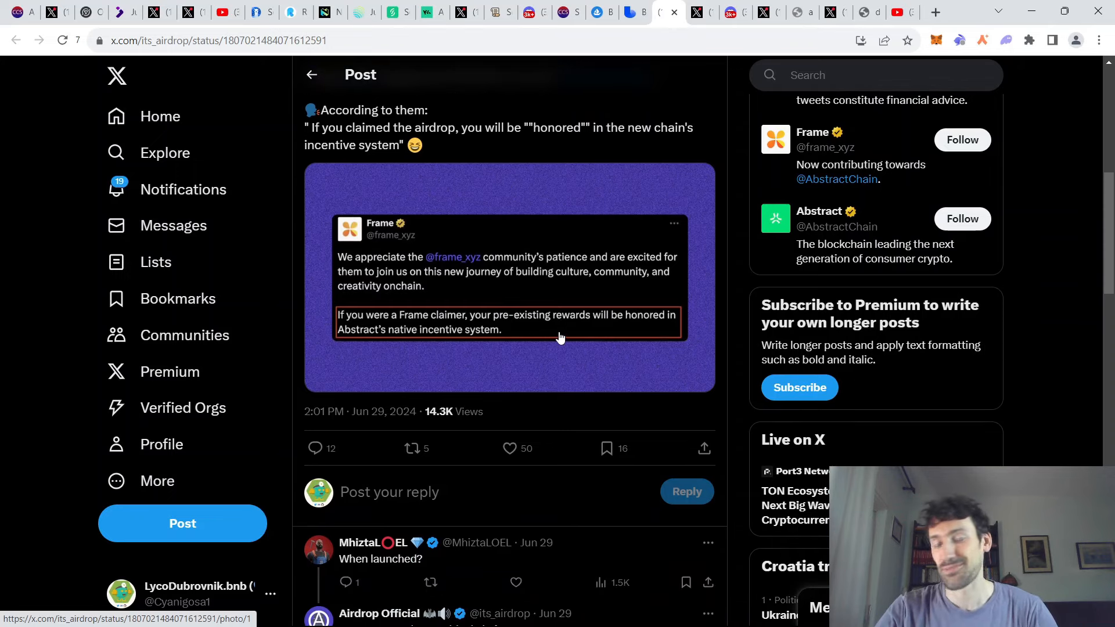
pyautogui.moveTo(549, 363)
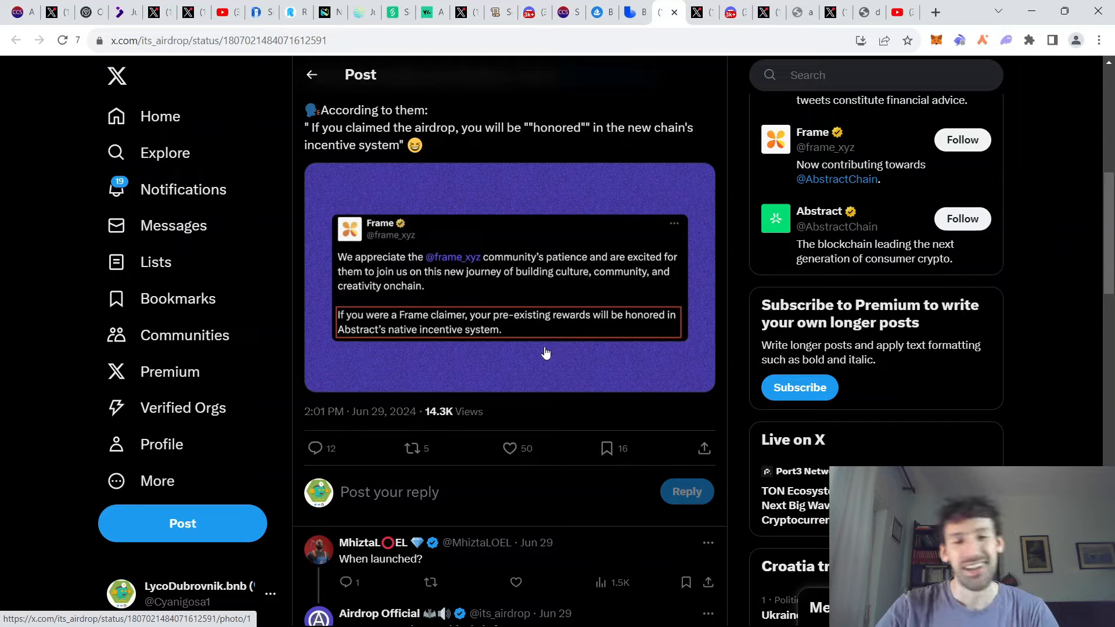
pyautogui.moveTo(551, 340)
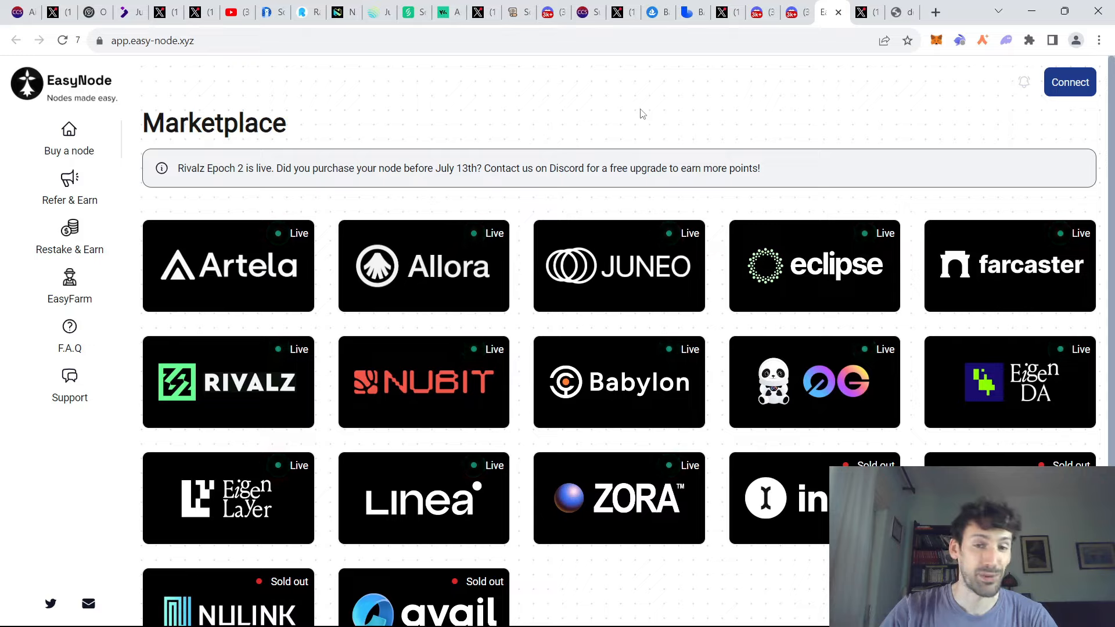
pyautogui.moveTo(621, 113)
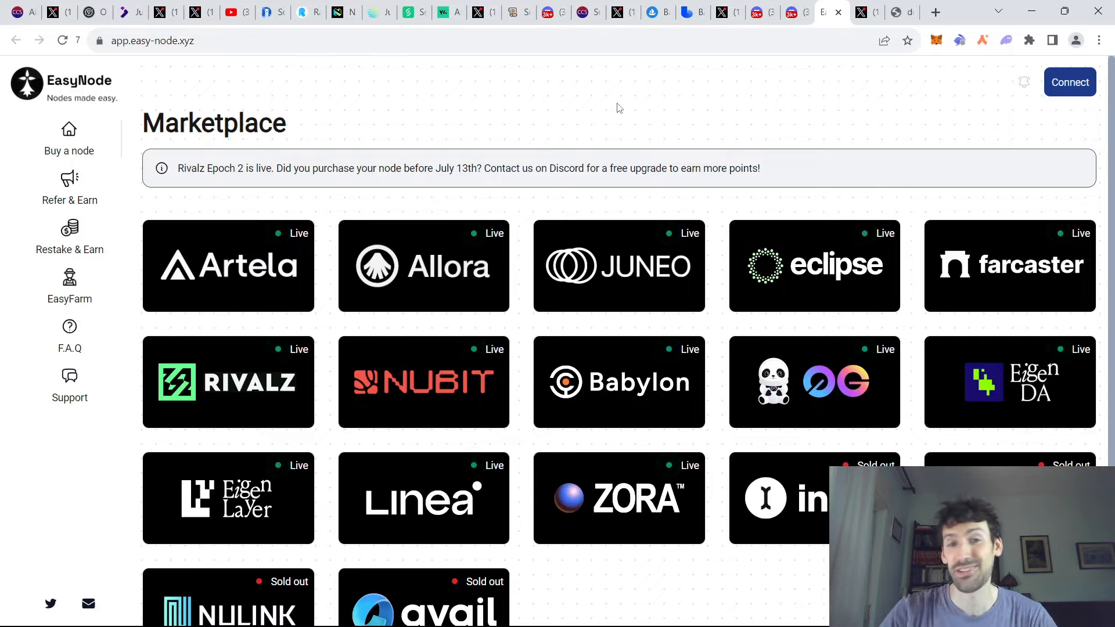
pyautogui.moveTo(613, 105)
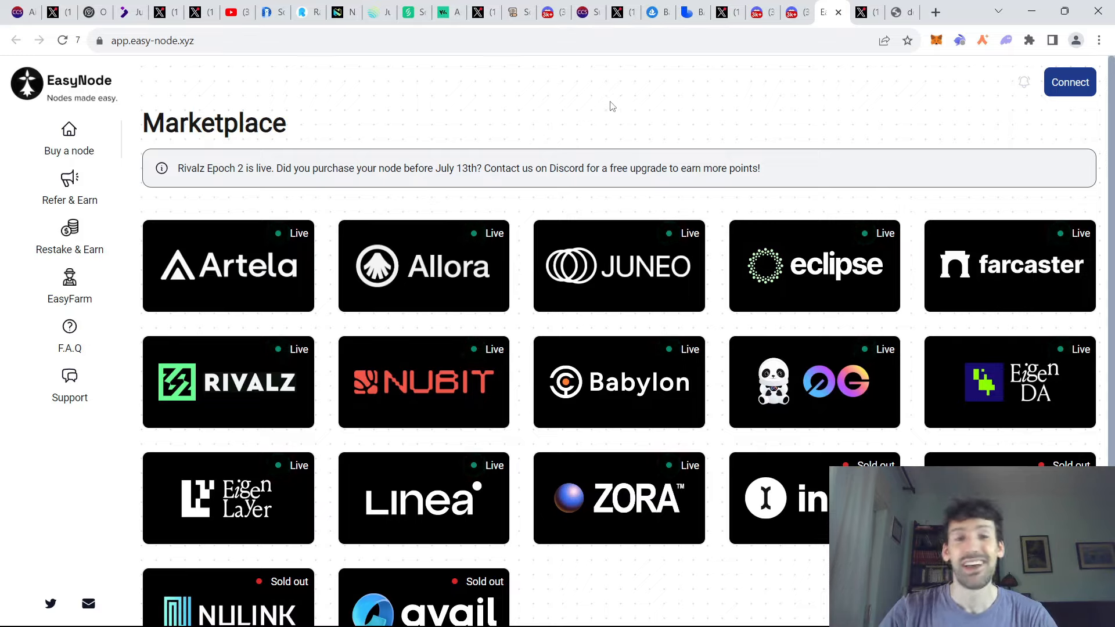
pyautogui.moveTo(596, 115)
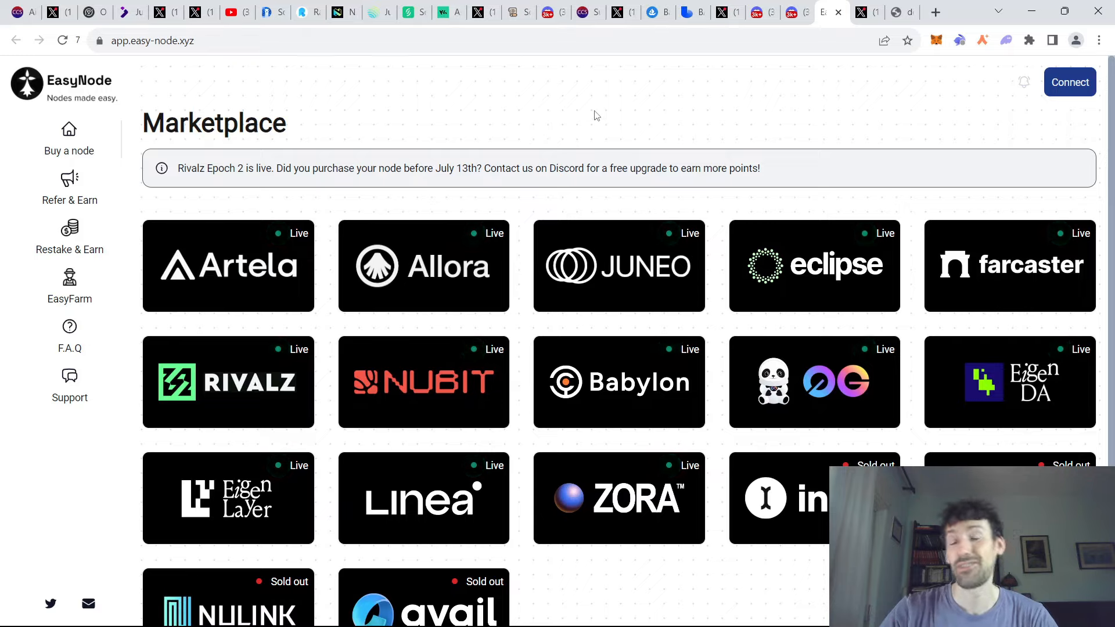
pyautogui.moveTo(583, 118)
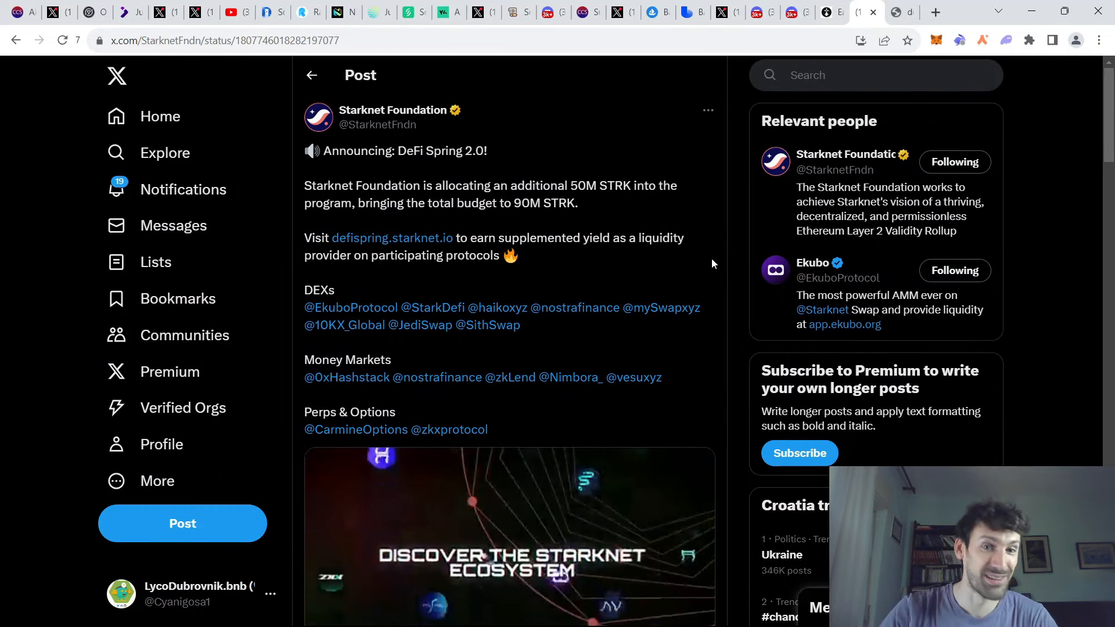
# - Finish the Starknet DeFi Spring 2.0 post, view the 'It's not going to happen' GIF, and return to the subscriptions page
pyautogui.scroll(-3)
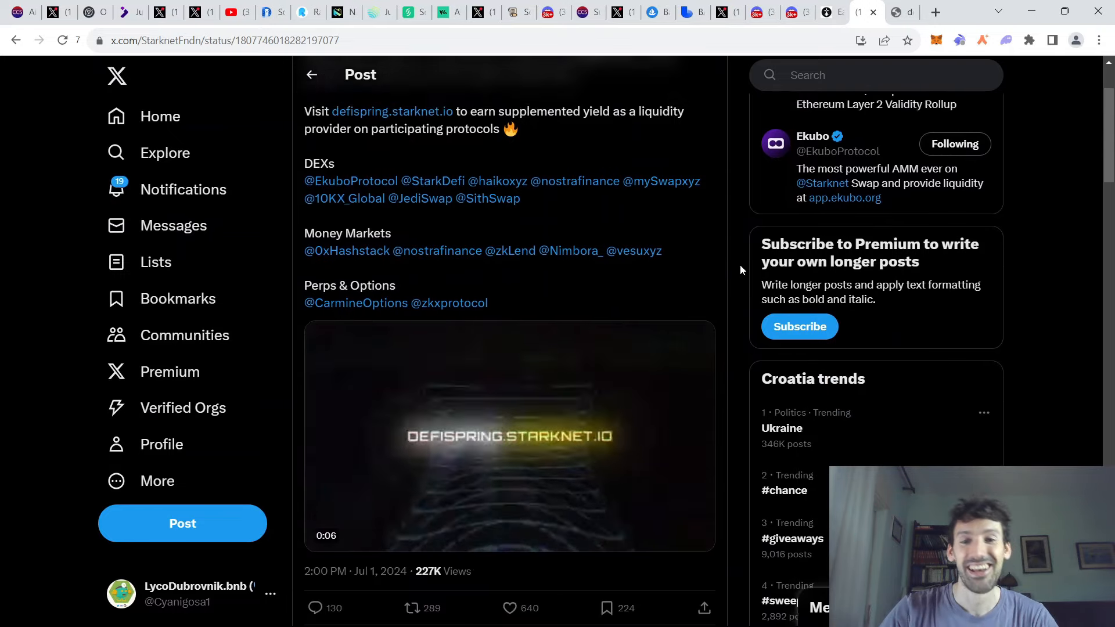
pyautogui.click(892, 11)
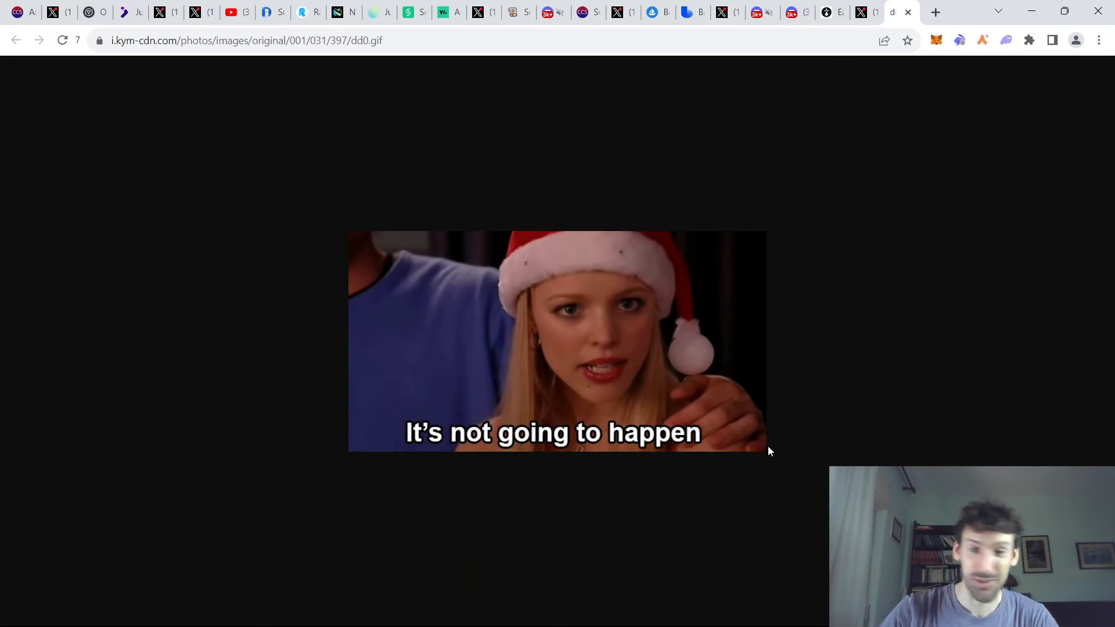
pyautogui.click(587, 12)
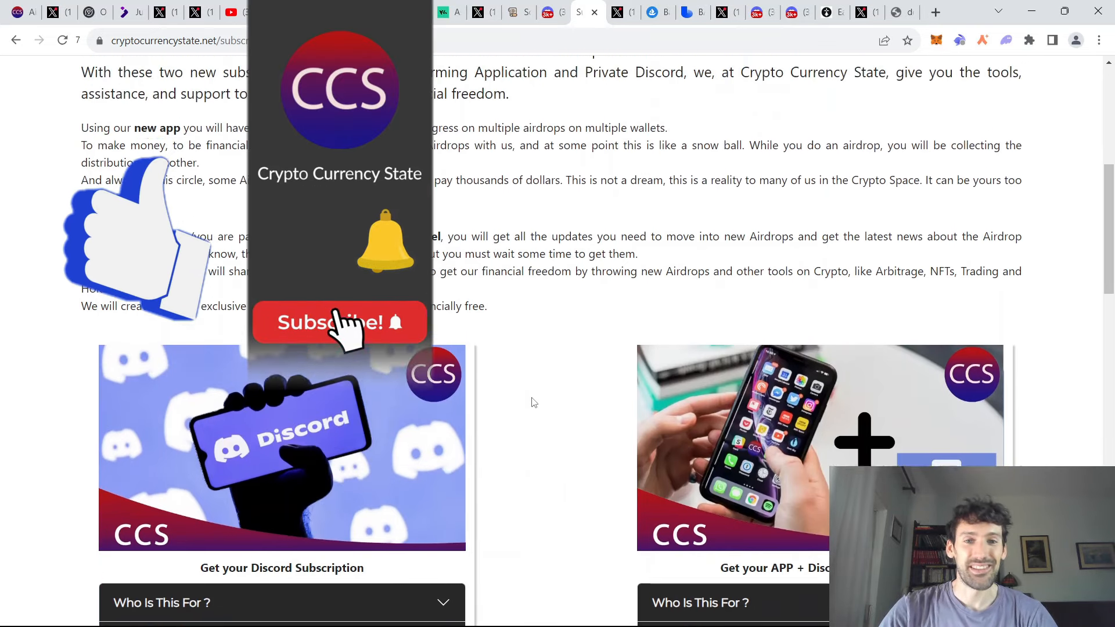
# - Bring the subscriptions page back to its New Discord and Airdrop Farming Application heading
pyautogui.click(339, 322)
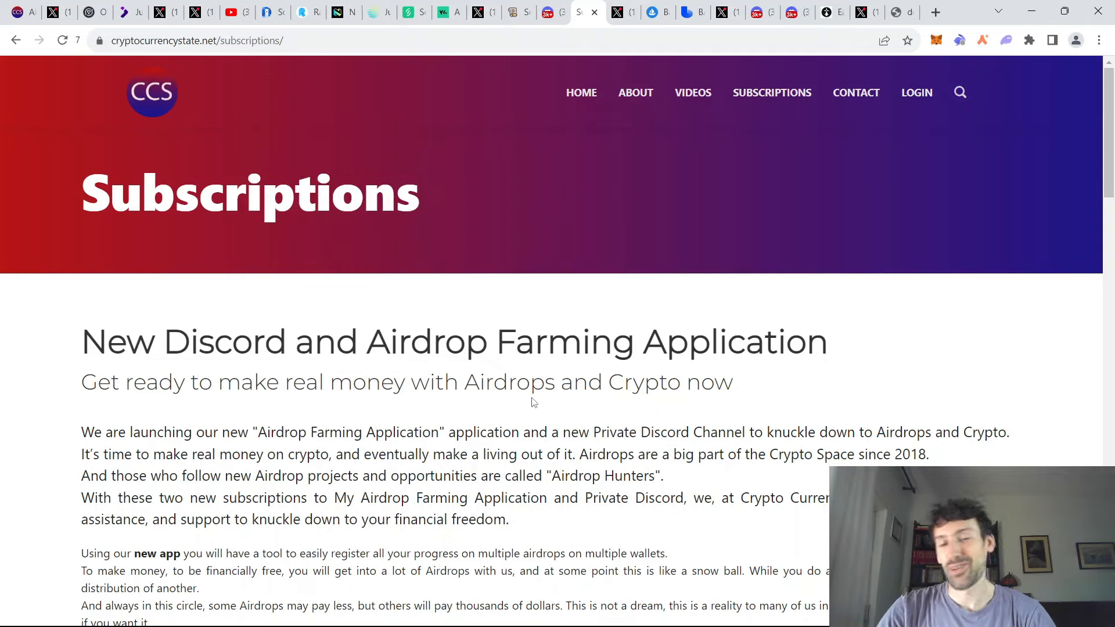
pyautogui.moveTo(599, 293)
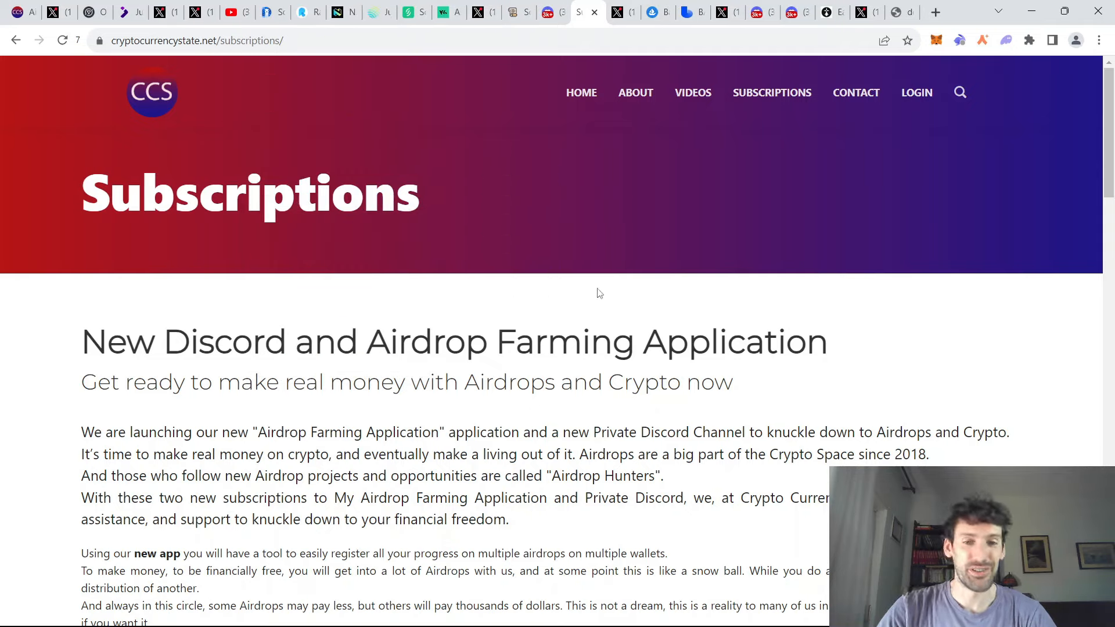